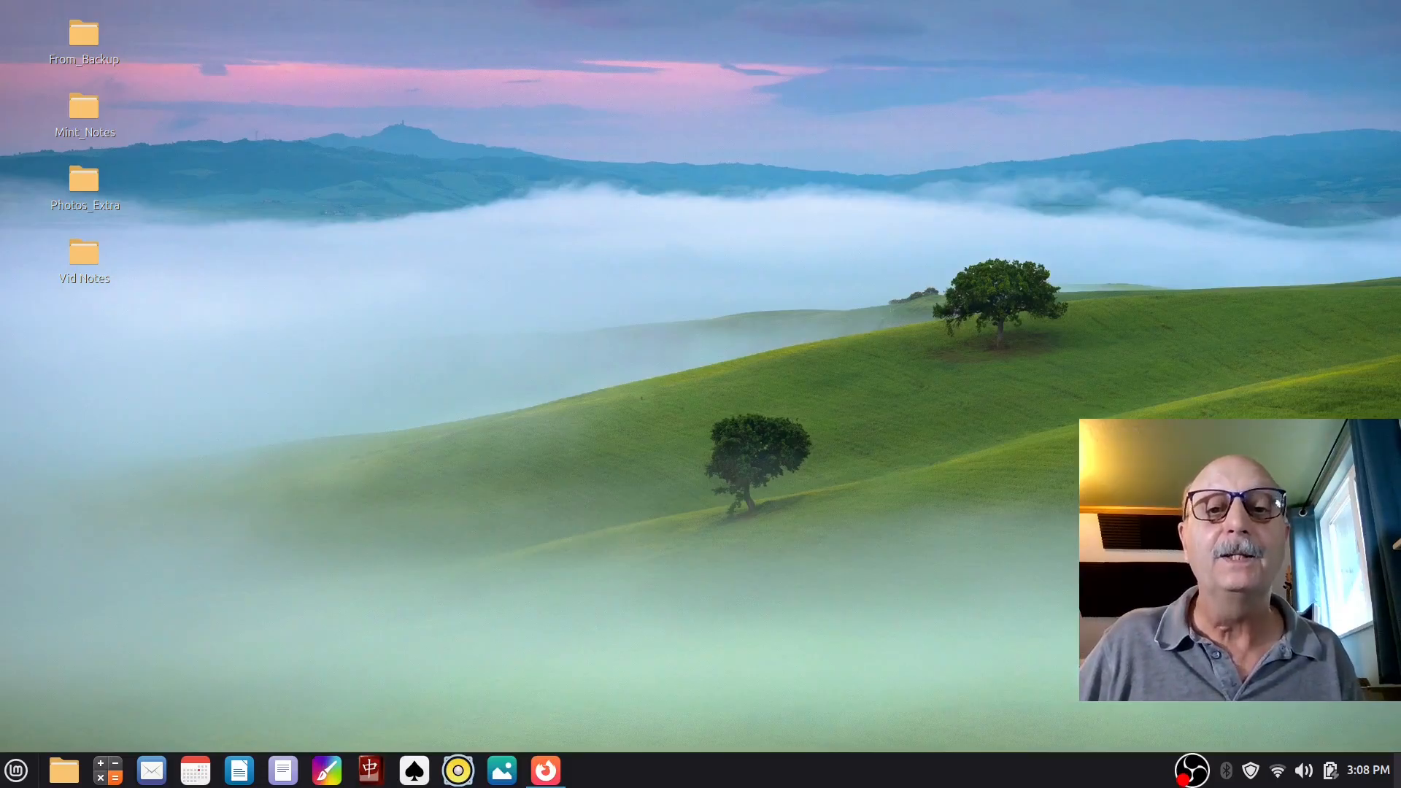
mouse_move(906, 487)
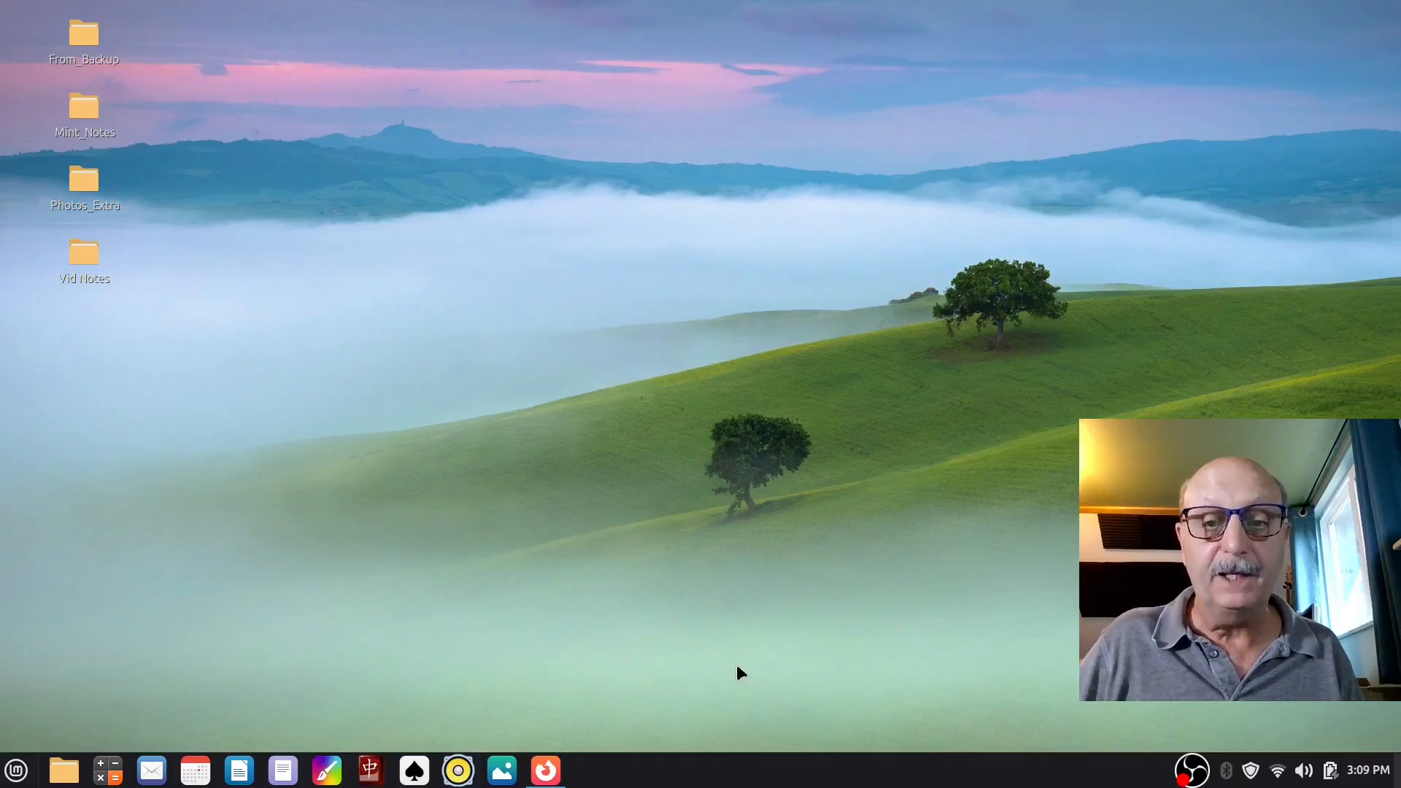
mouse_move(669, 592)
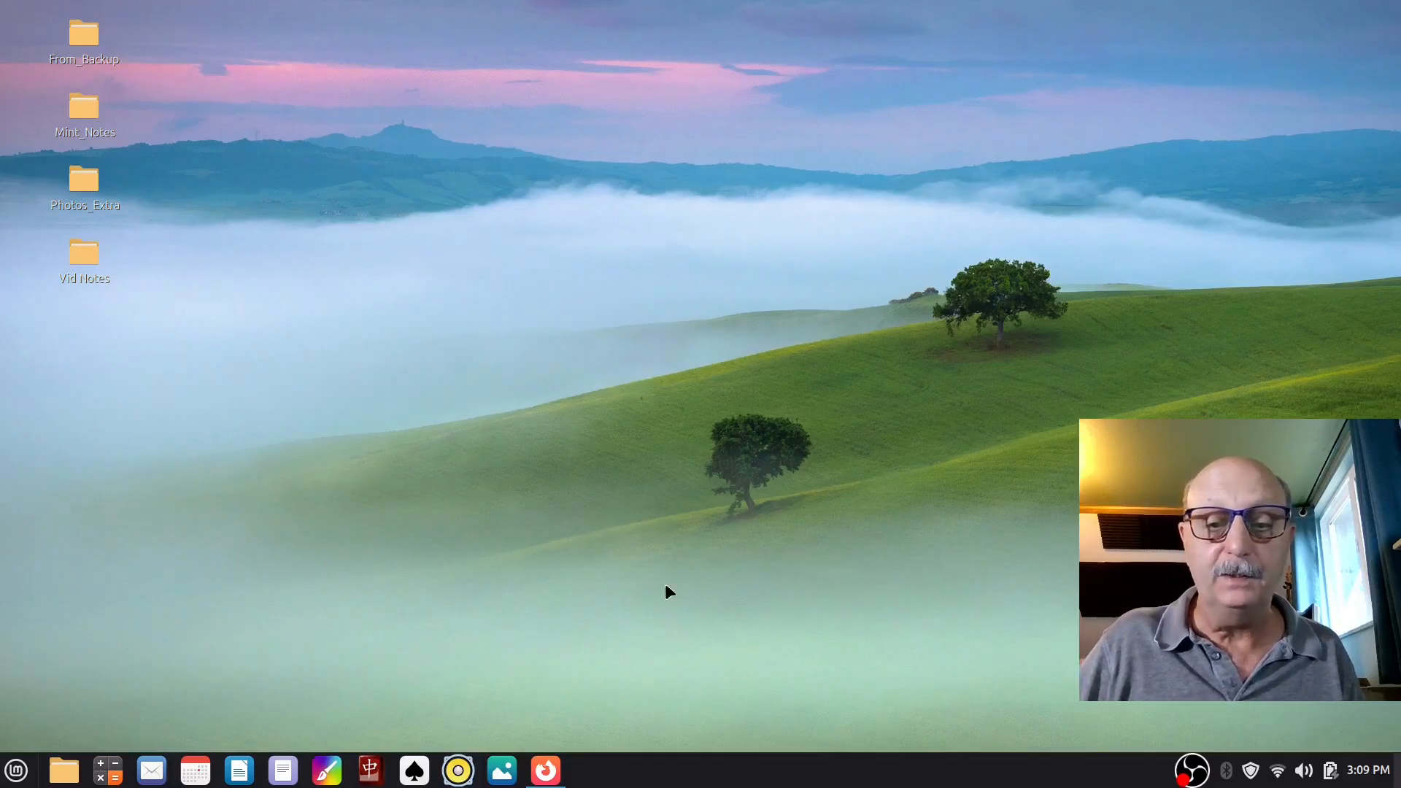
mouse_move(16, 769)
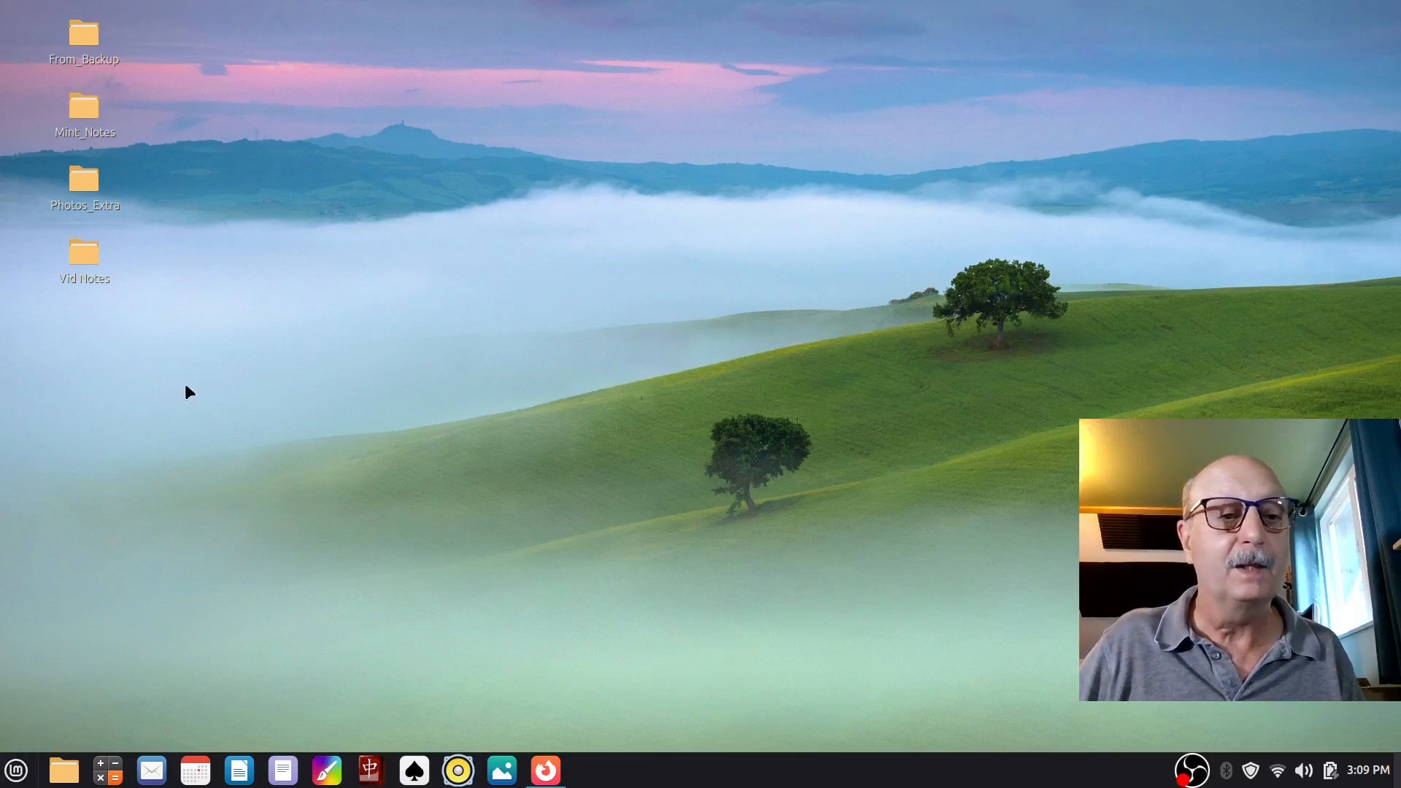
Step: Open the Vid Notes desktop folder in Nemo to display its six files
left_click(83, 254)
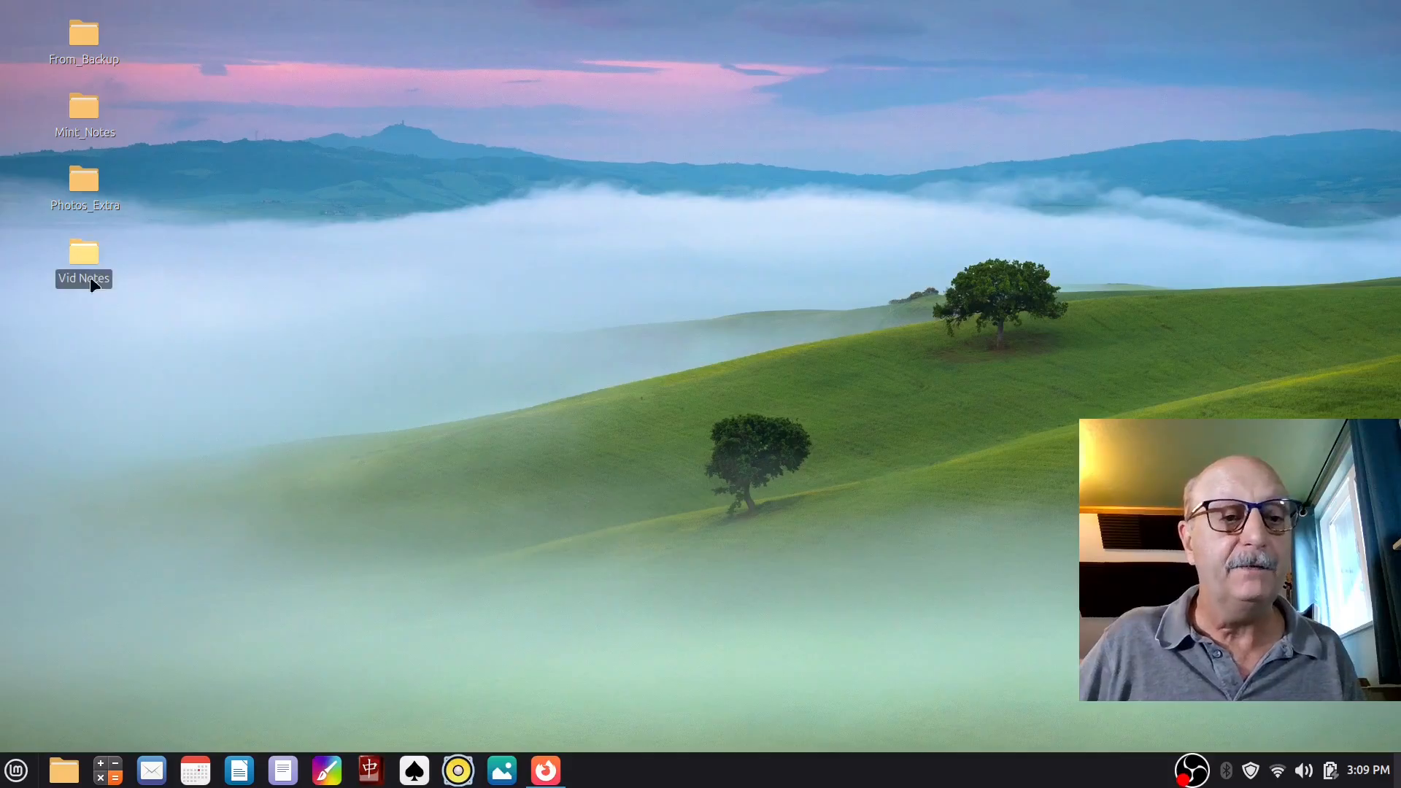
double_click(83, 253)
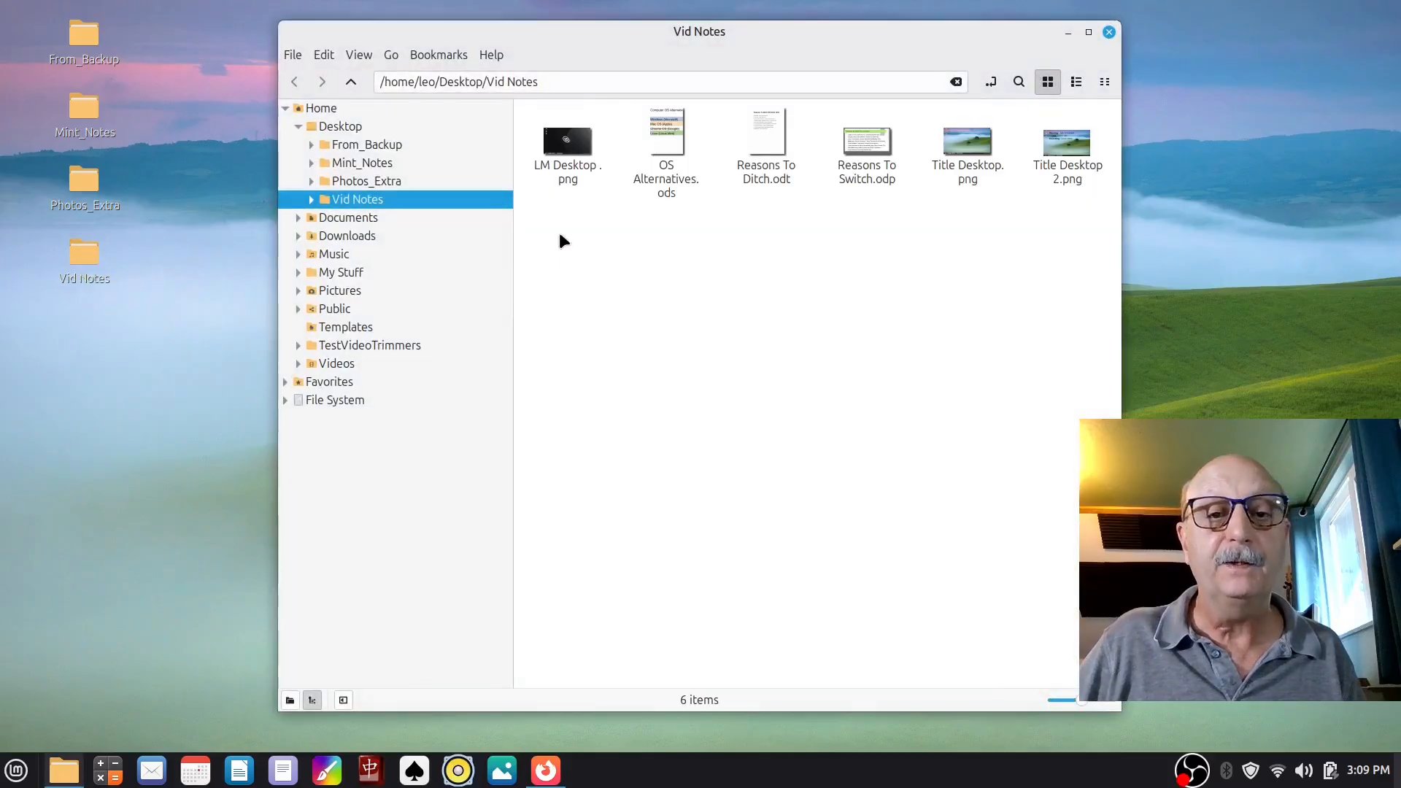
double_click(566, 140)
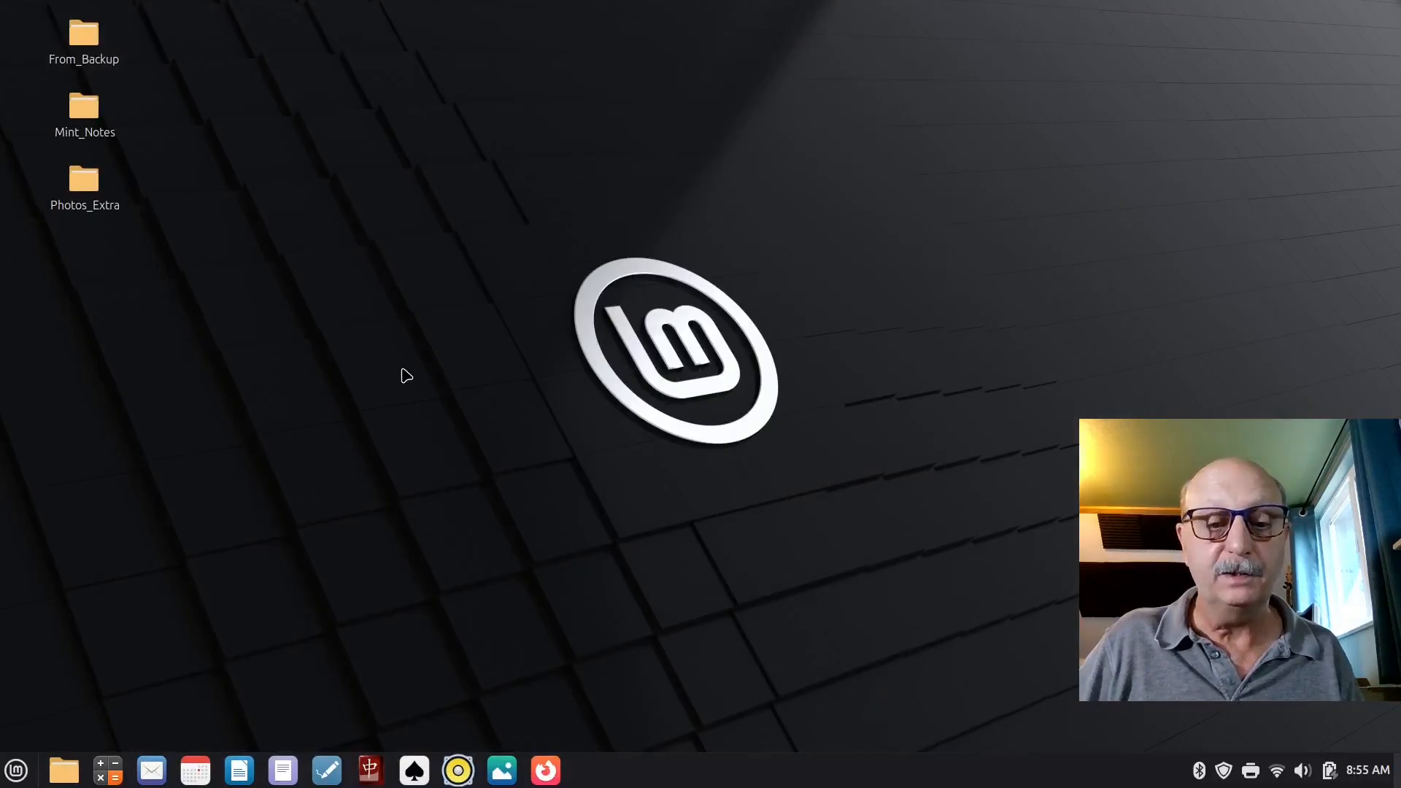
mouse_move(795, 211)
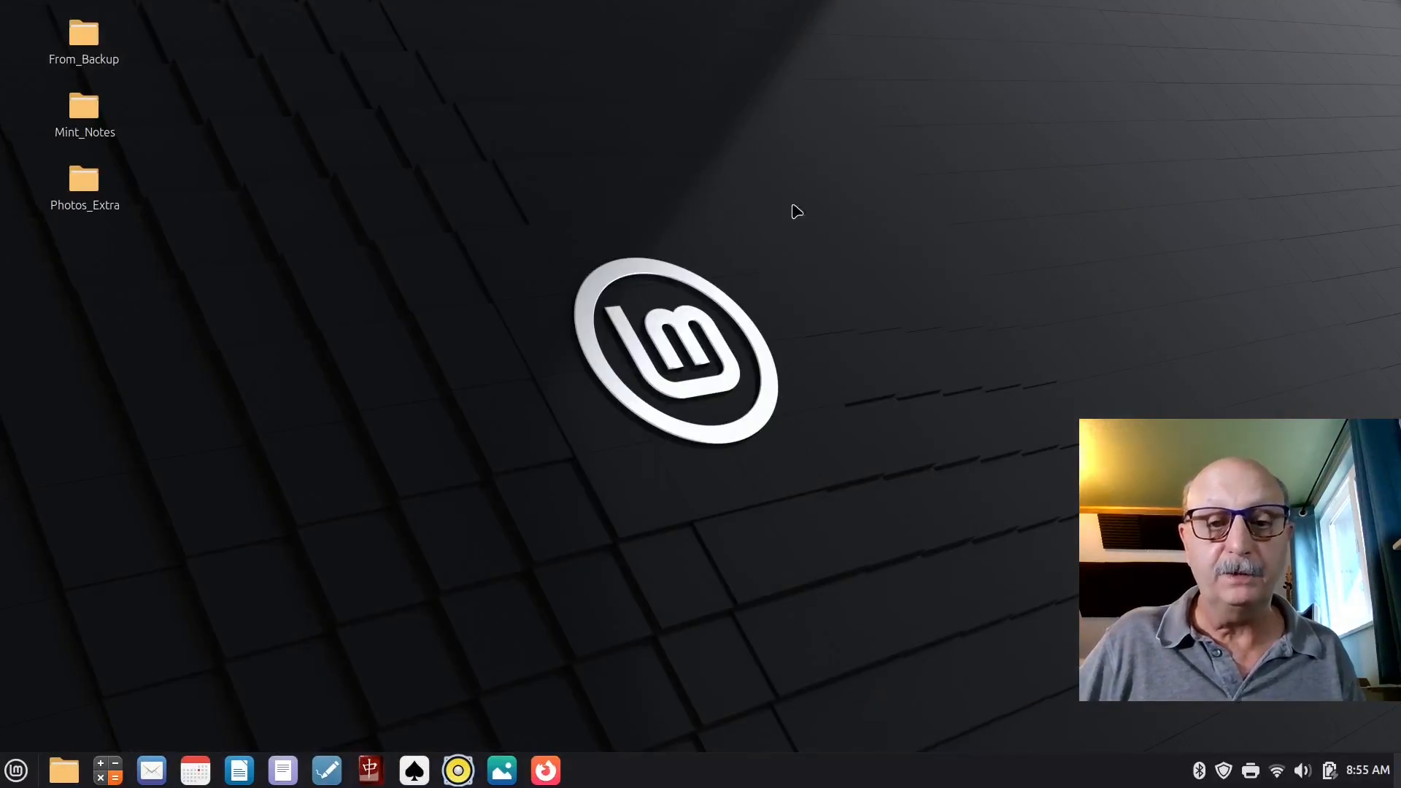
mouse_move(495, 475)
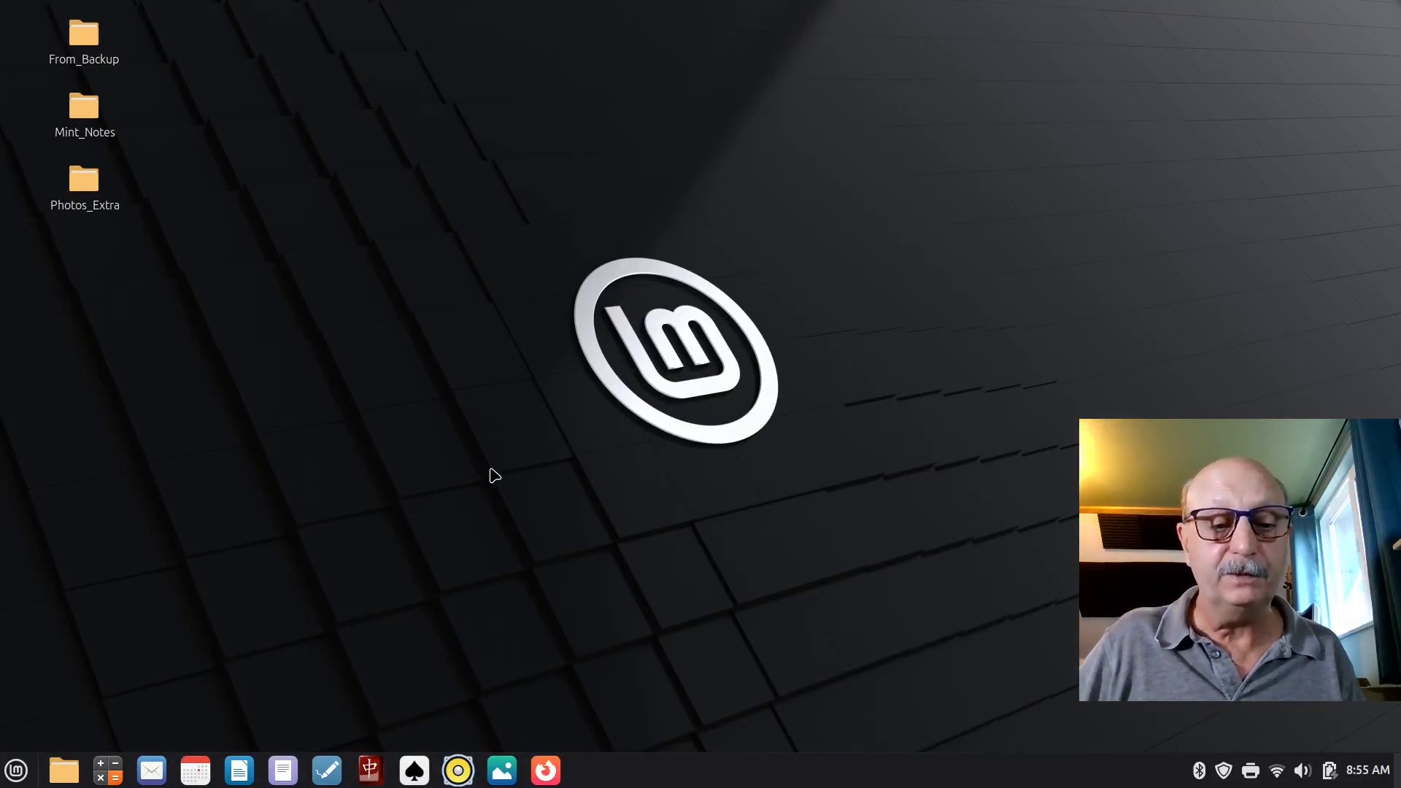
mouse_move(438, 361)
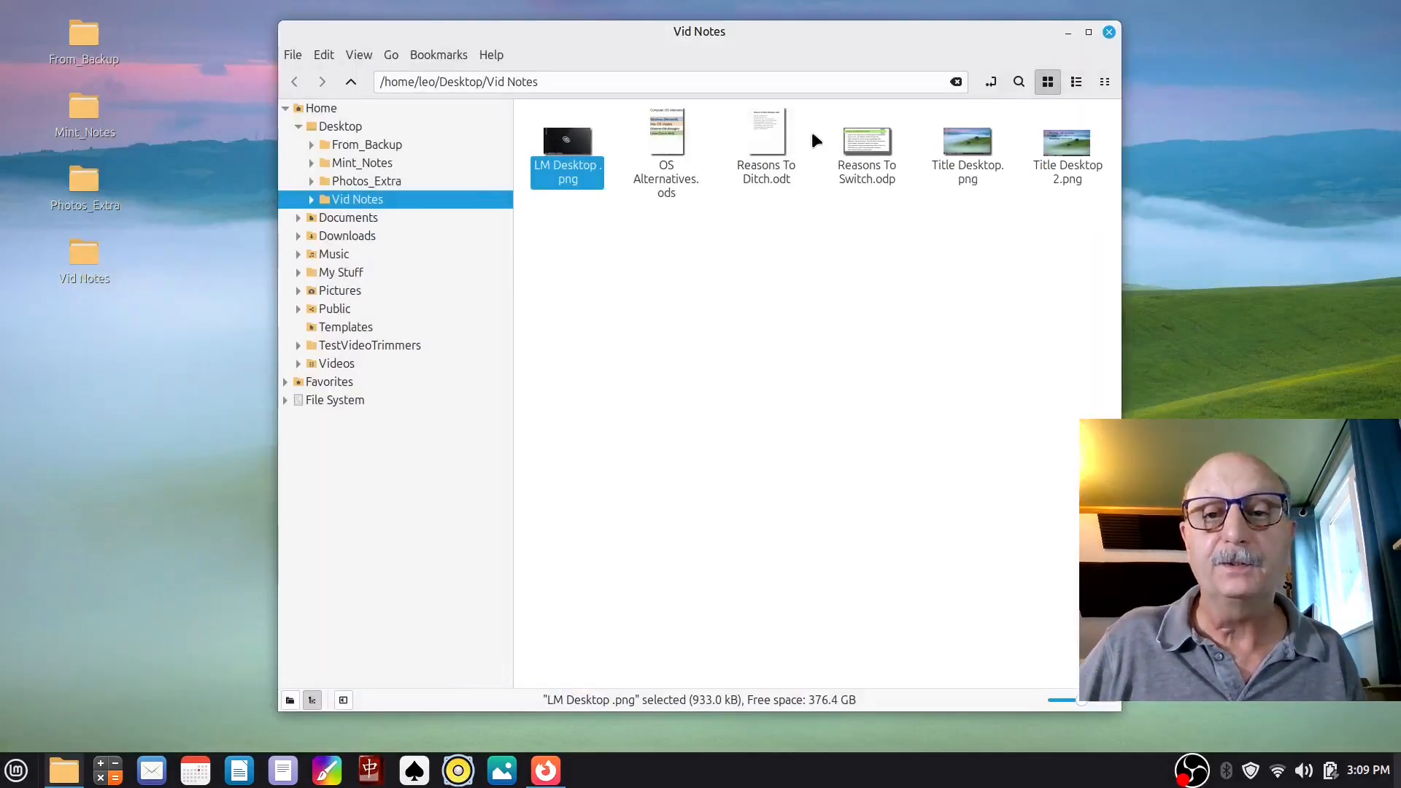
Step: Open Reasons To Ditch.odt in LibreOffice Writer to show the nine reasons
double_click(866, 138)
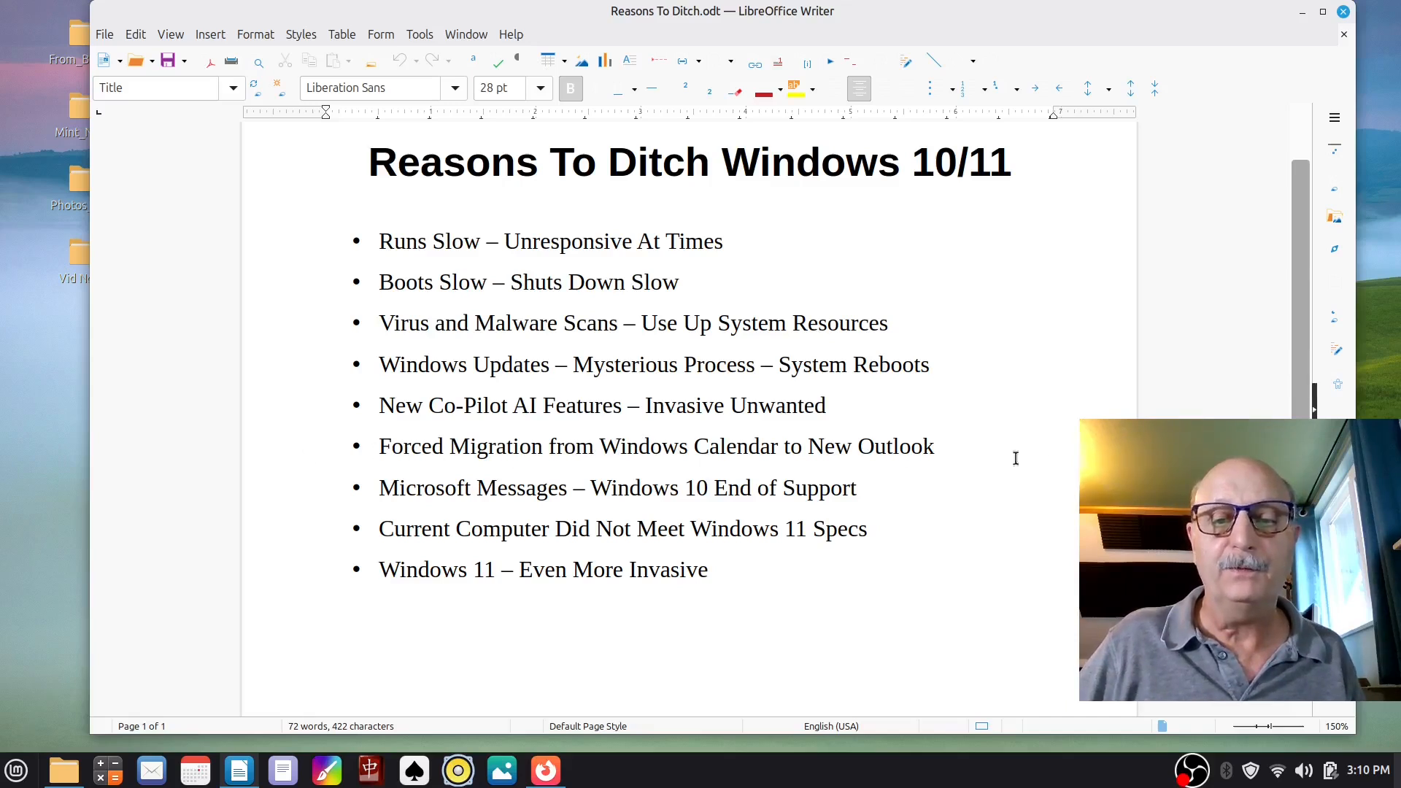
left_click(368, 162)
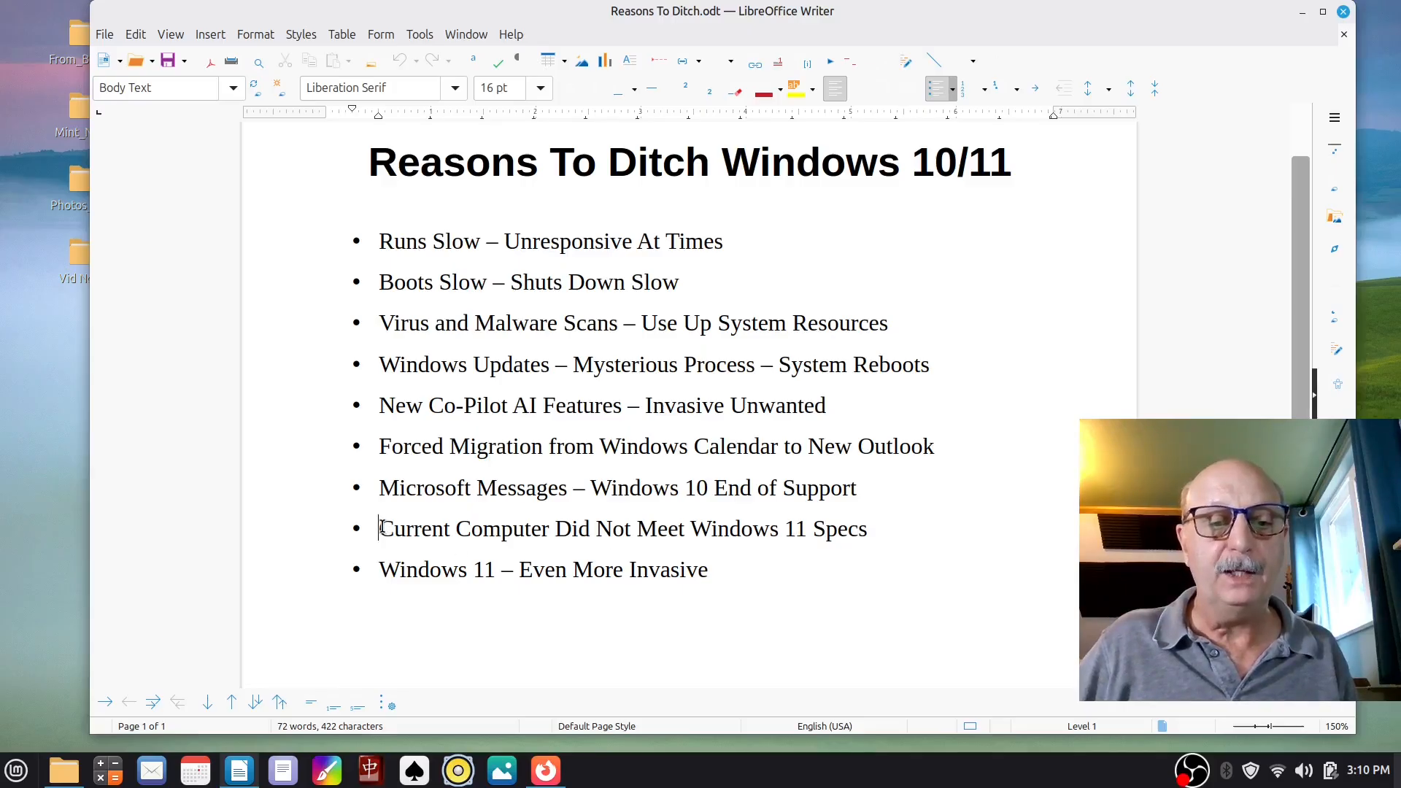
left_click_drag(379, 528, 866, 528)
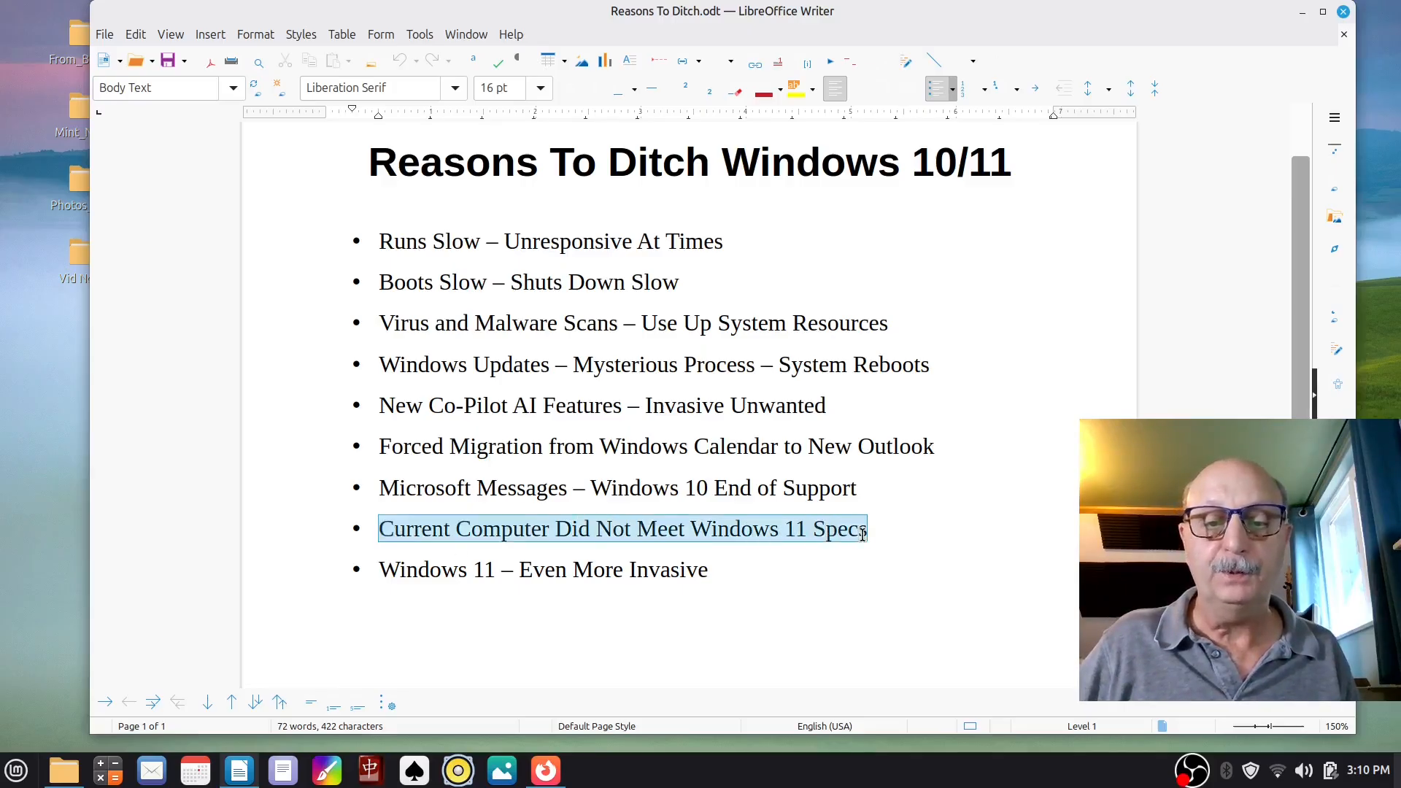
left_click(830, 569)
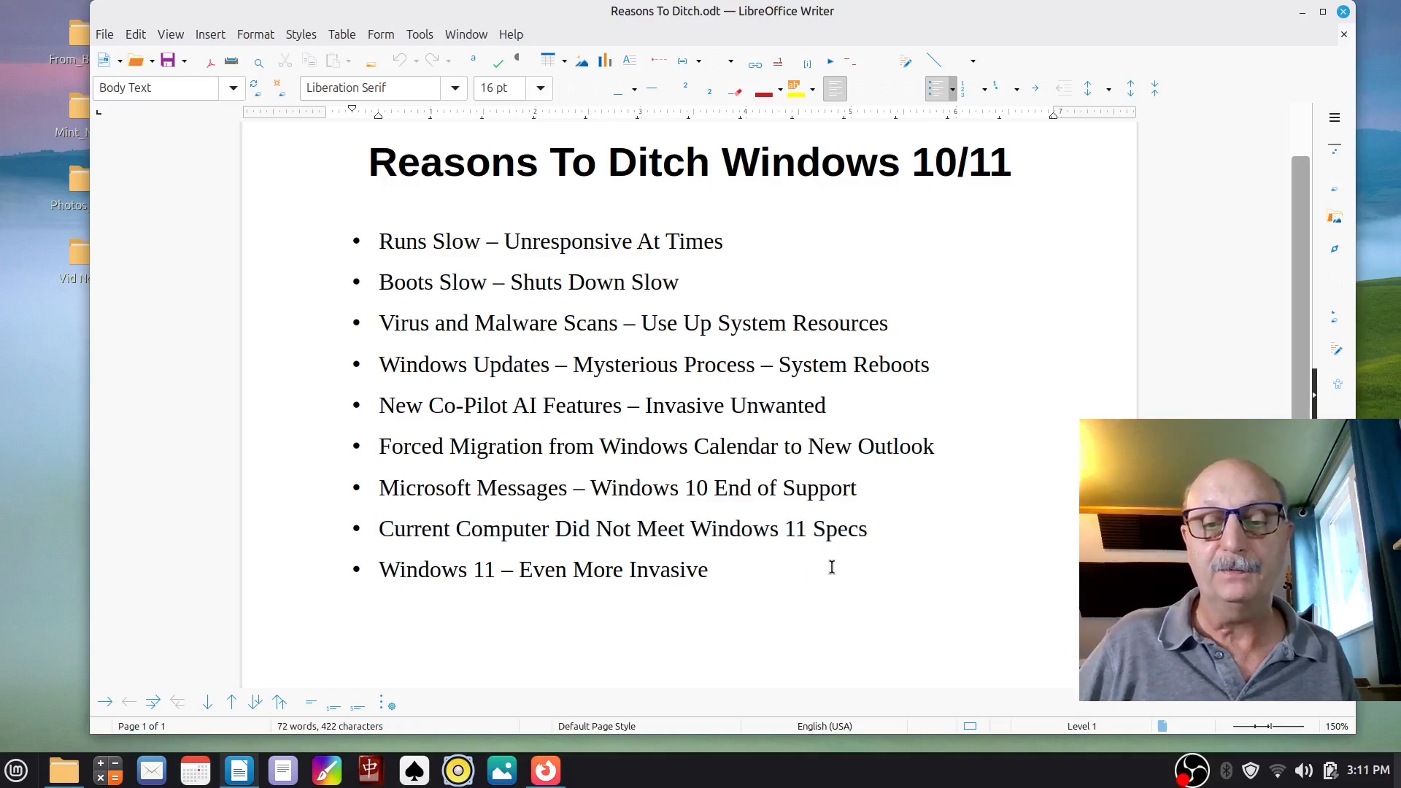
mouse_move(553, 577)
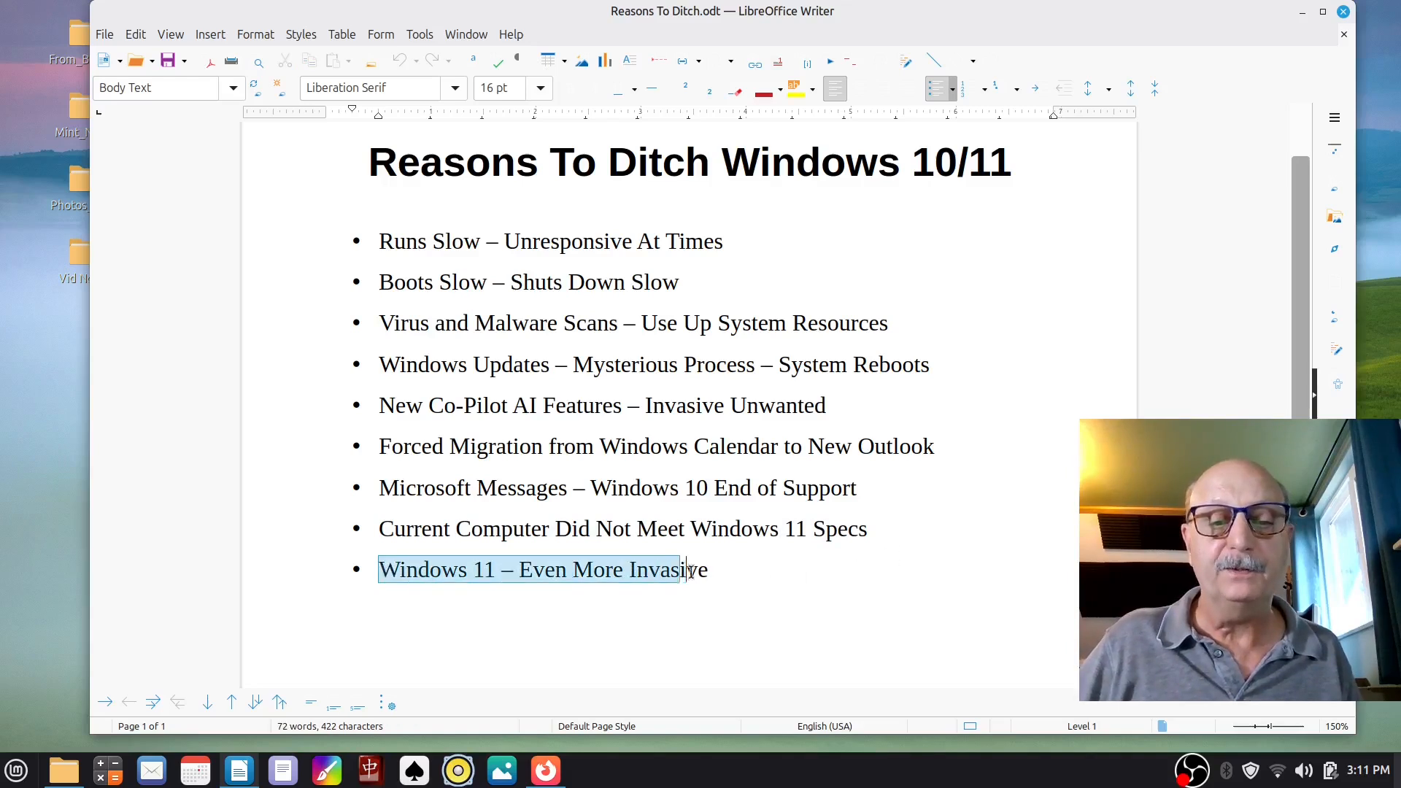
left_click(708, 569)
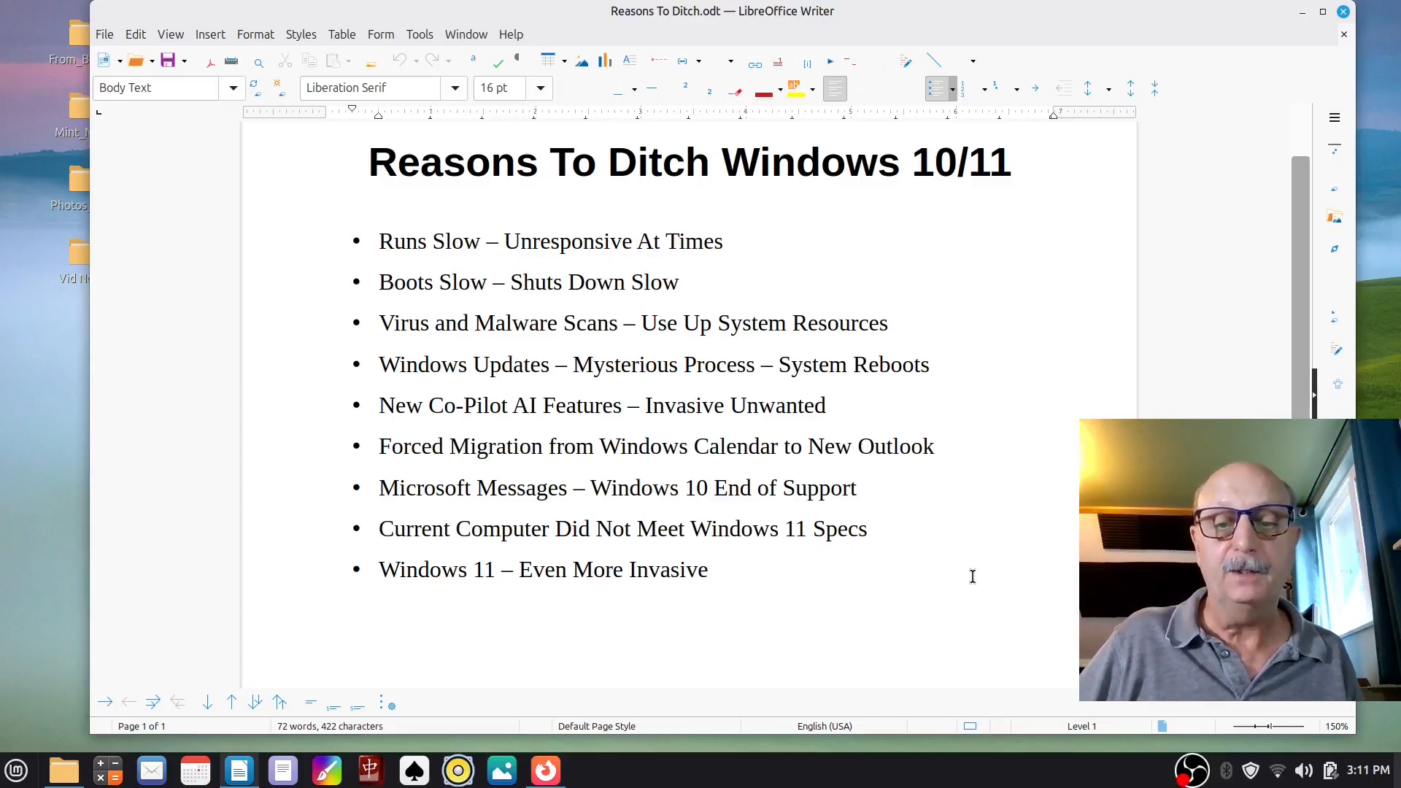
mouse_move(1031, 578)
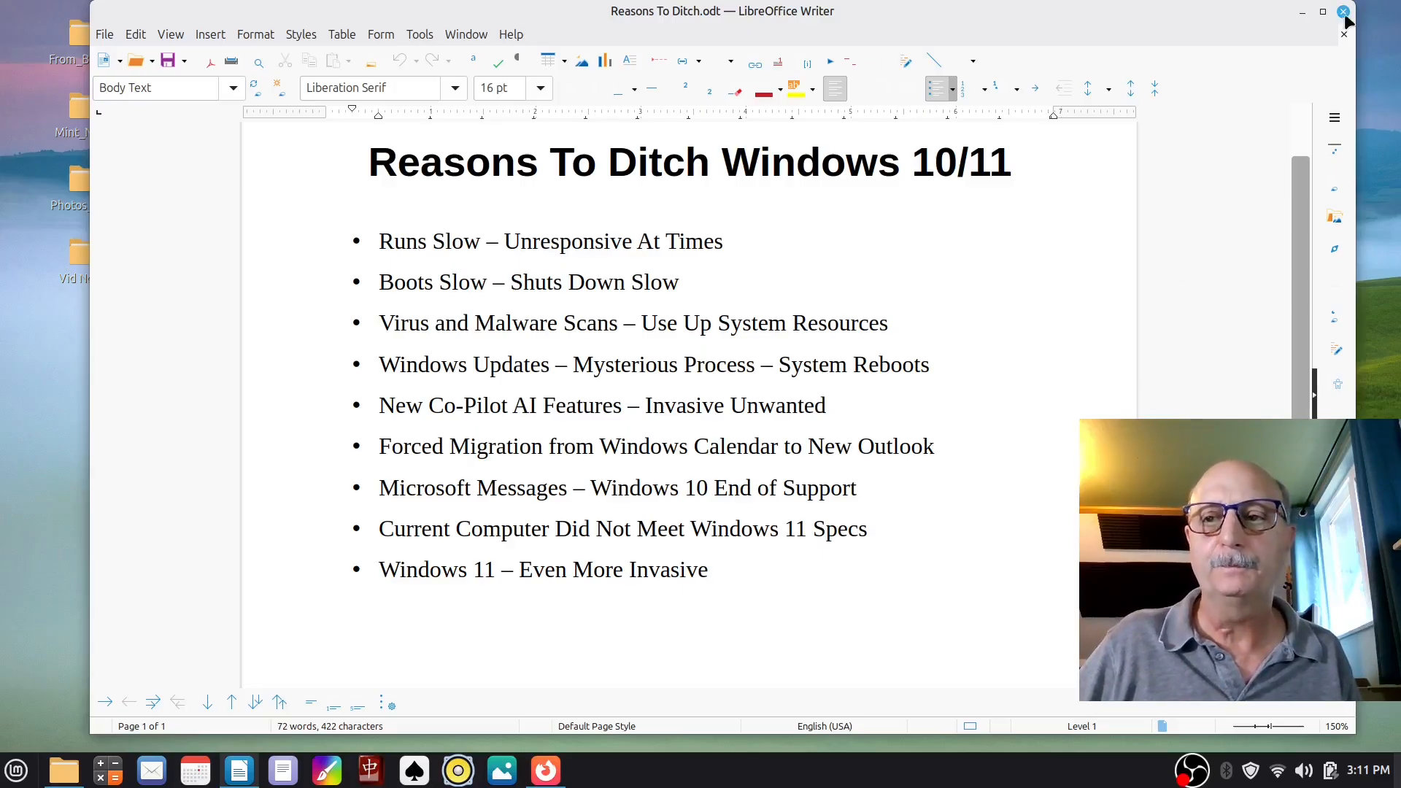
left_click(1344, 12)
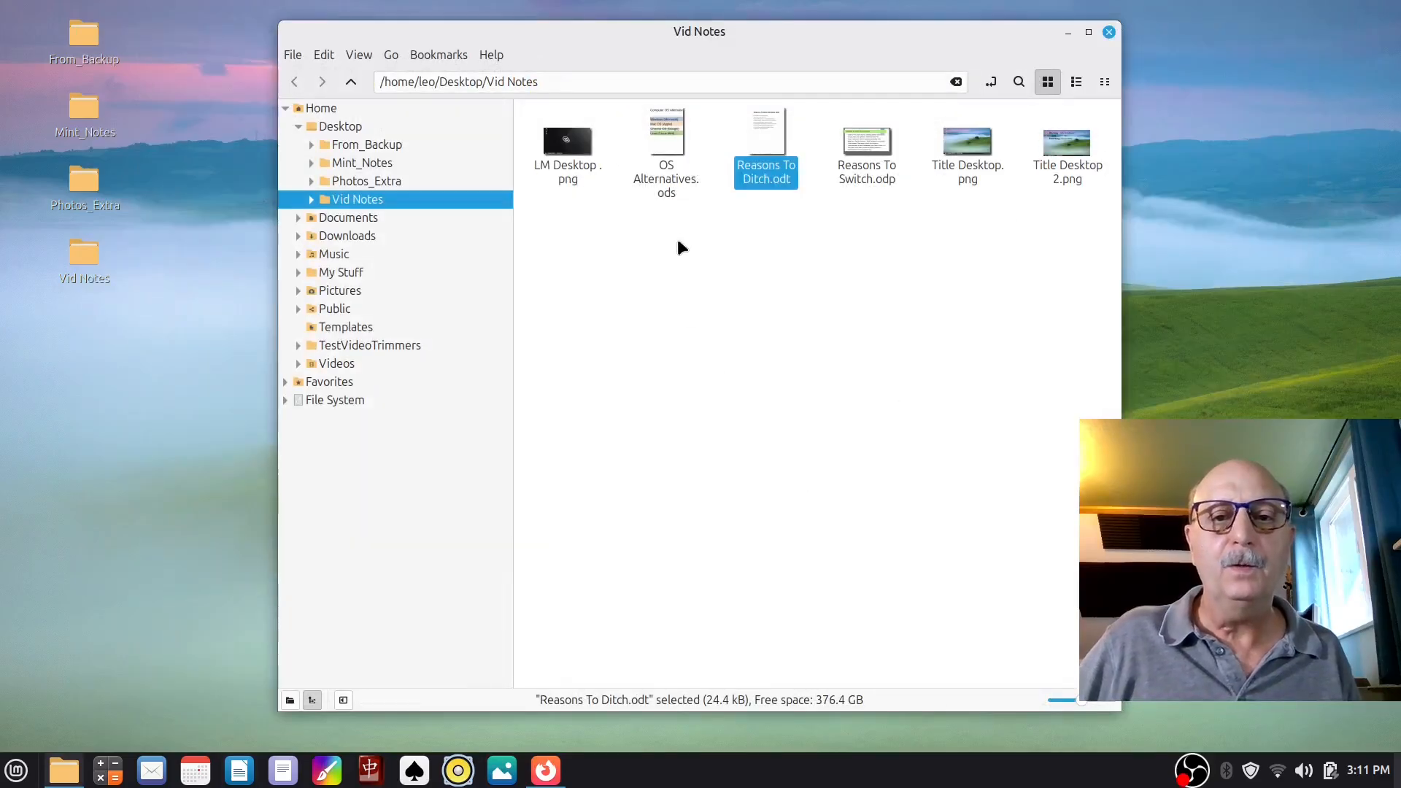
double_click(666, 143)
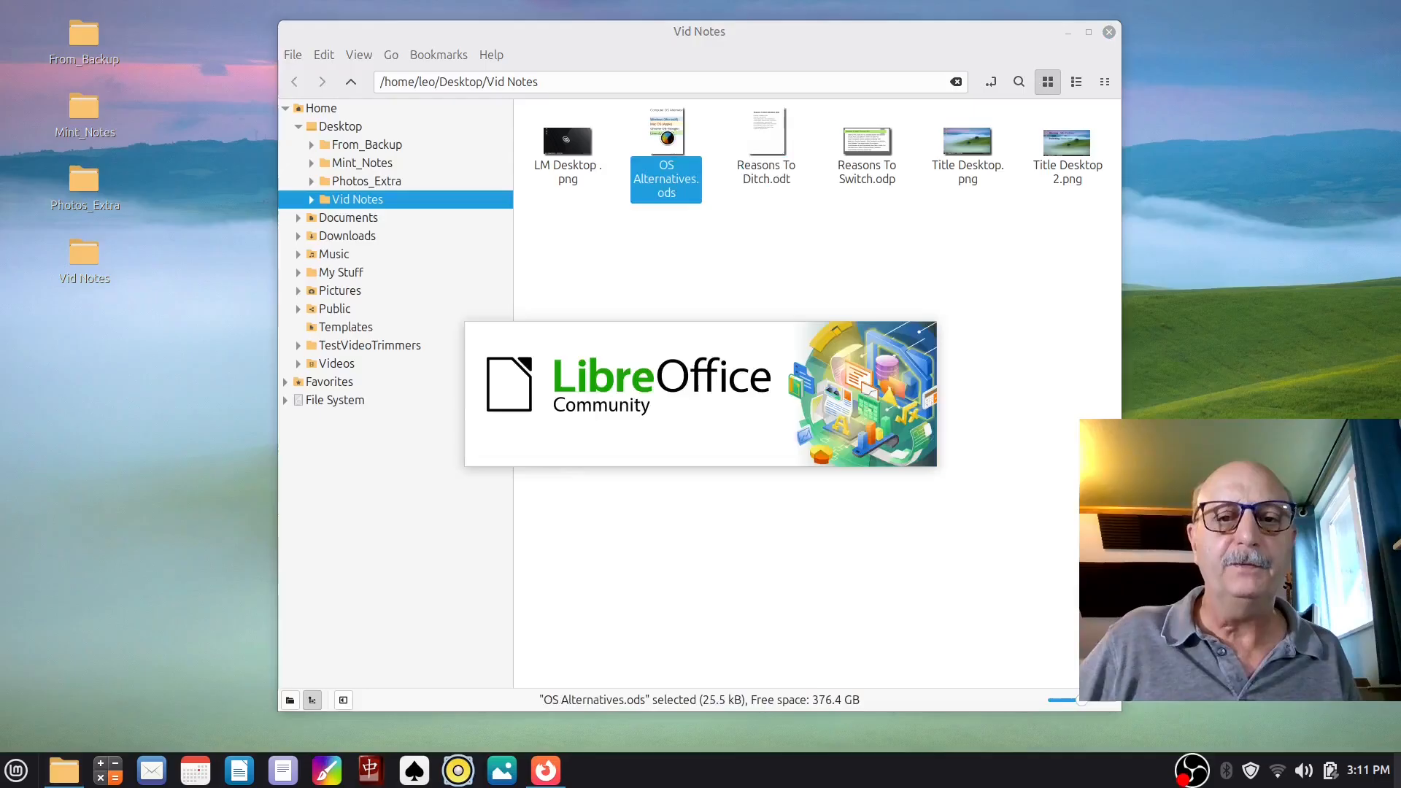
double_click(666, 143)
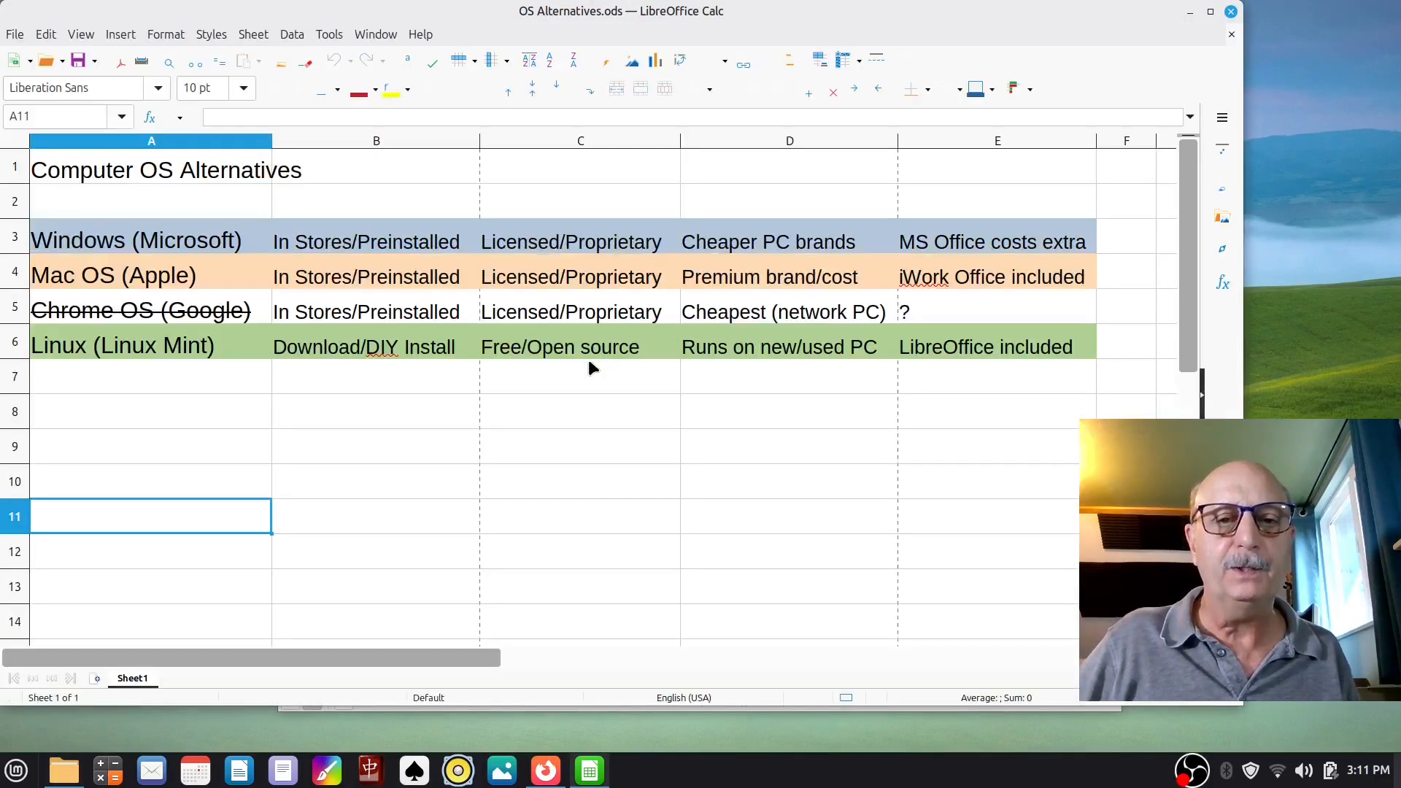
mouse_move(389, 423)
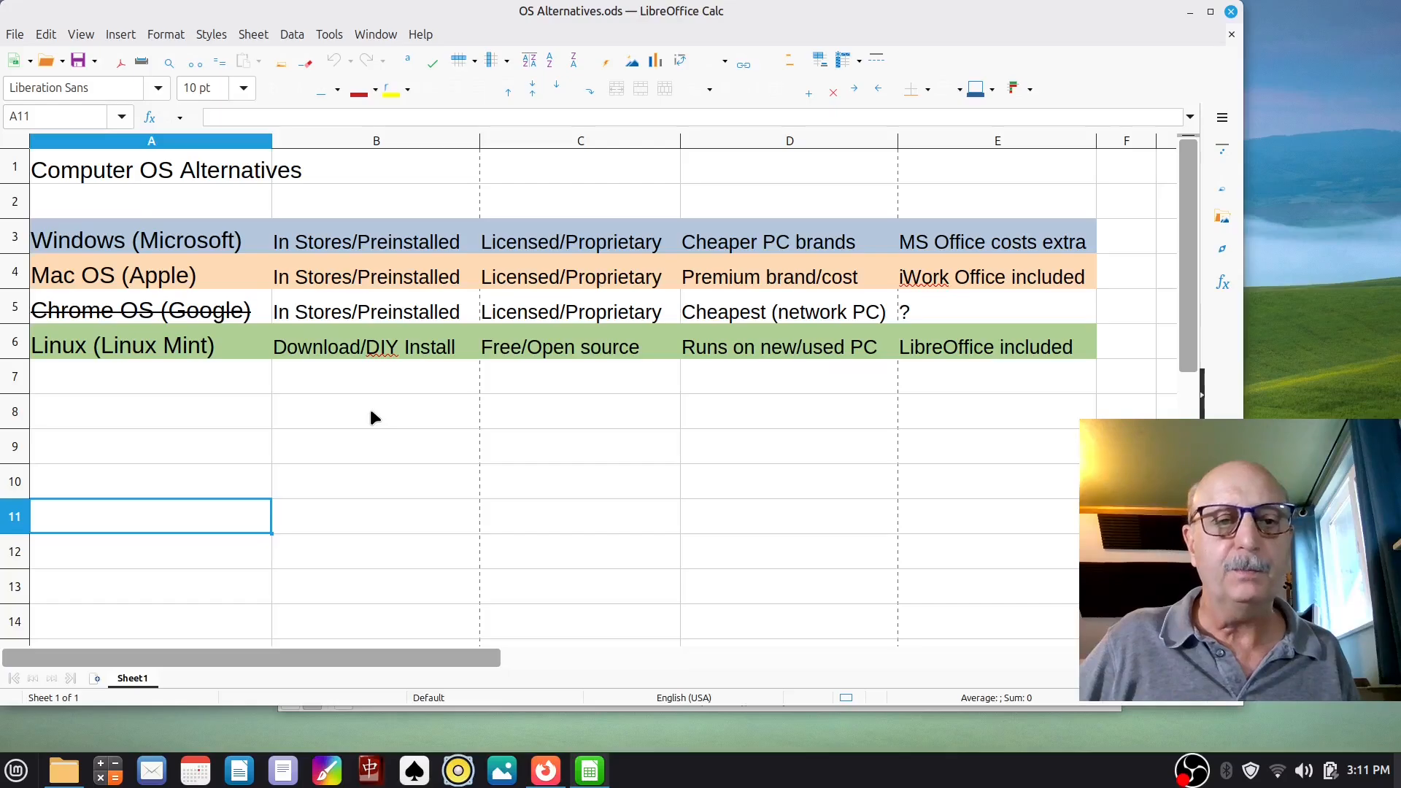
mouse_move(255, 243)
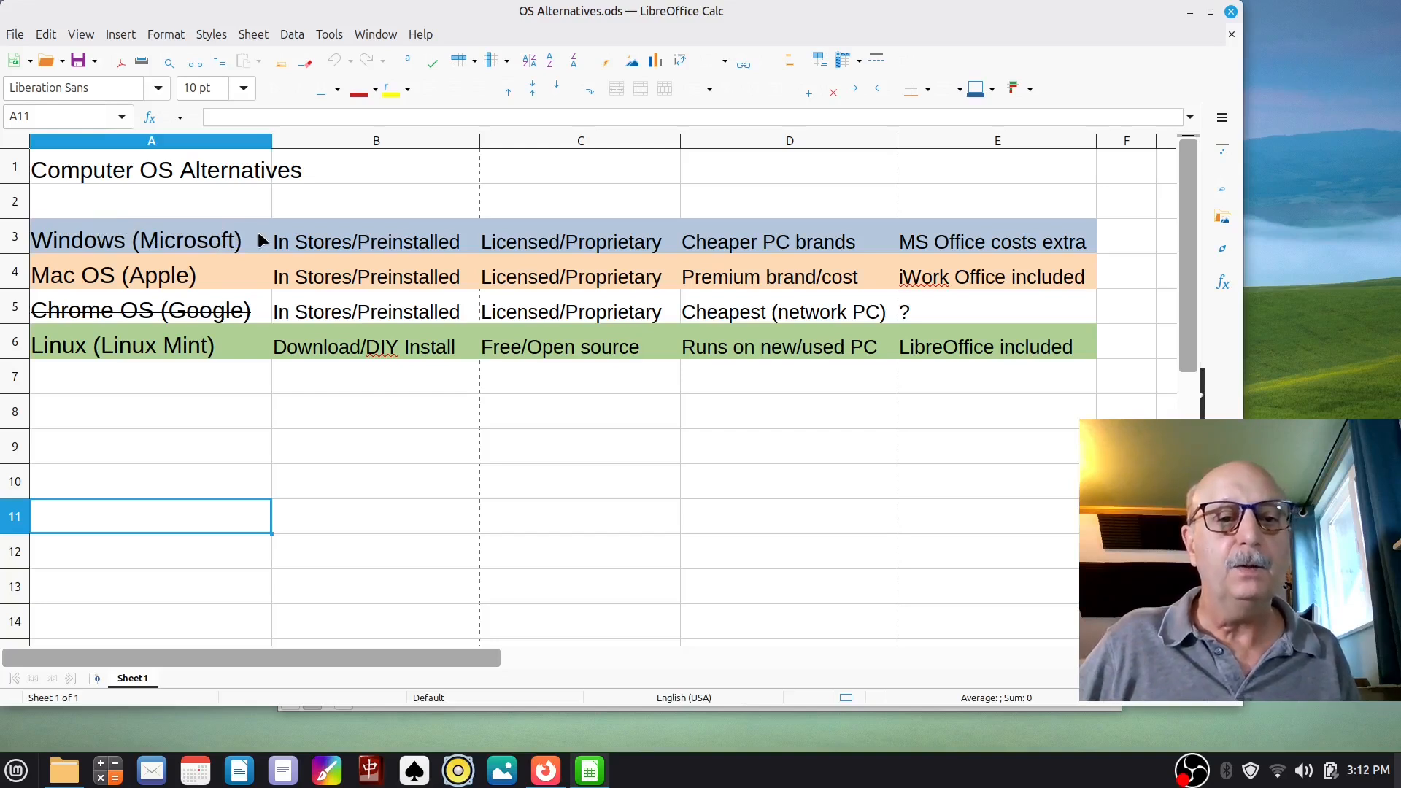
mouse_move(215, 276)
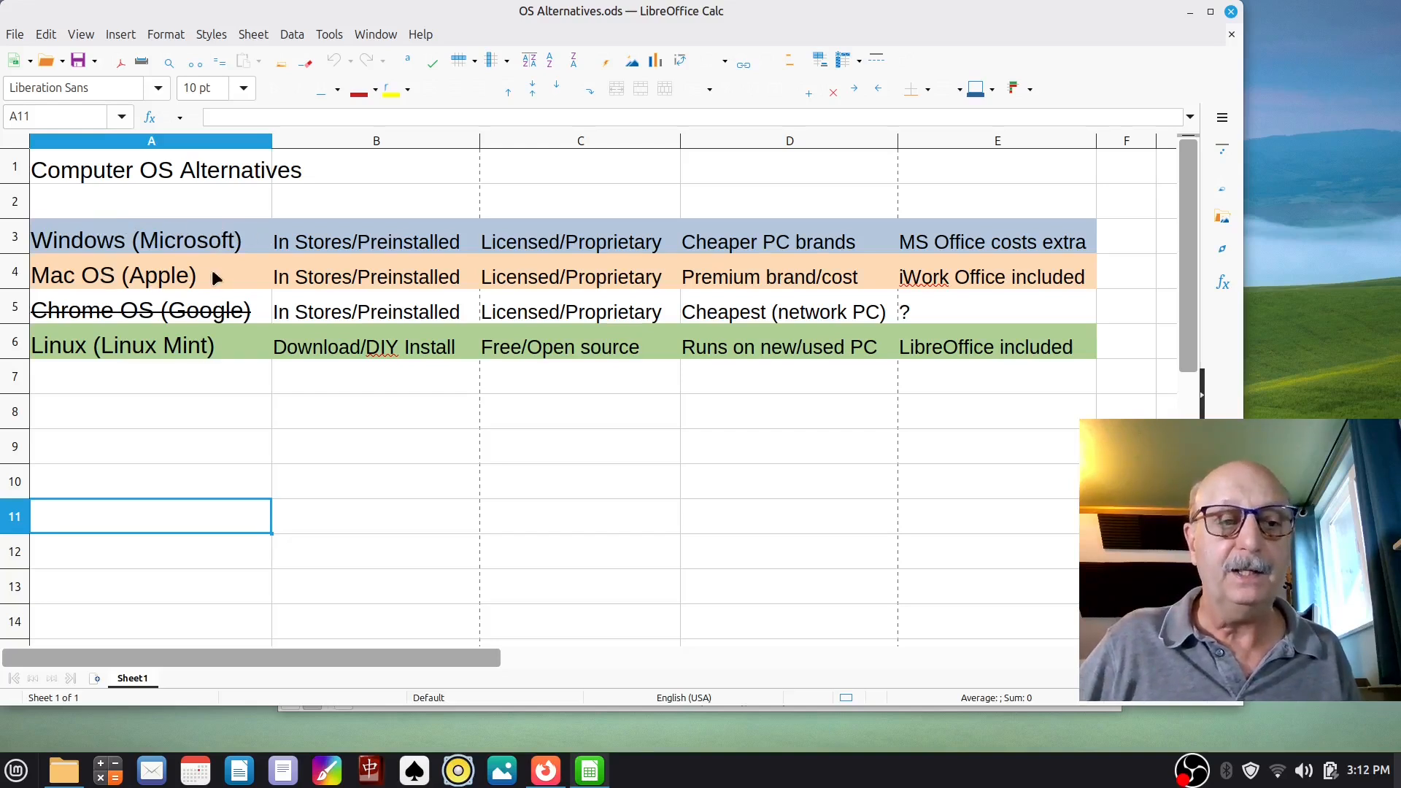
mouse_move(764, 295)
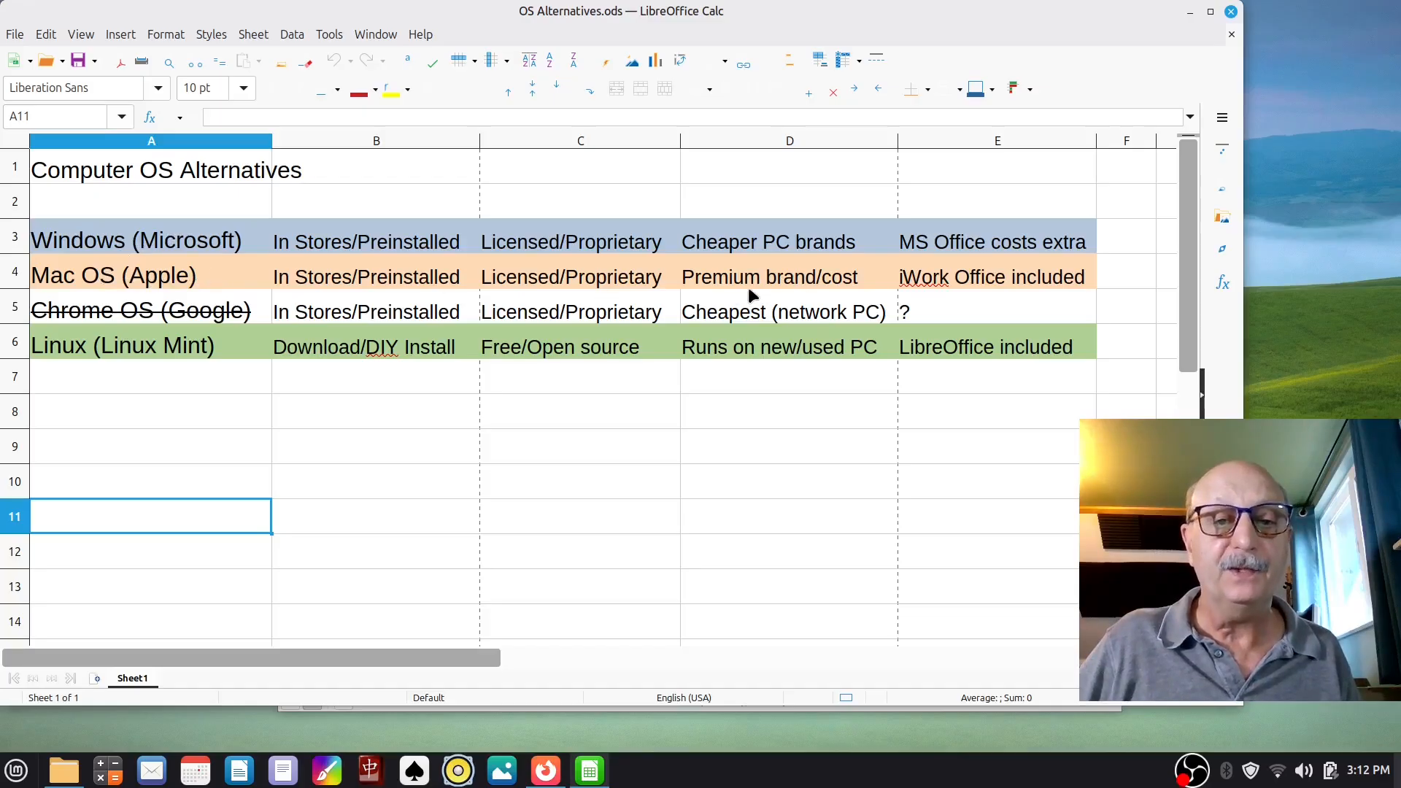
mouse_move(125, 313)
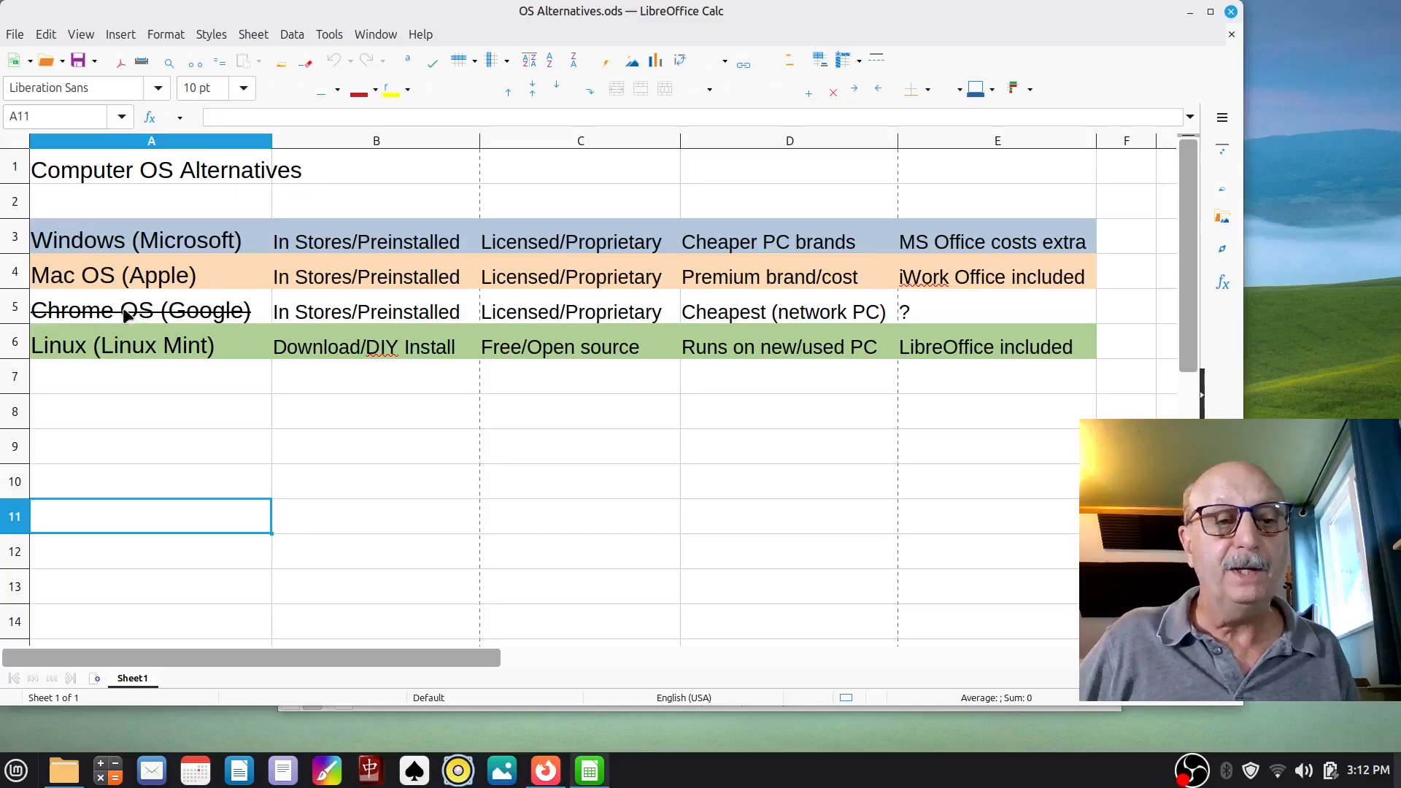
mouse_move(259, 323)
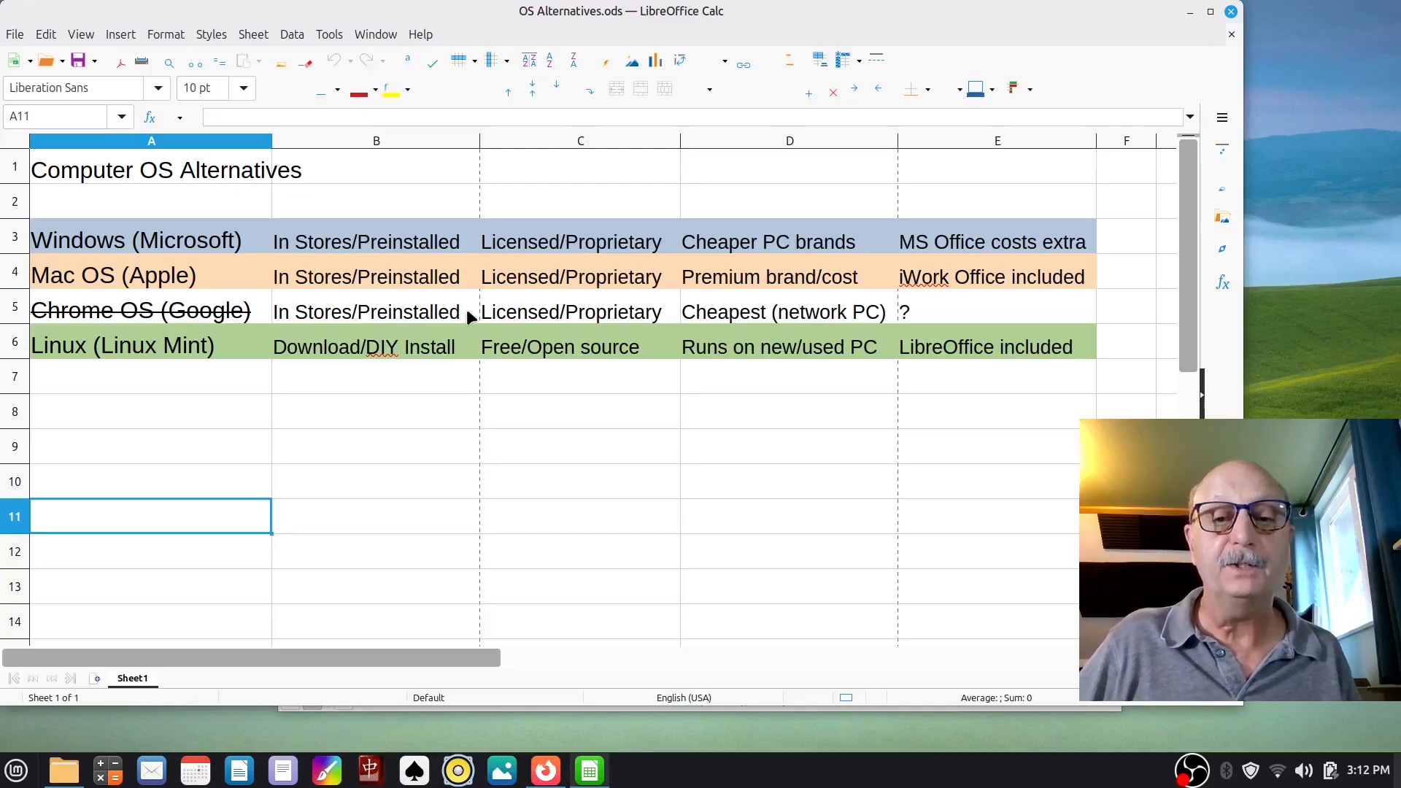
mouse_move(239, 386)
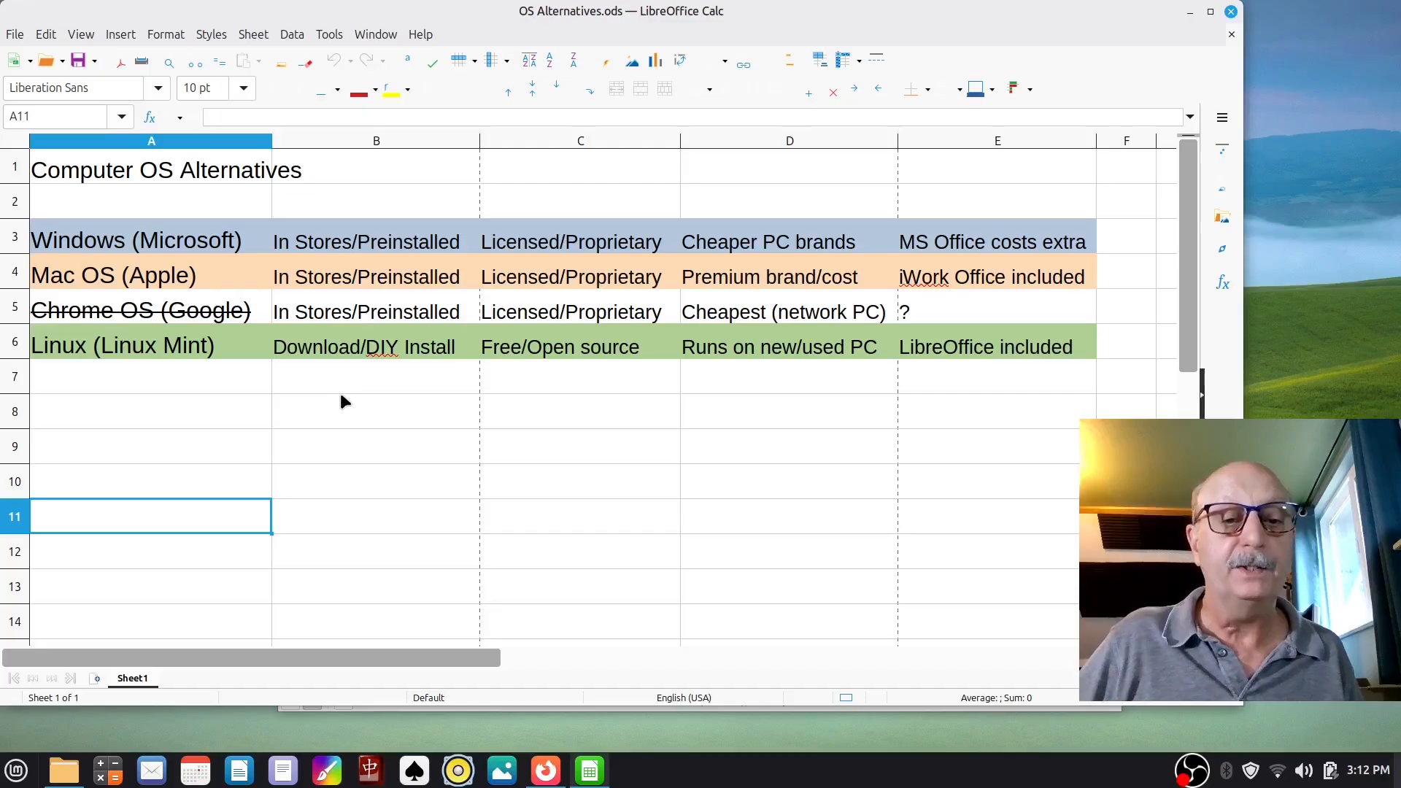
mouse_move(638, 367)
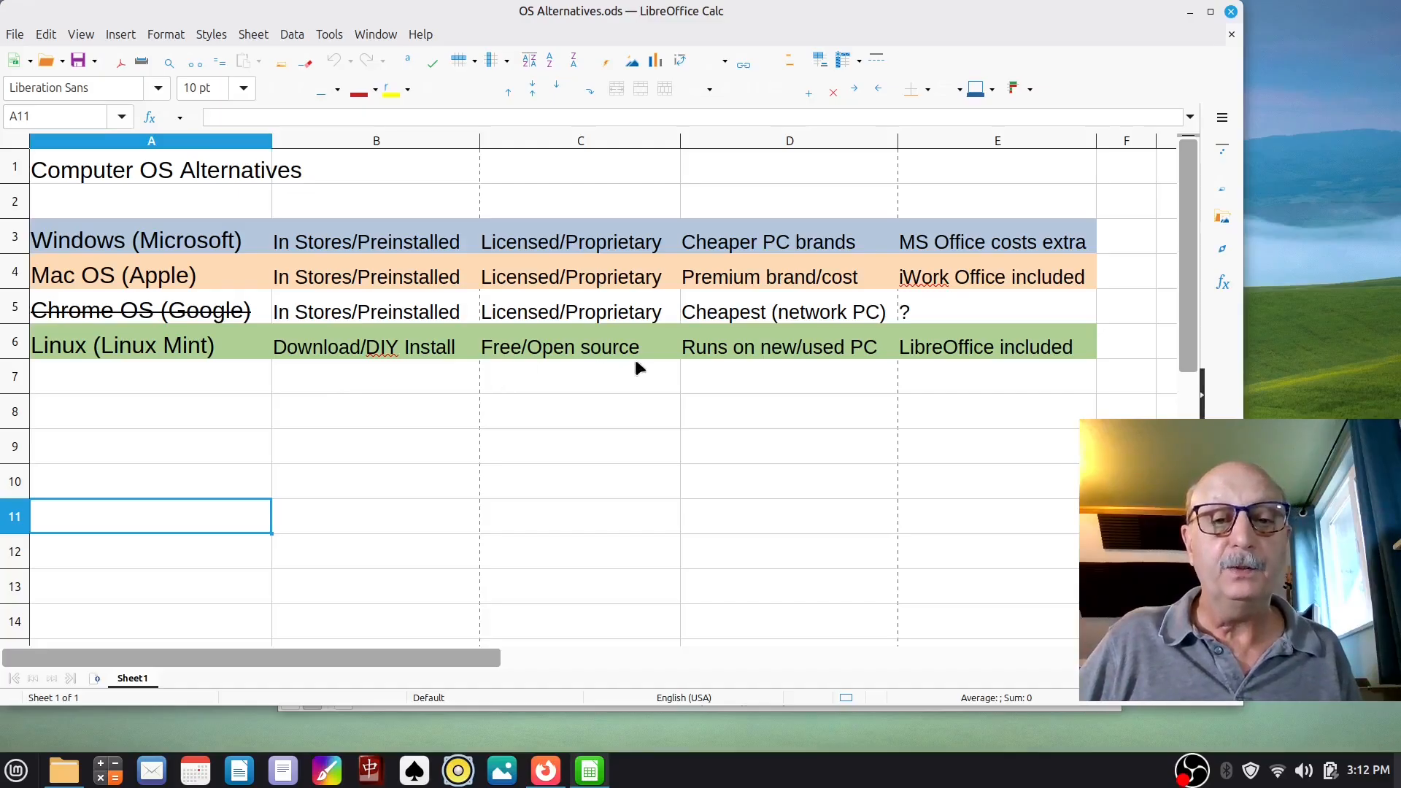
mouse_move(708, 373)
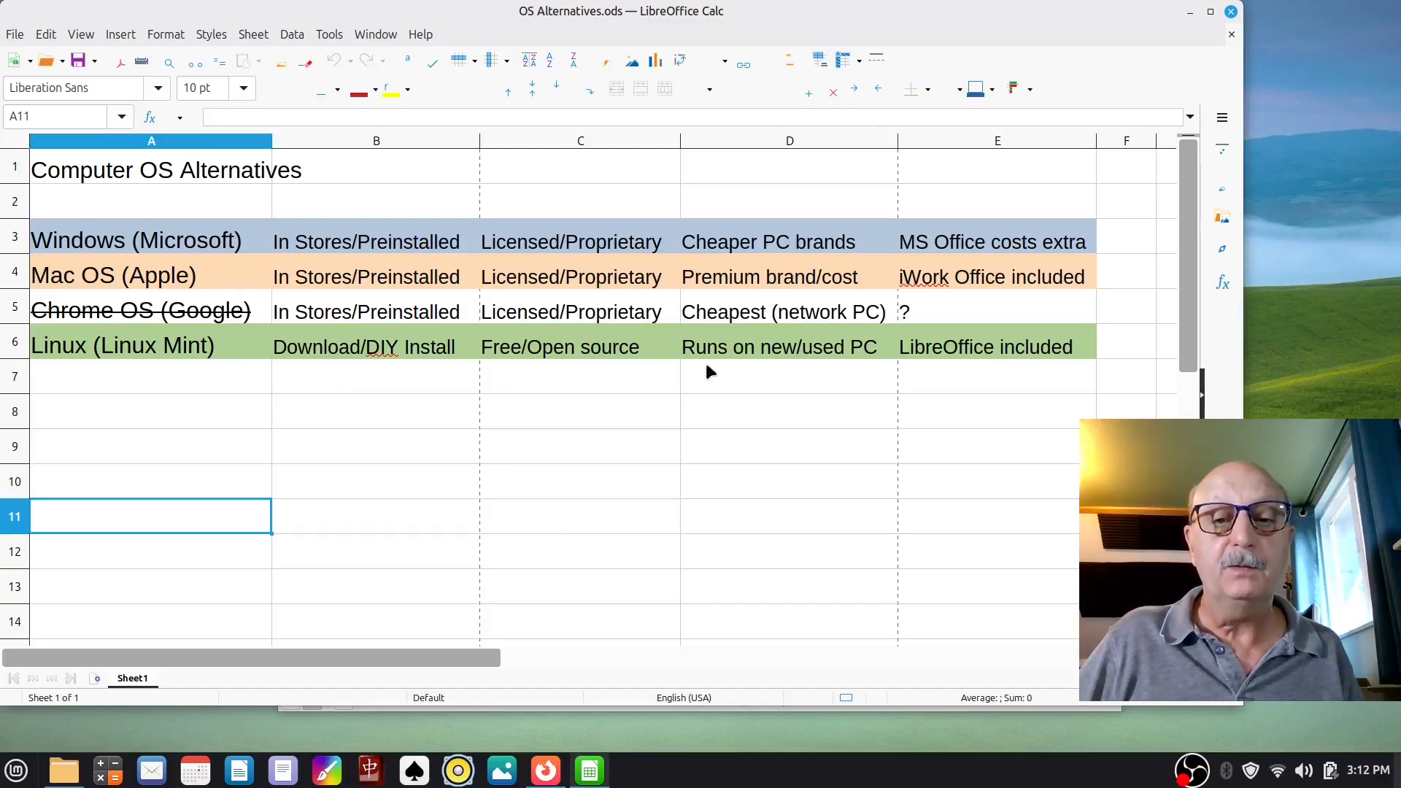
mouse_move(900, 396)
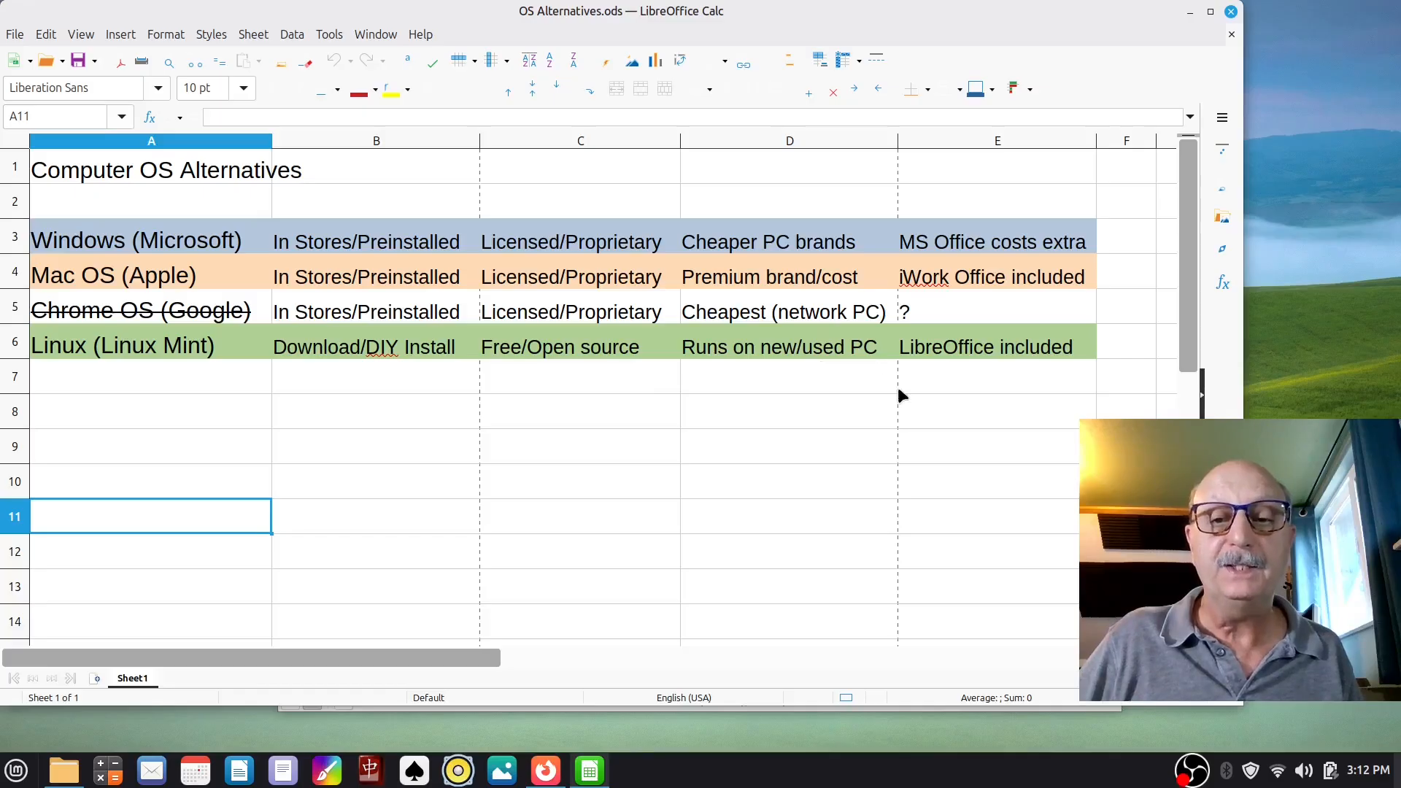
mouse_move(988, 370)
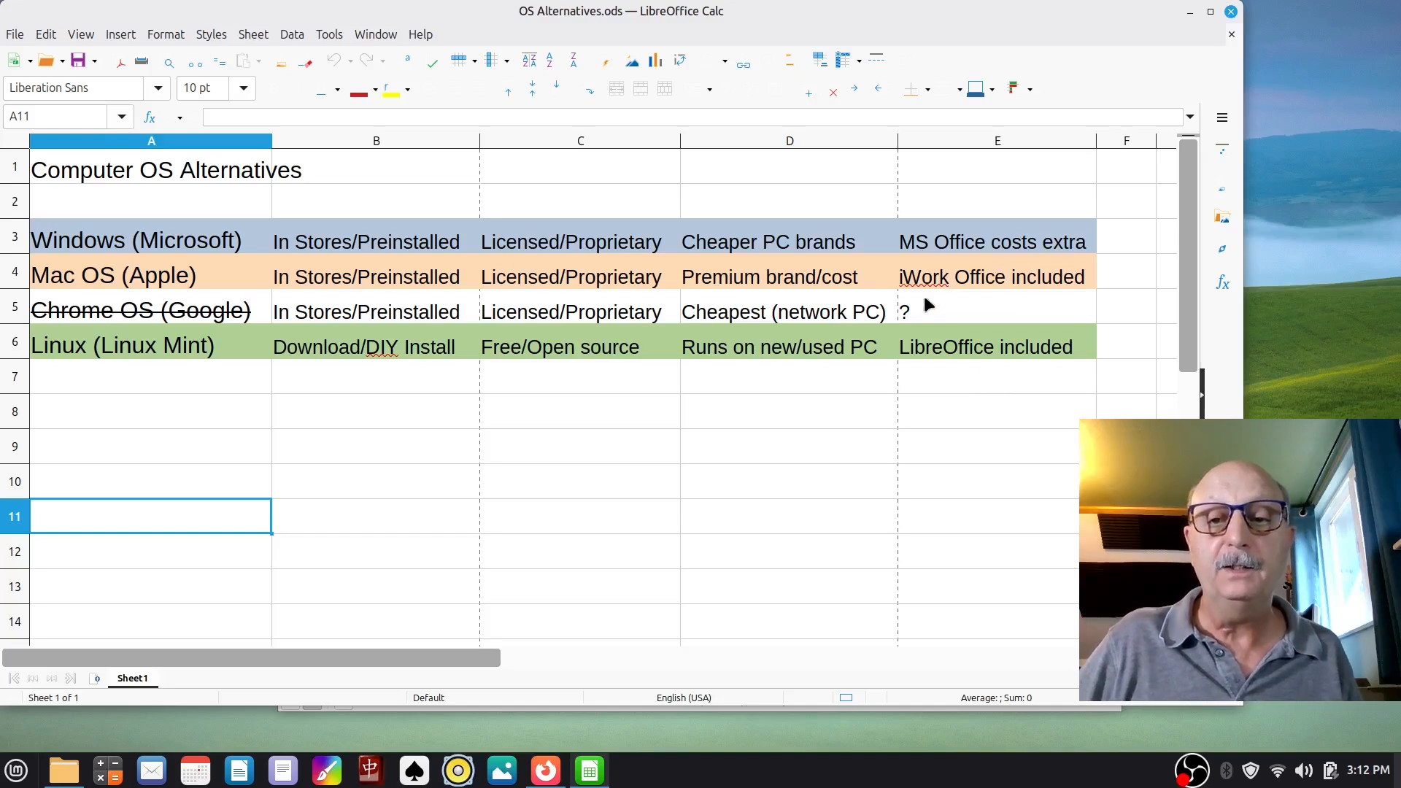
mouse_move(1043, 291)
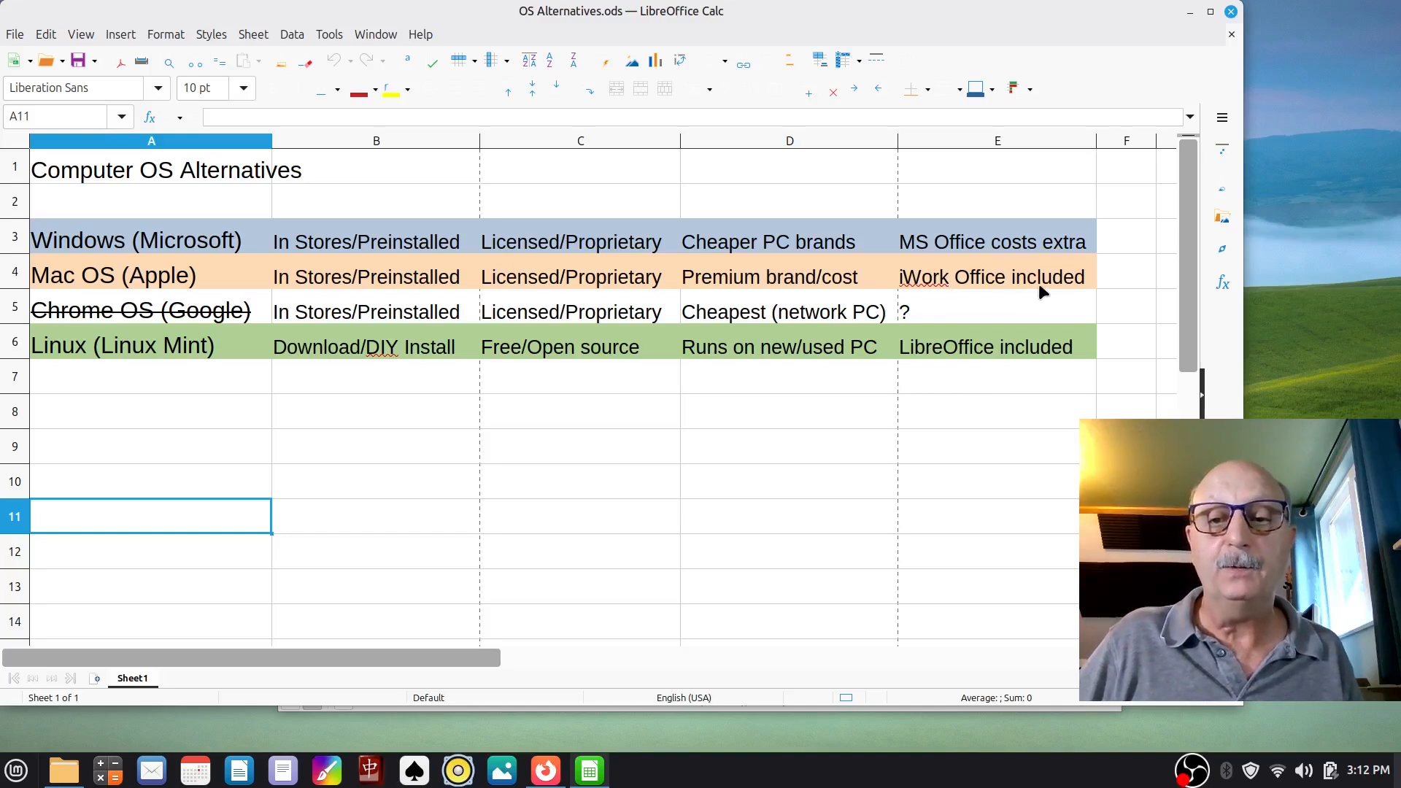
mouse_move(586, 393)
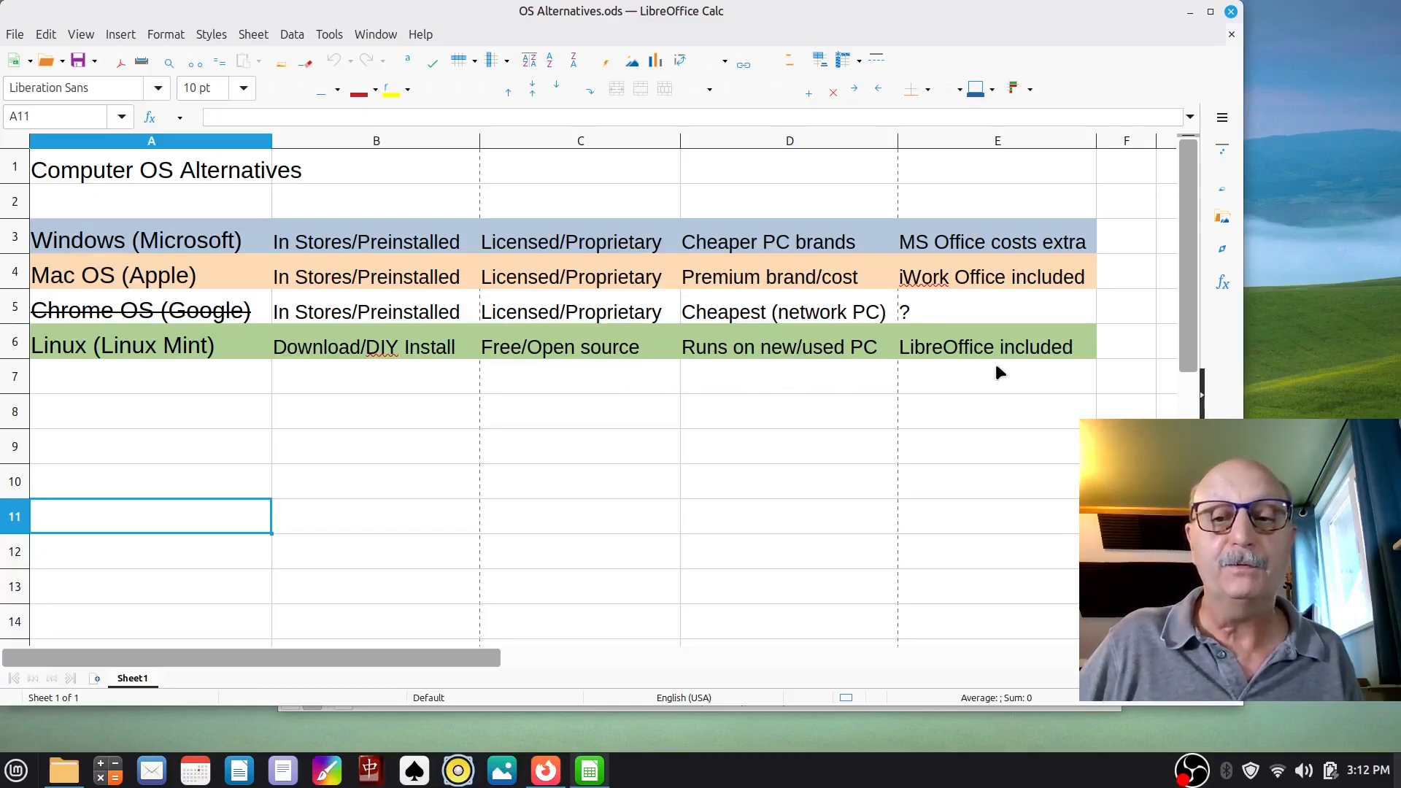
mouse_move(957, 380)
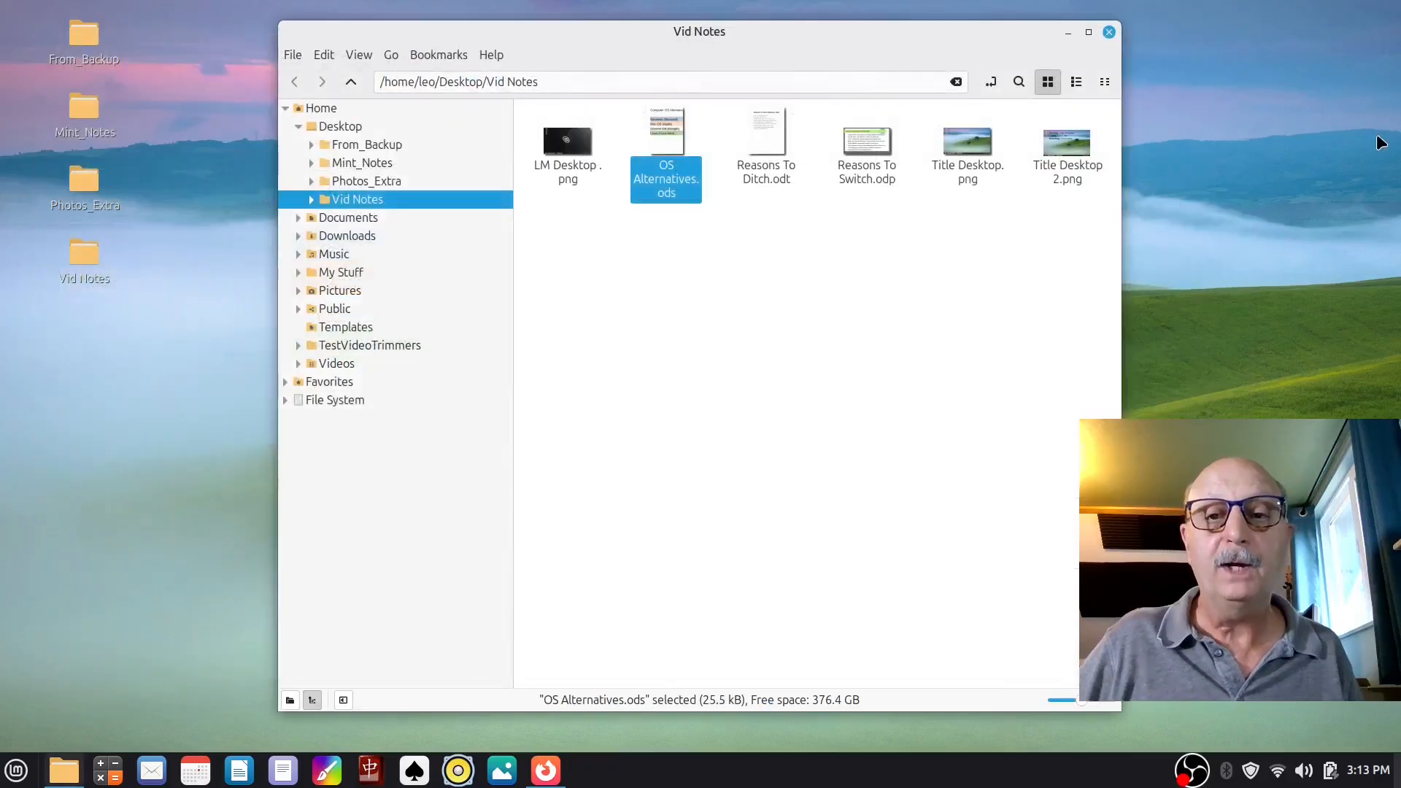
mouse_move(652, 606)
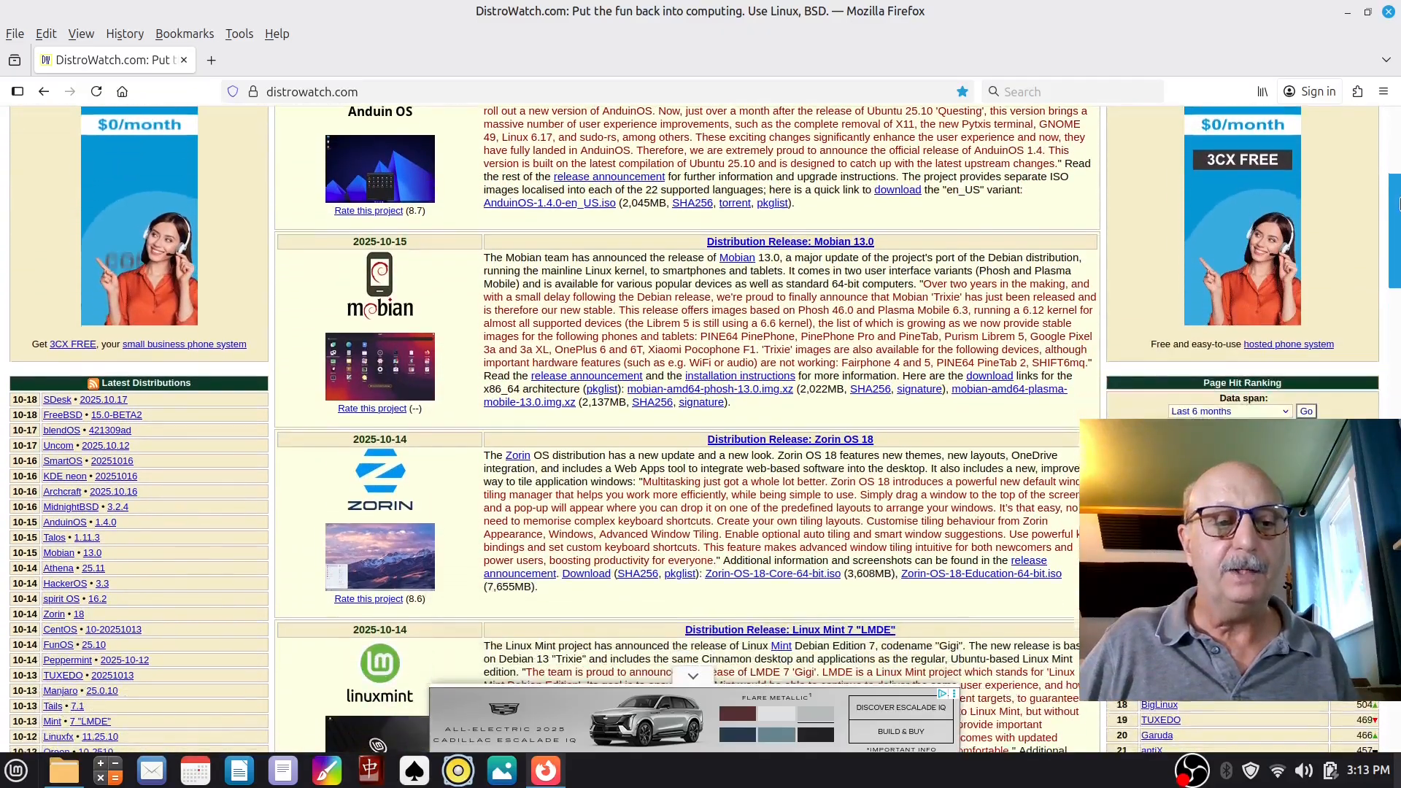
Step: Scroll down the DistroWatch home page to the latest releases and Page Hit Ranking
scroll("down", 3)
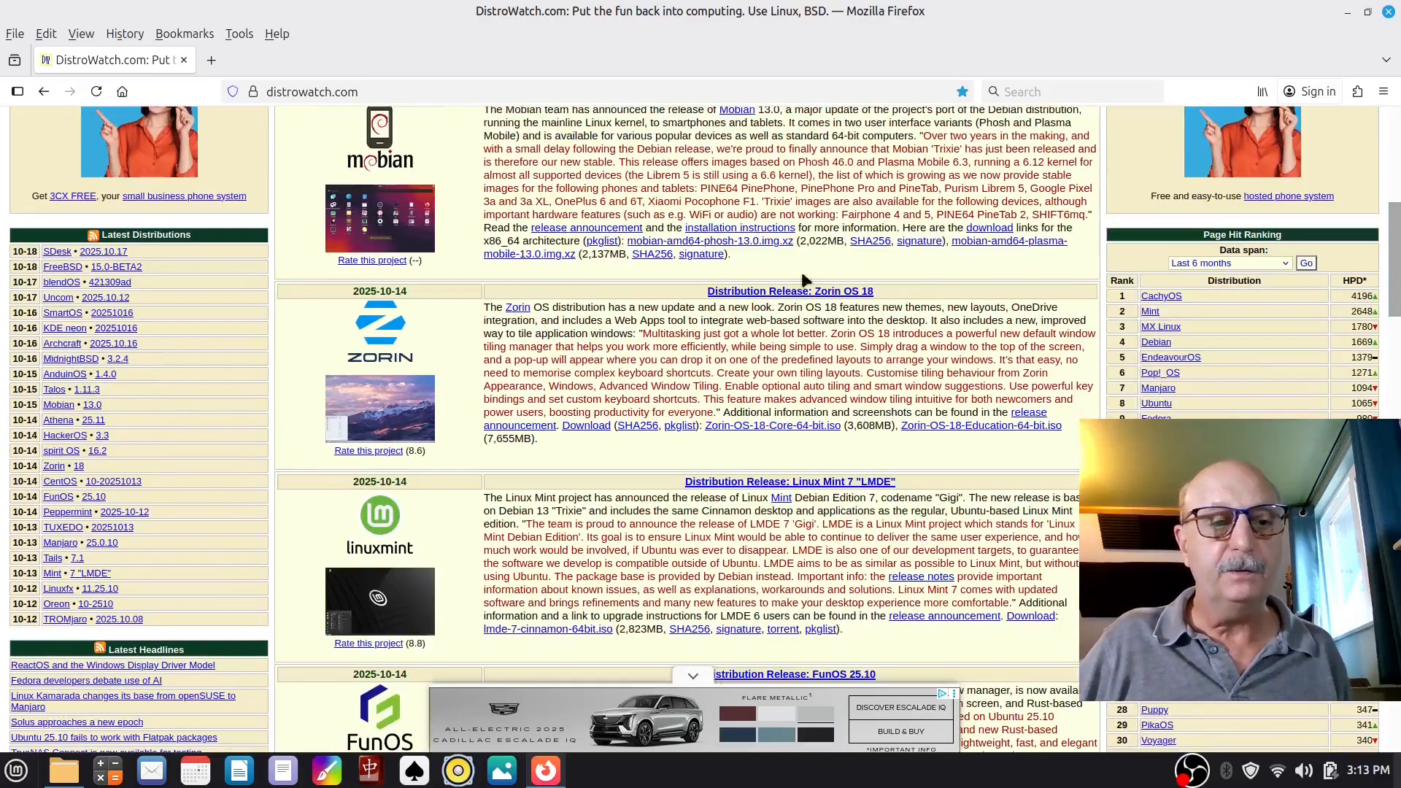
mouse_move(951, 366)
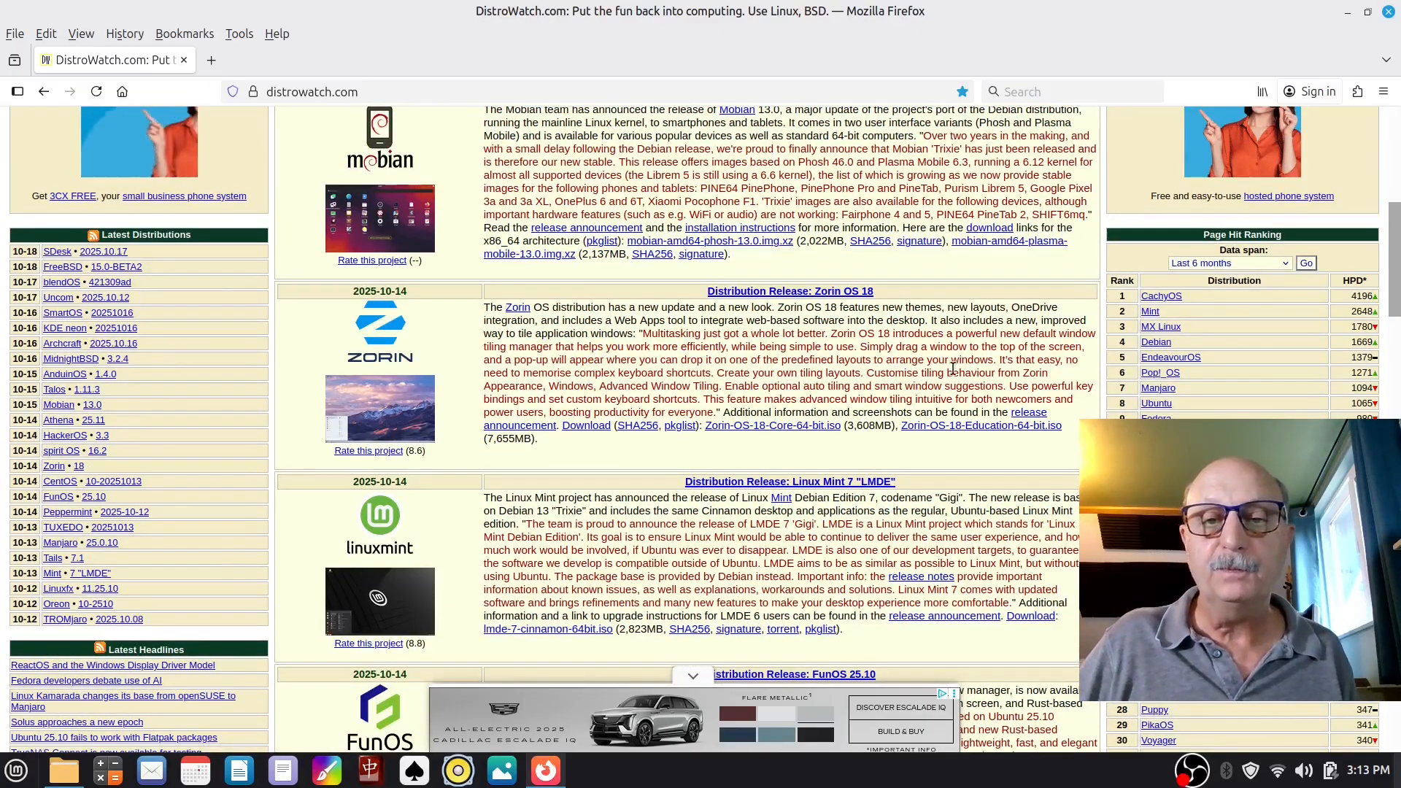
scroll("down", 3)
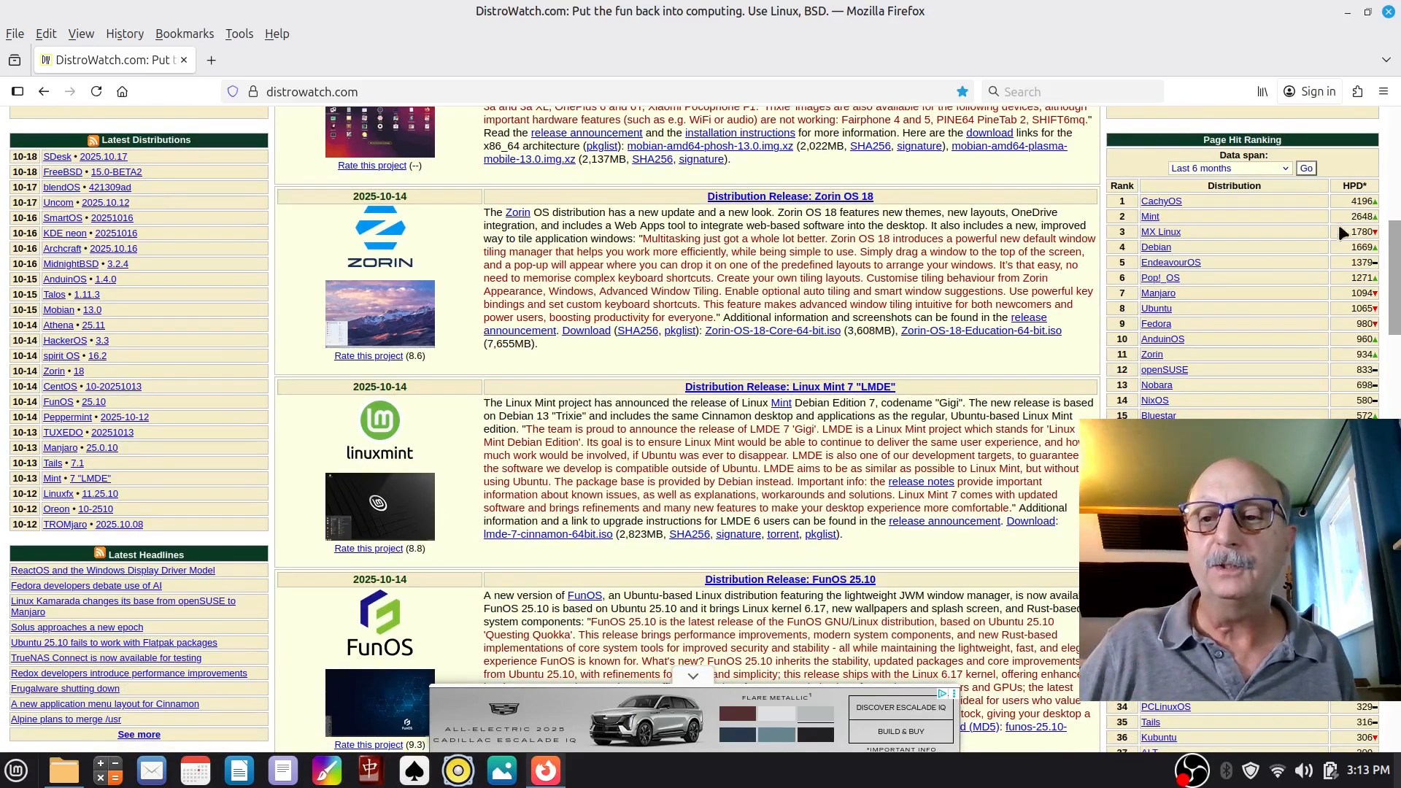
scroll("down", 3)
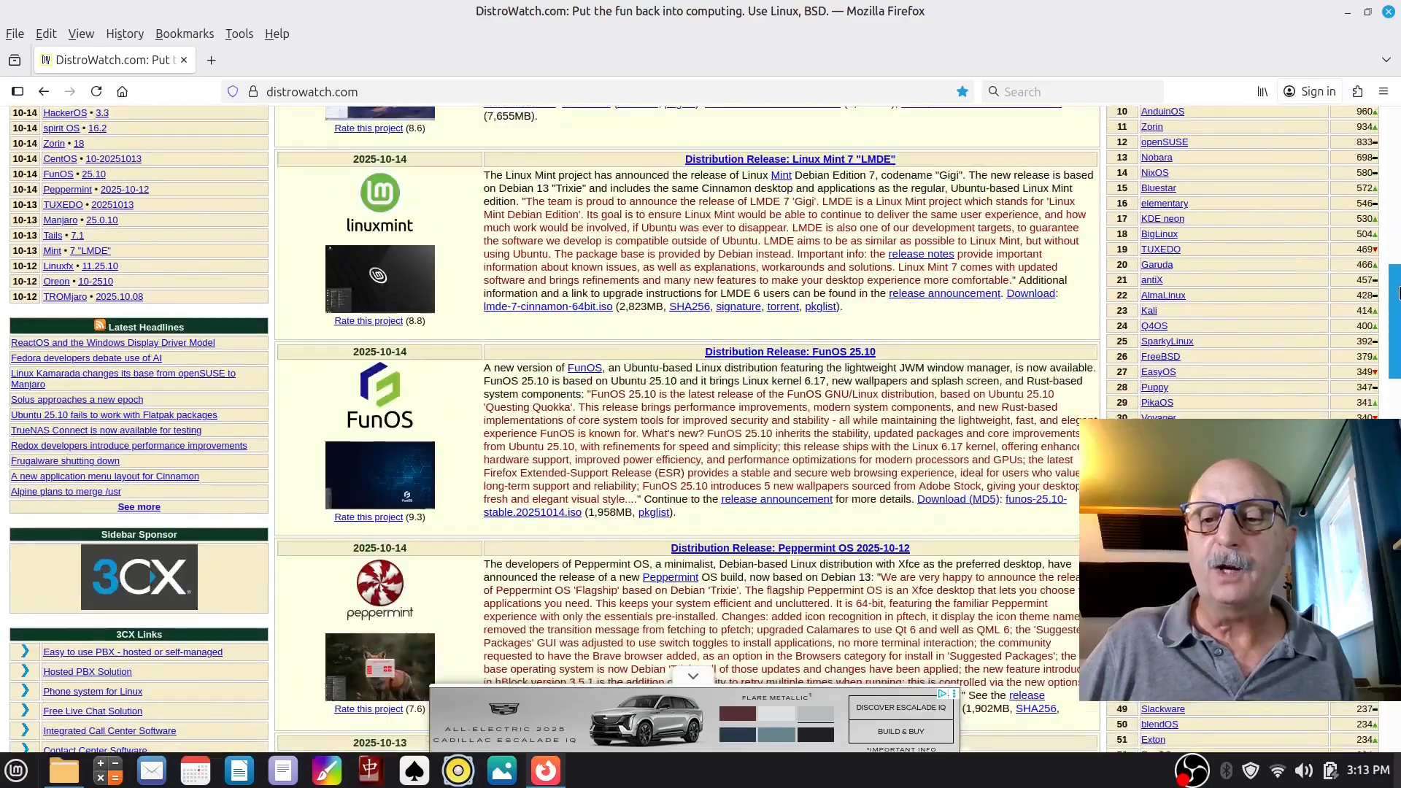
scroll("down", 3)
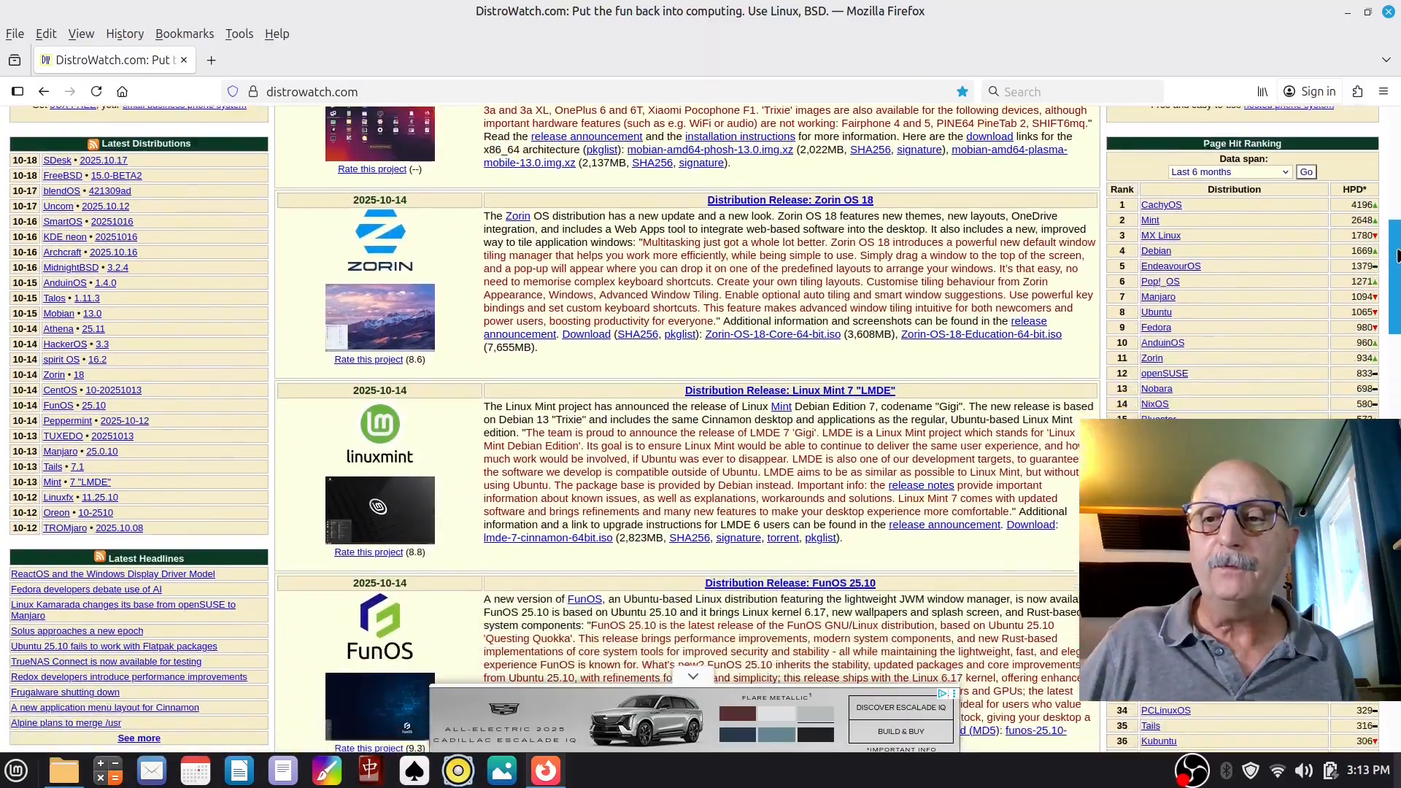
scroll("down", 3)
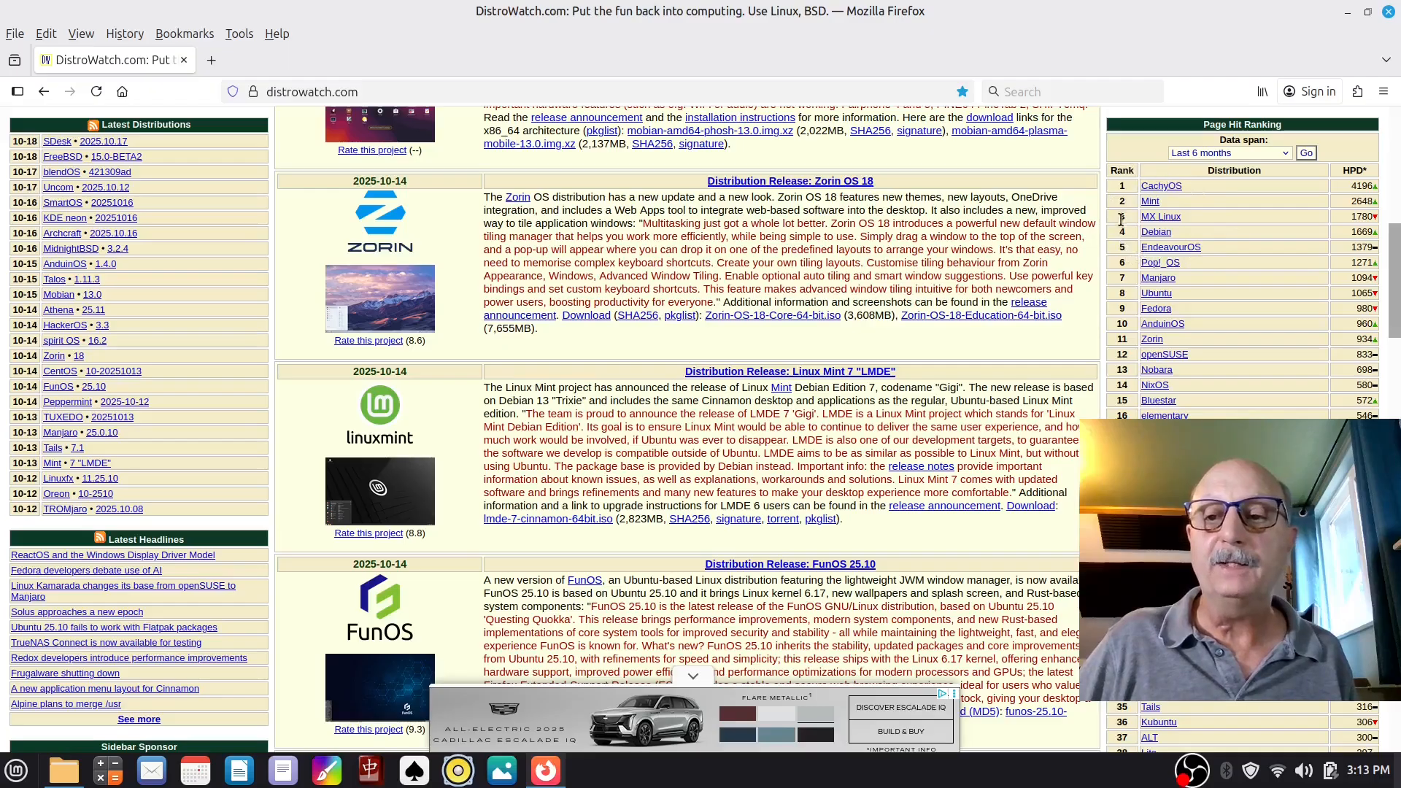
mouse_move(1151, 202)
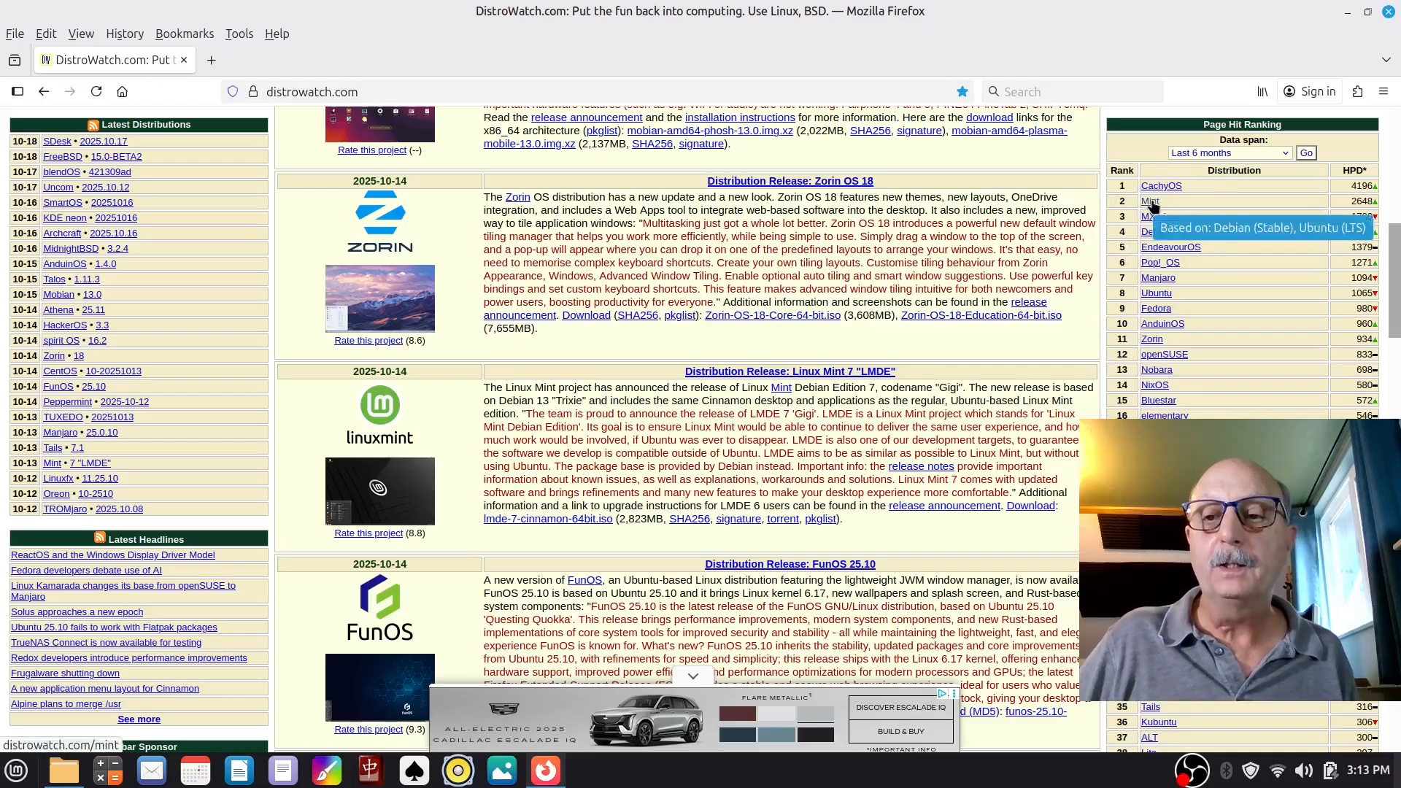
Step: Open Mint from DistroWatch's Page Hit Ranking and follow its linuxmint.com home page link
left_click(1151, 202)
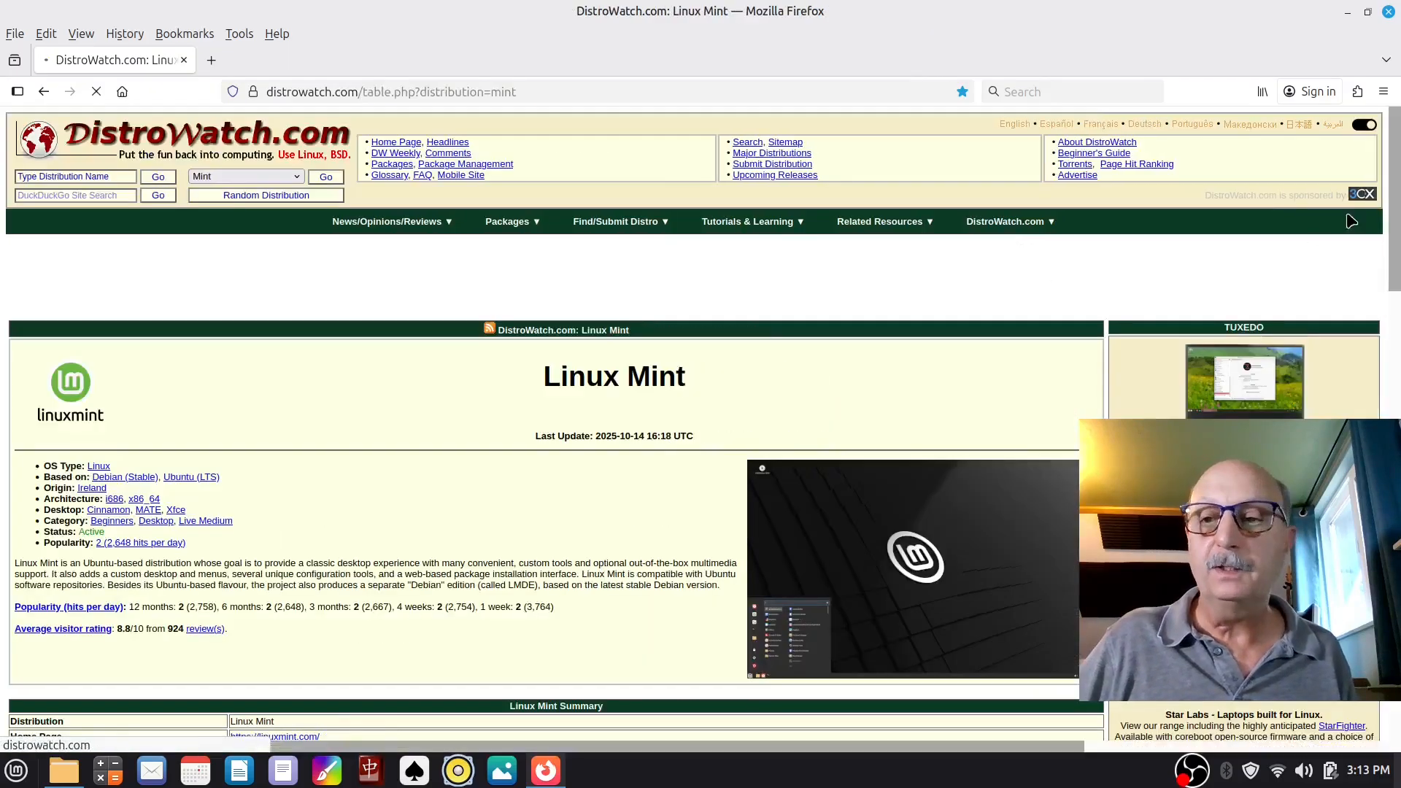
scroll("down", 3)
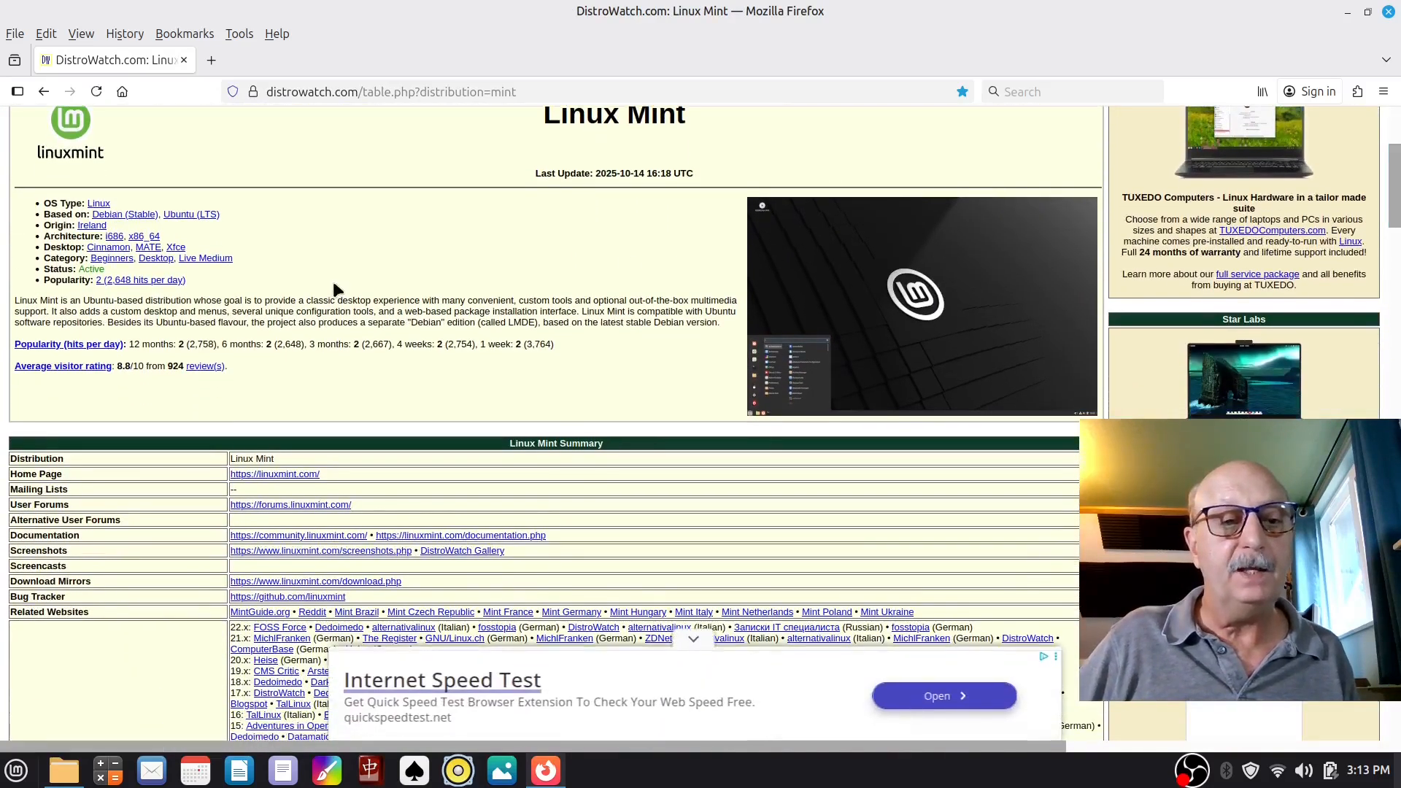
mouse_move(211, 483)
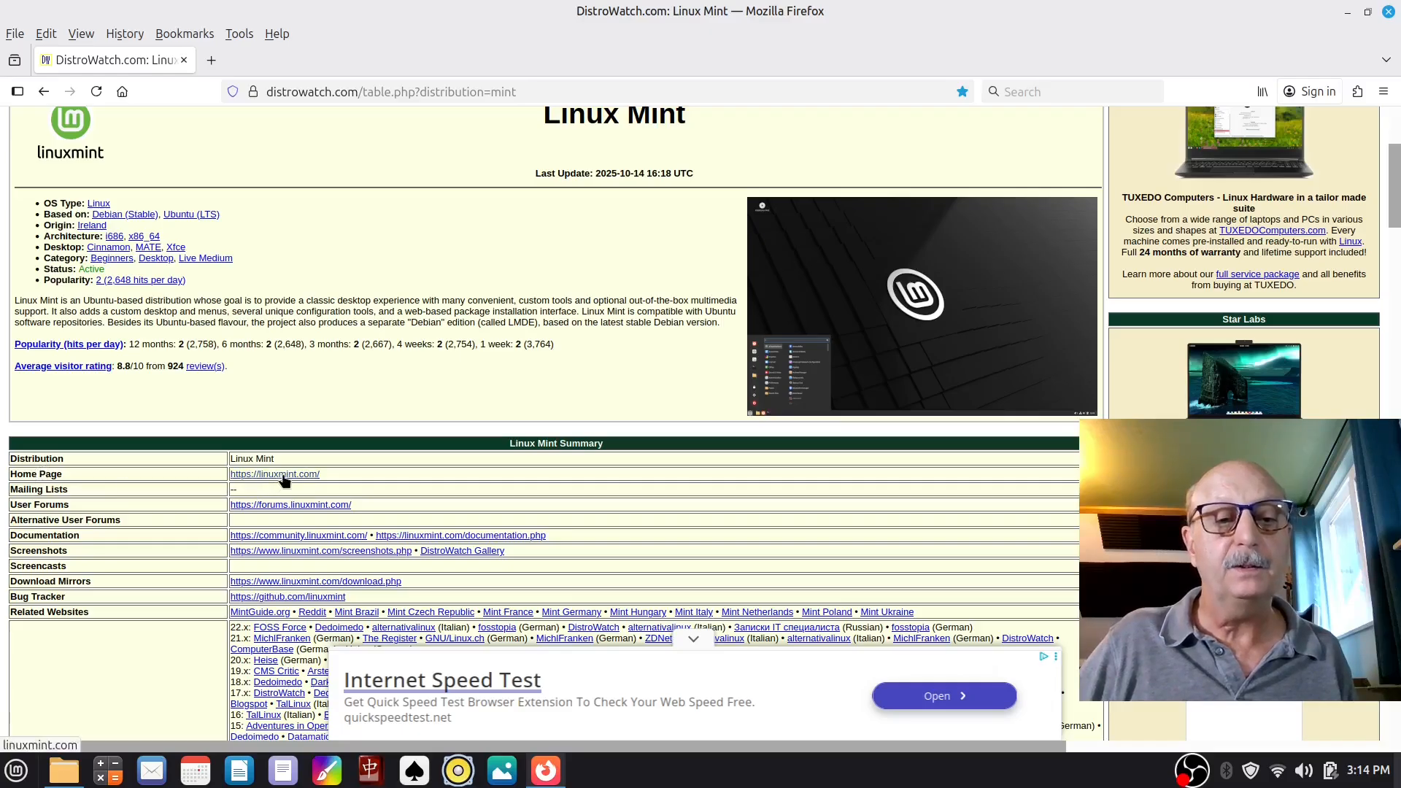
left_click(274, 473)
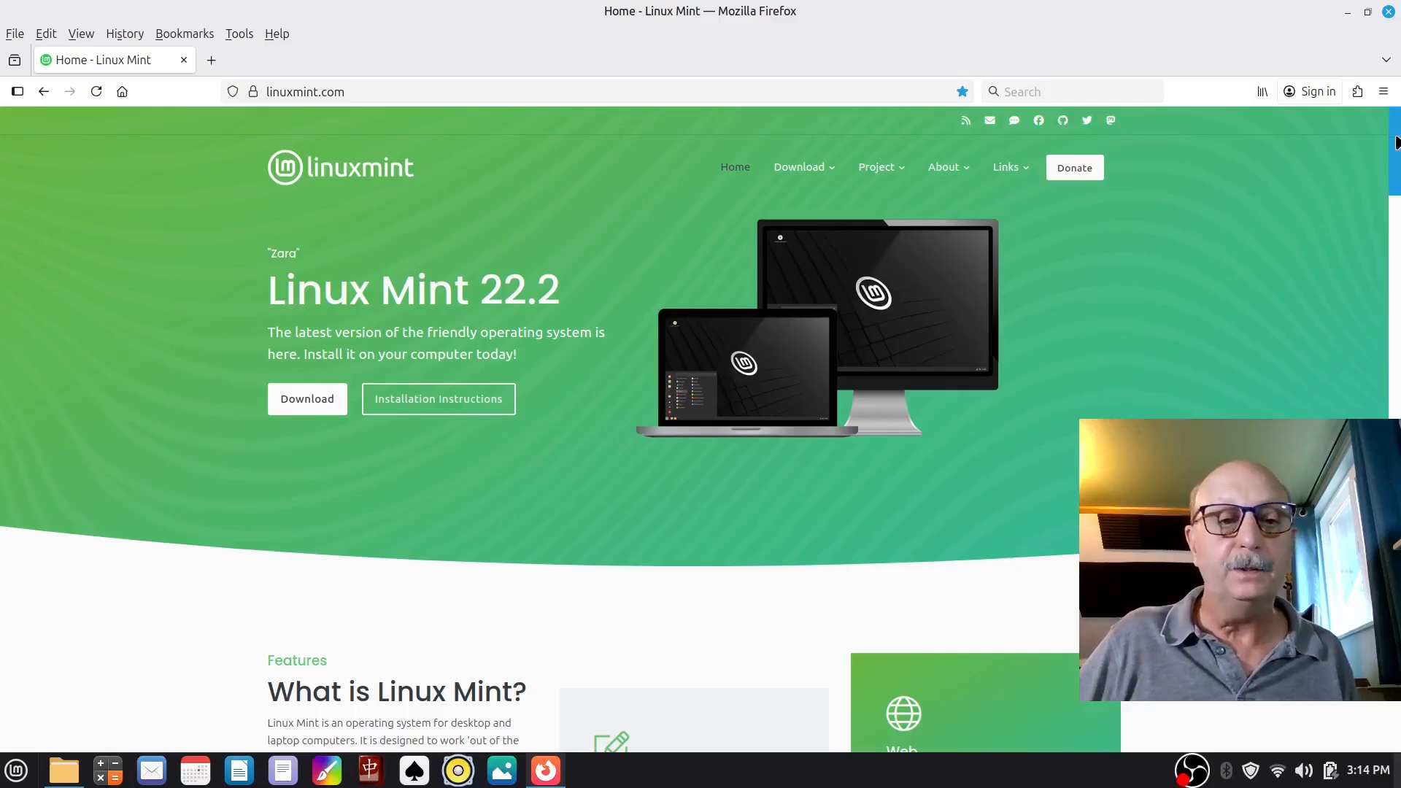
Step: Scroll the Linux Mint homepage down to the Why choose Linux Mint section
scroll("down", 3)
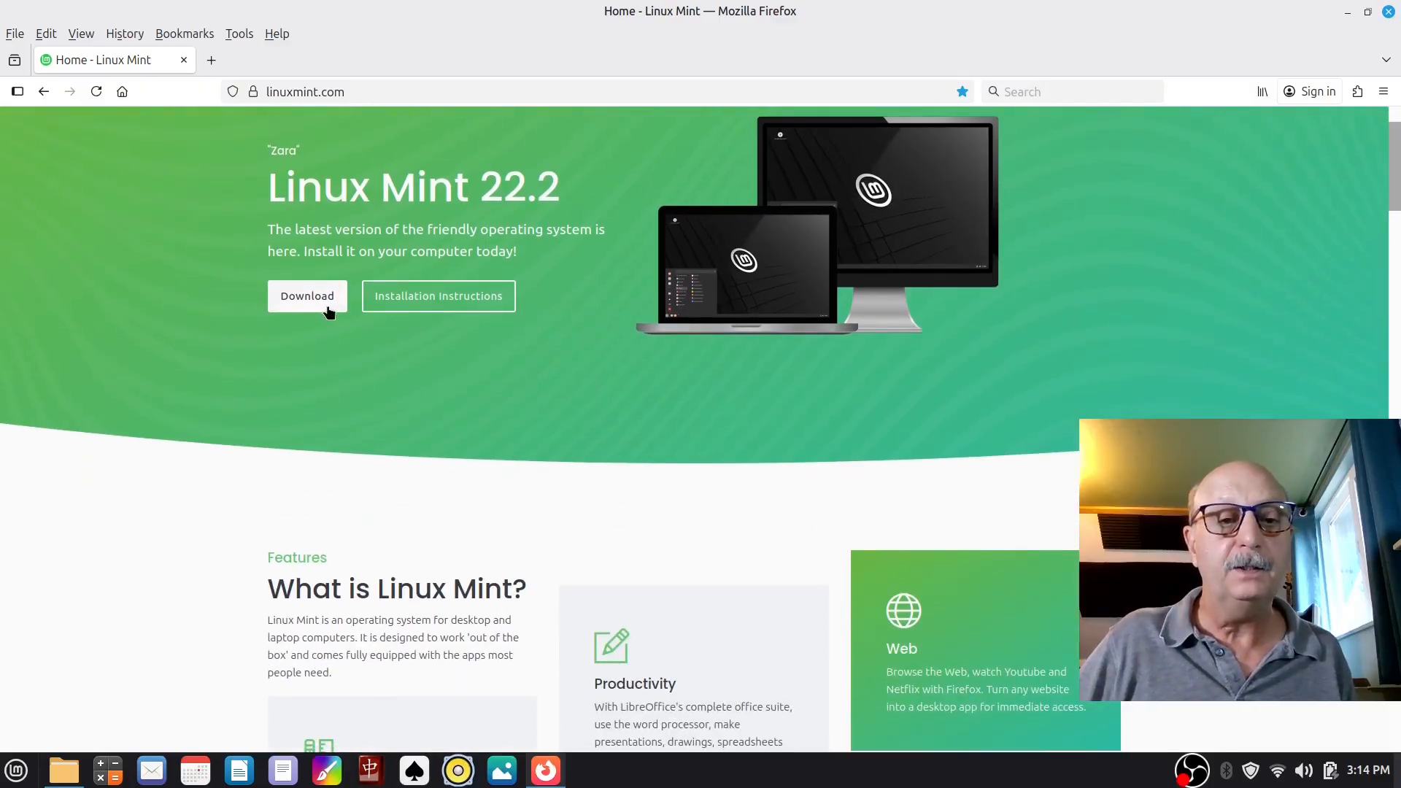
mouse_move(322, 322)
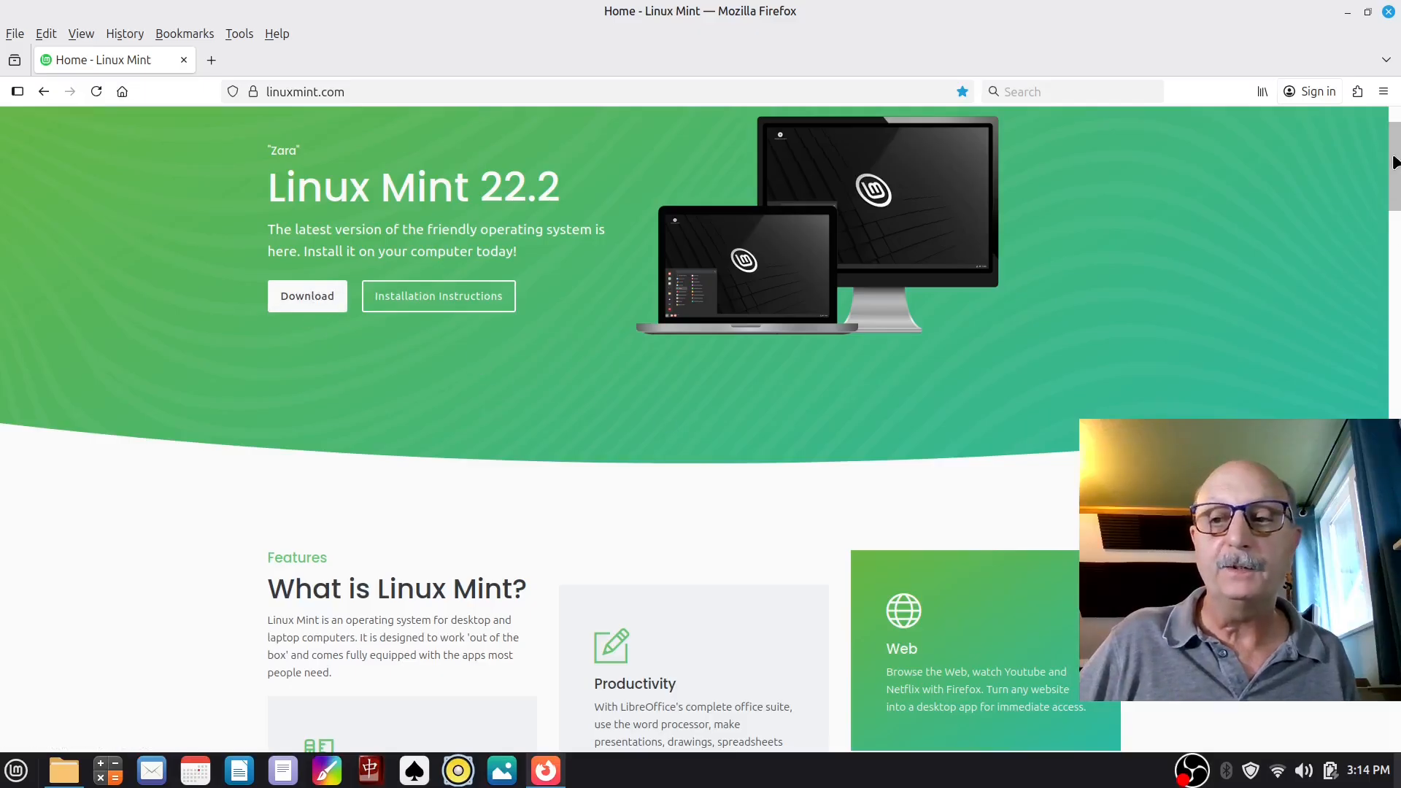
scroll("down", 3)
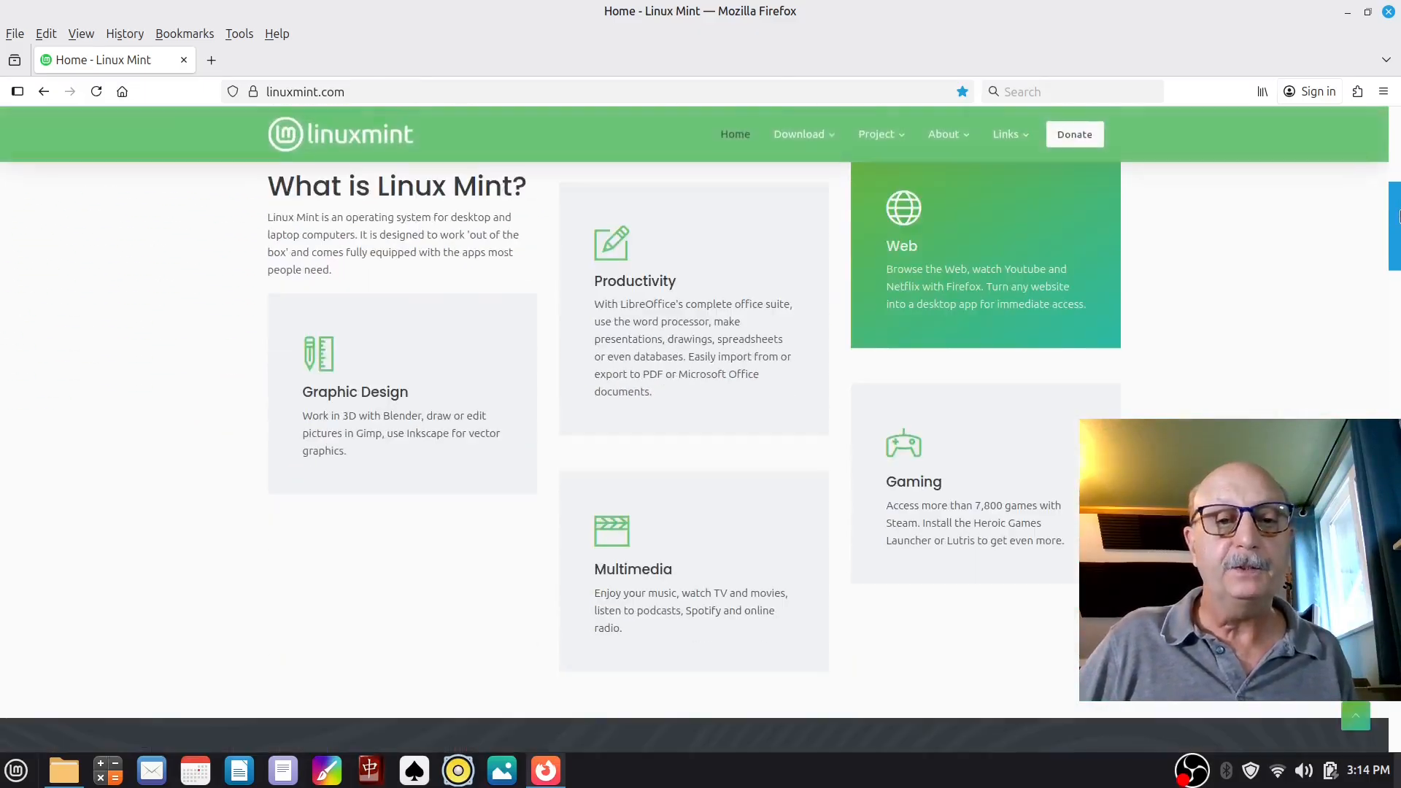
scroll("down", 3)
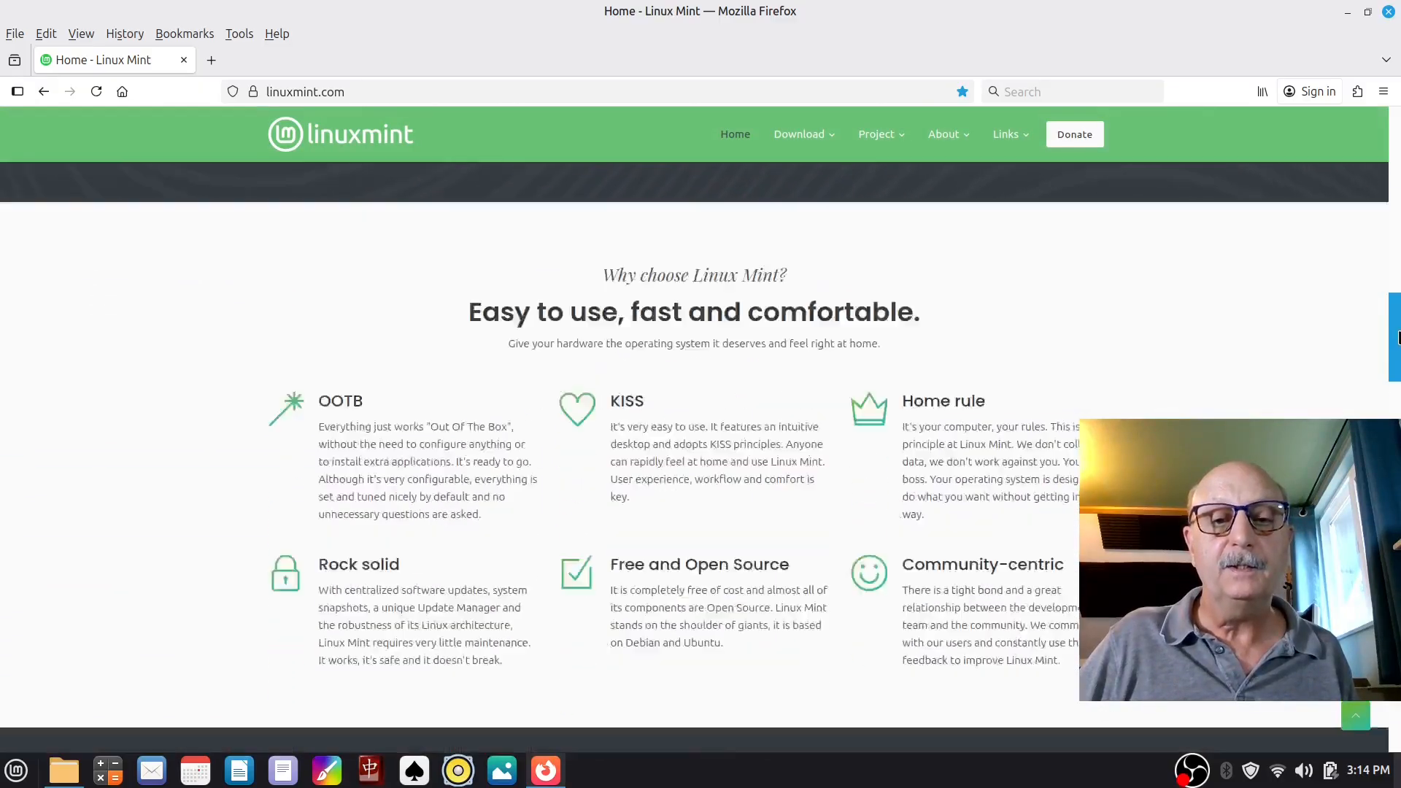
scroll("down", 3)
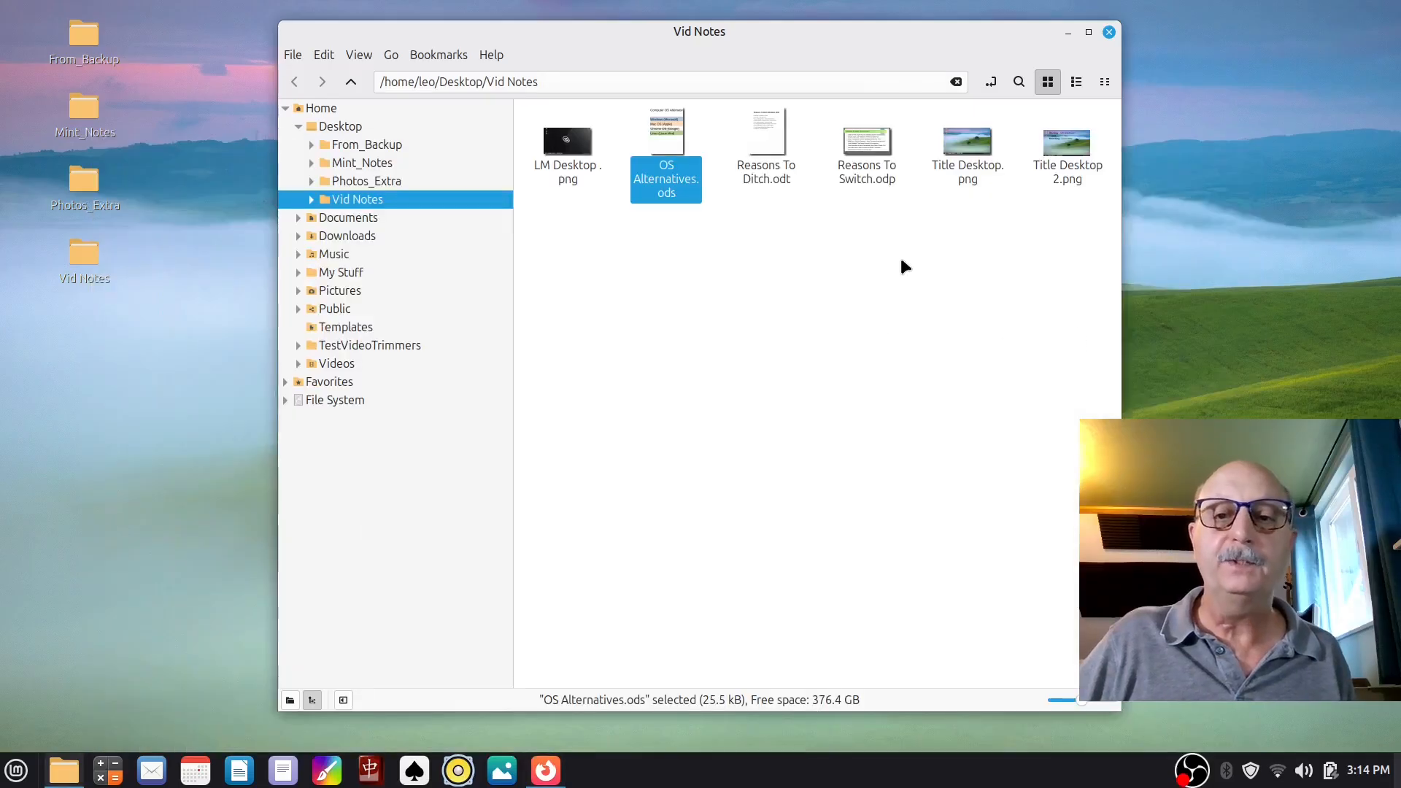
mouse_move(863, 146)
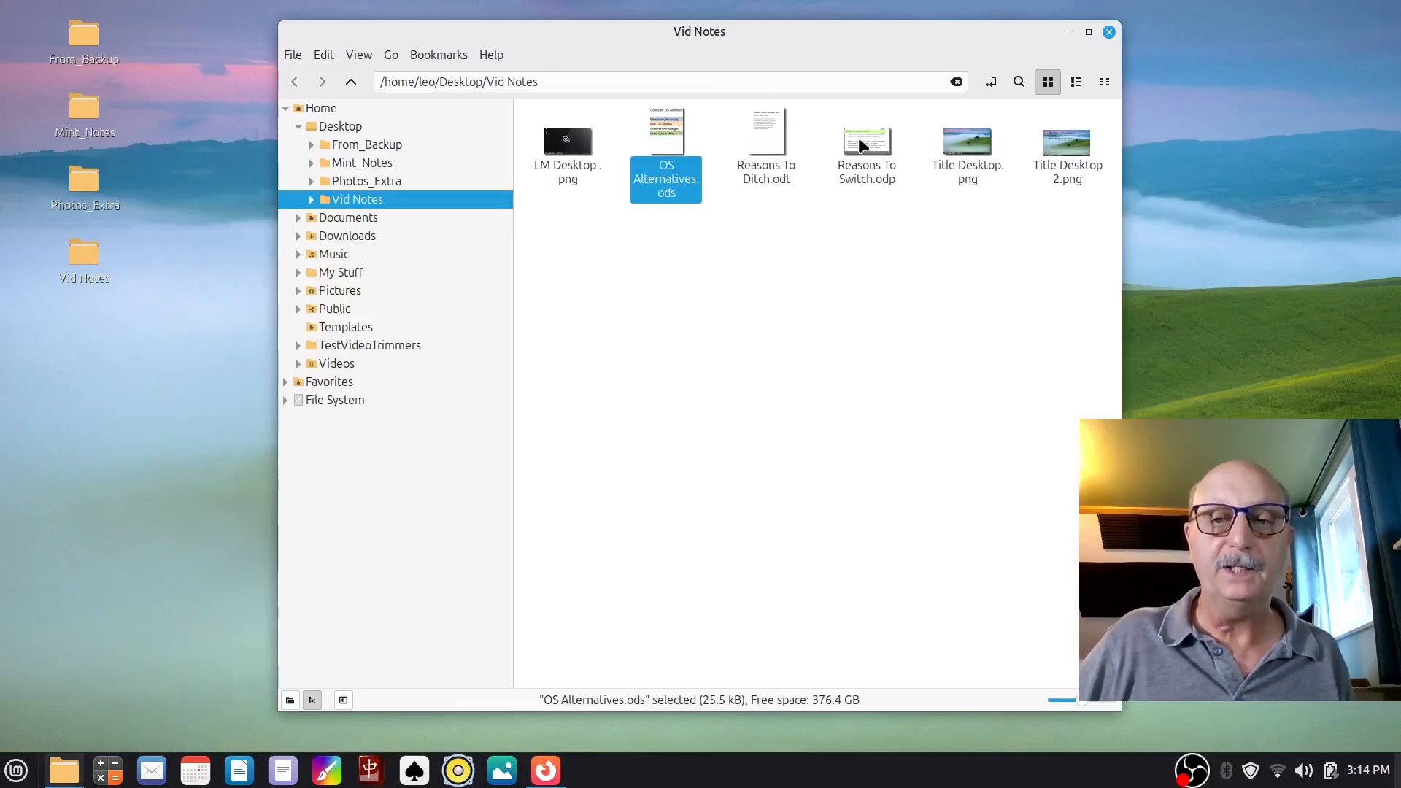
Step: Open Reasons To Switch.odp from the Vid Notes folder
double_click(866, 139)
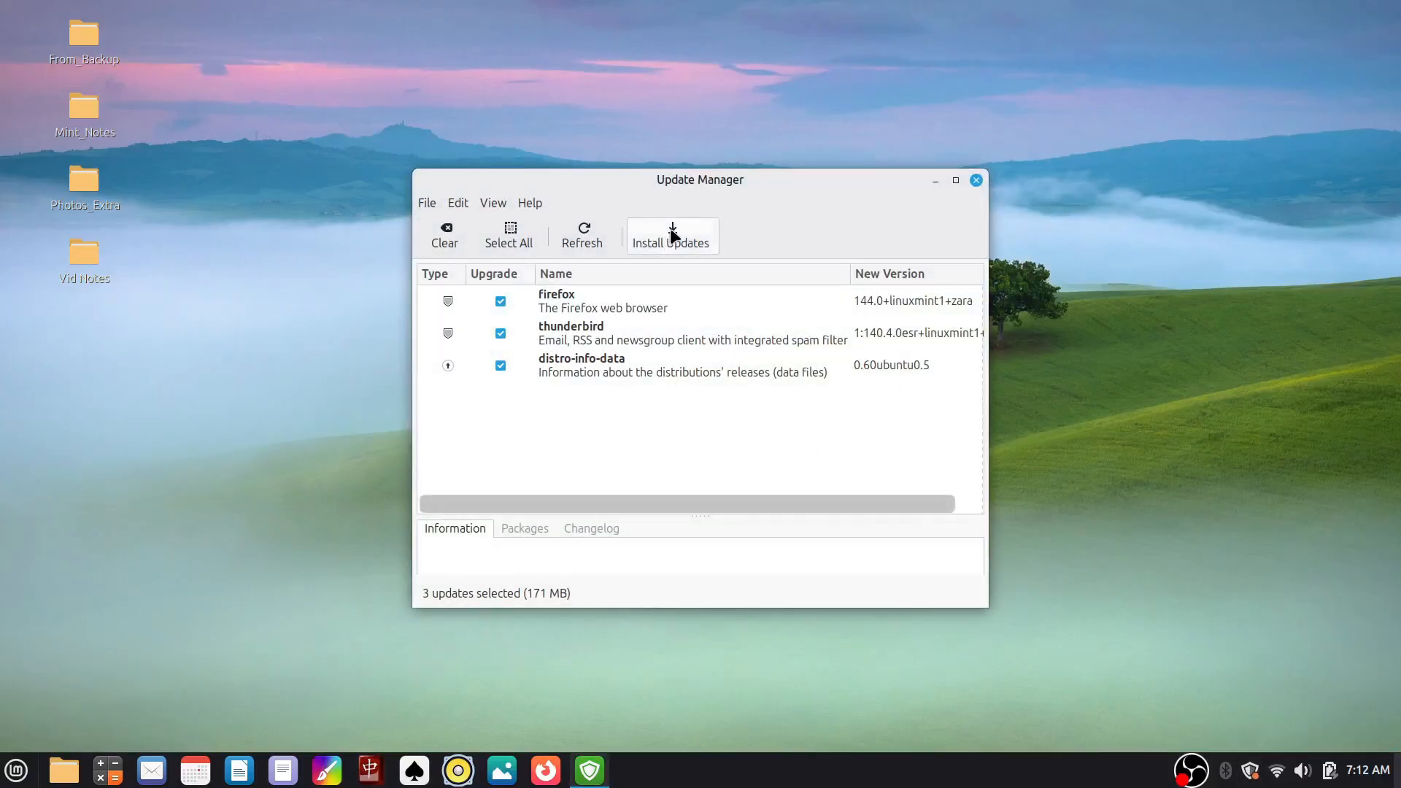
Step: Install the Firefox, Thunderbird and distro-info-data updates until the system is up to date
left_click(671, 235)
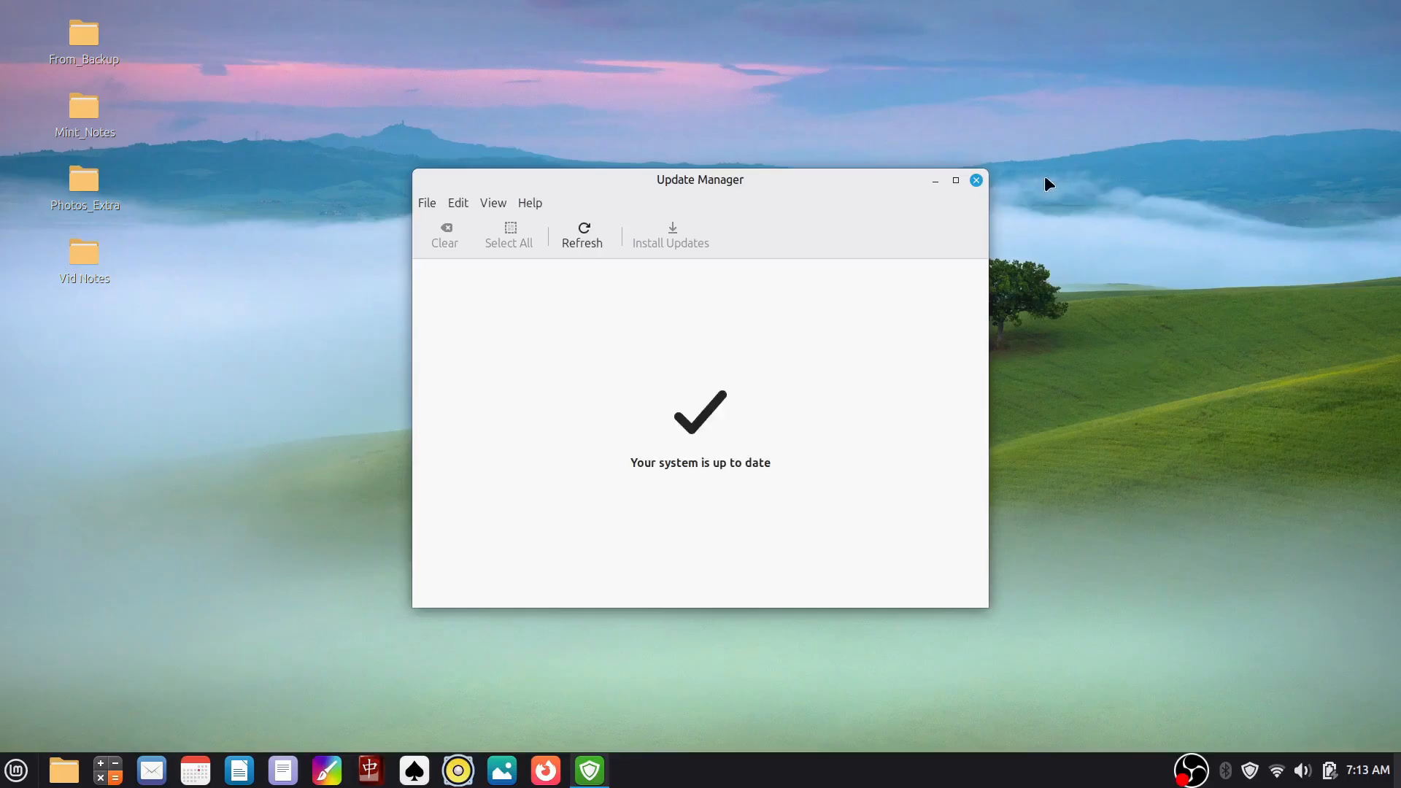
left_click(976, 180)
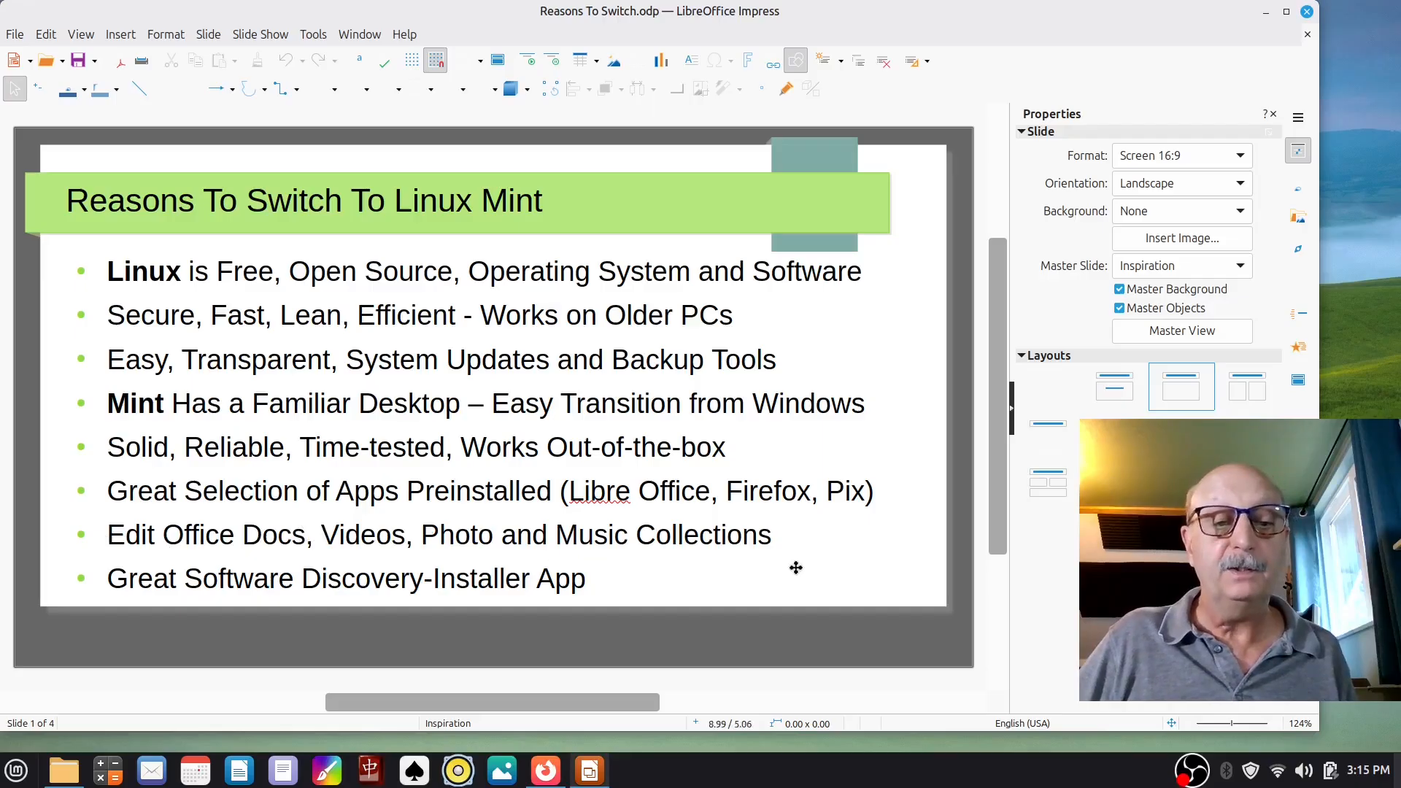
mouse_move(608, 553)
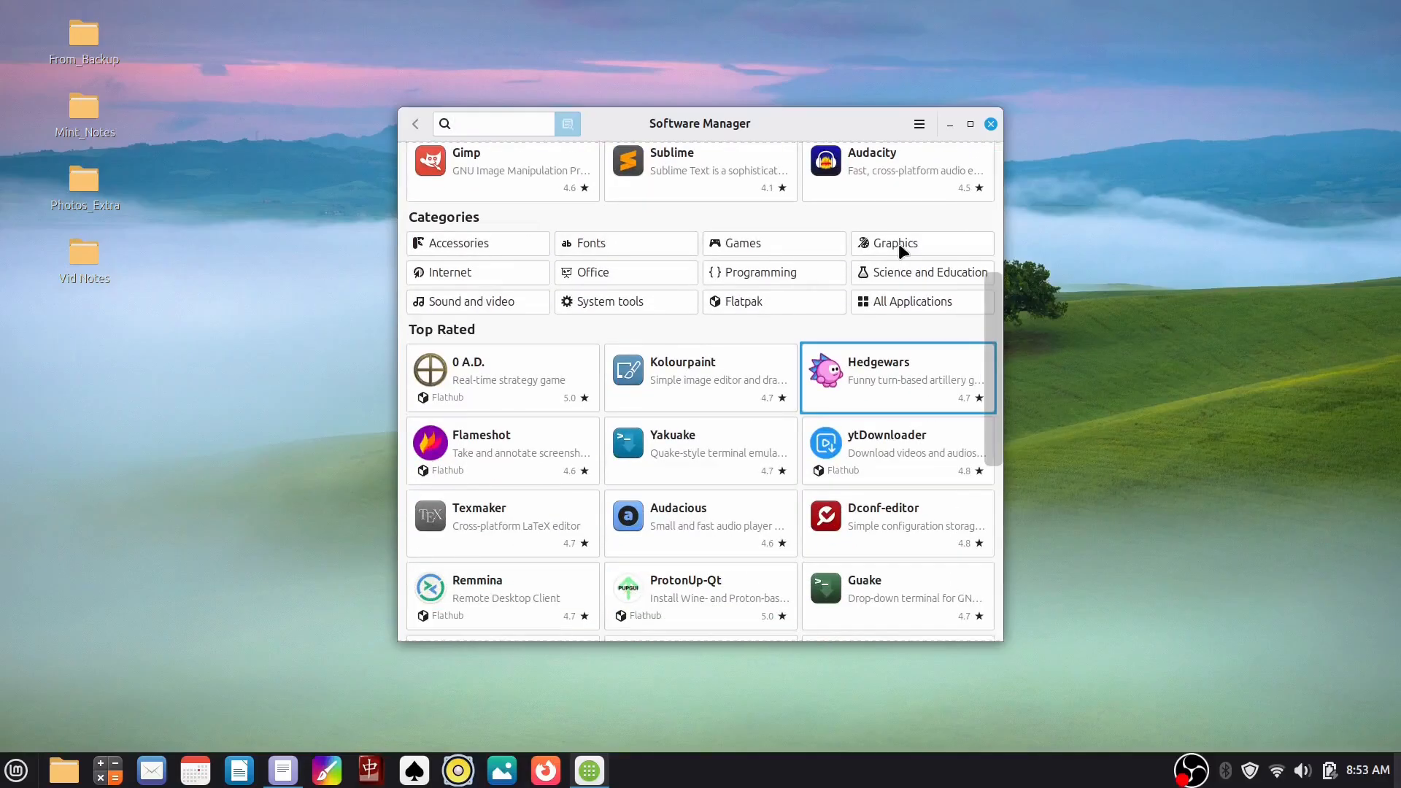
mouse_move(497, 305)
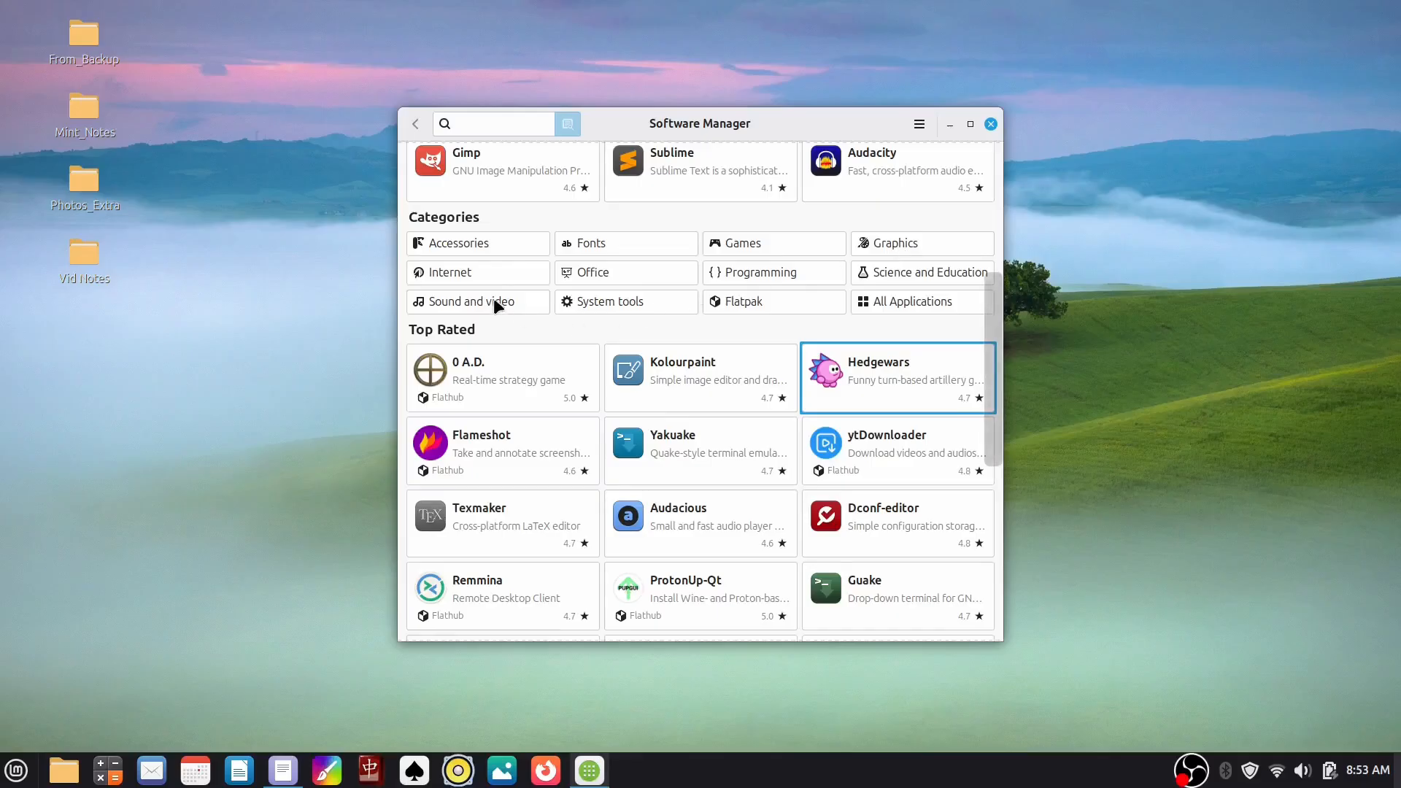
Step: Browse Graphics apps to Kolourpaint's page, then close Software Manager
left_click(465, 301)
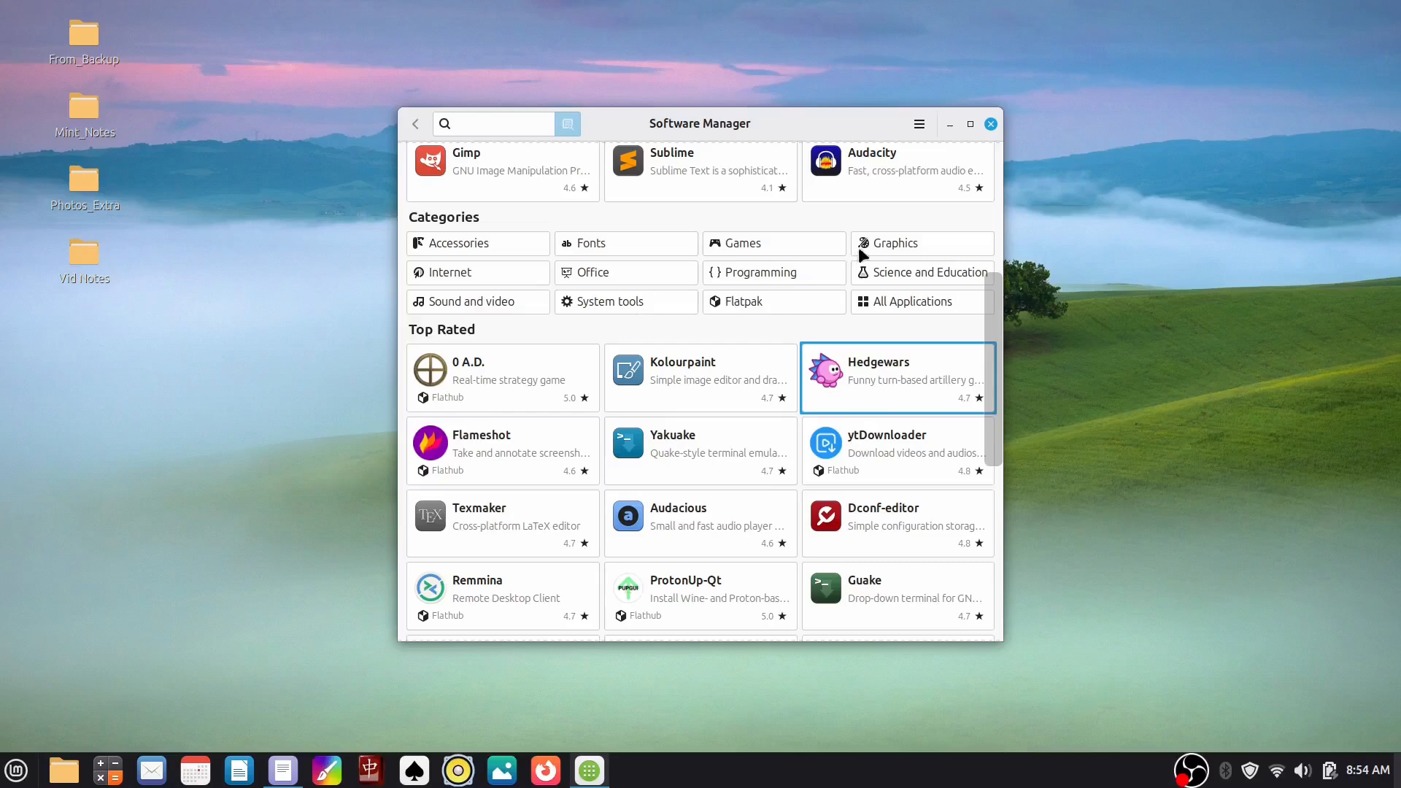
left_click(888, 243)
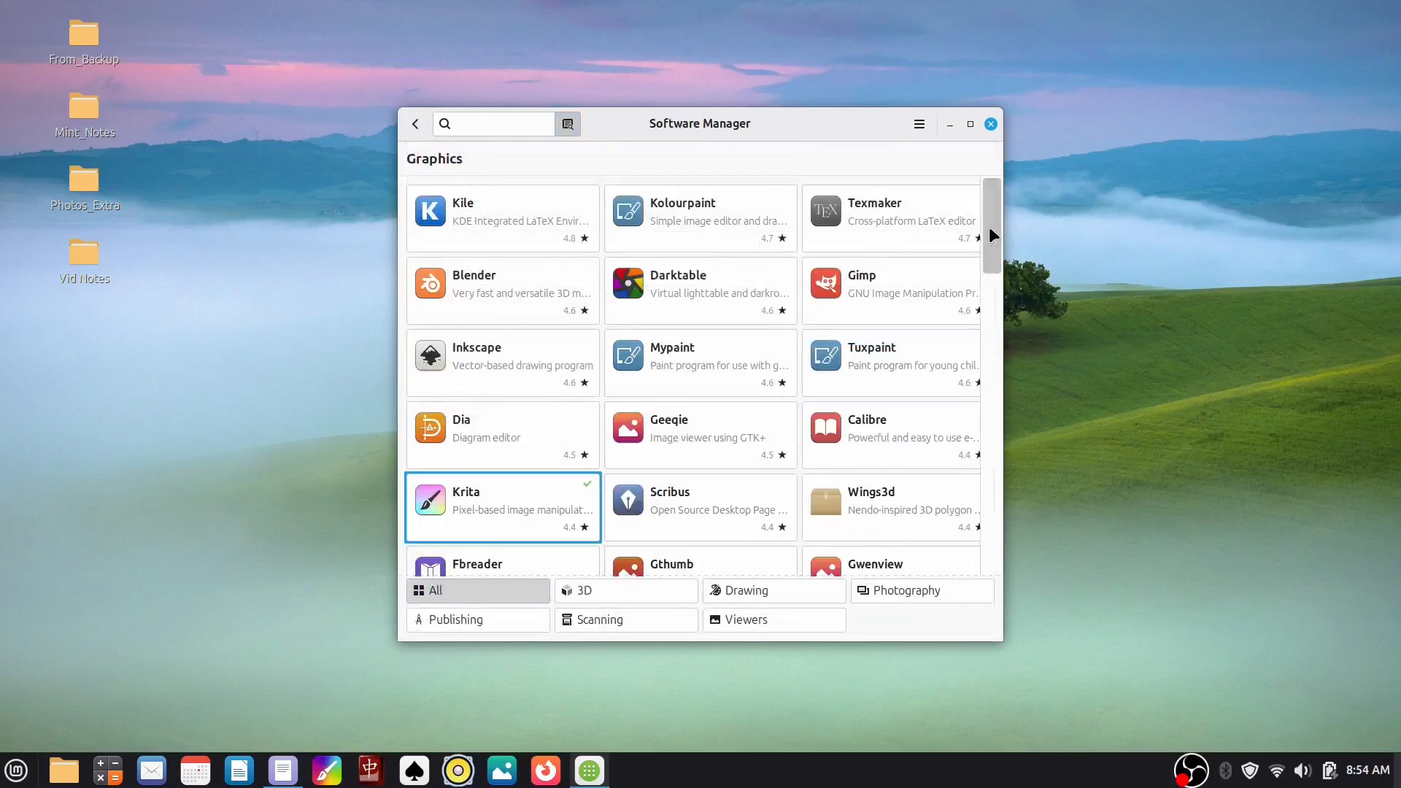
left_click(700, 211)
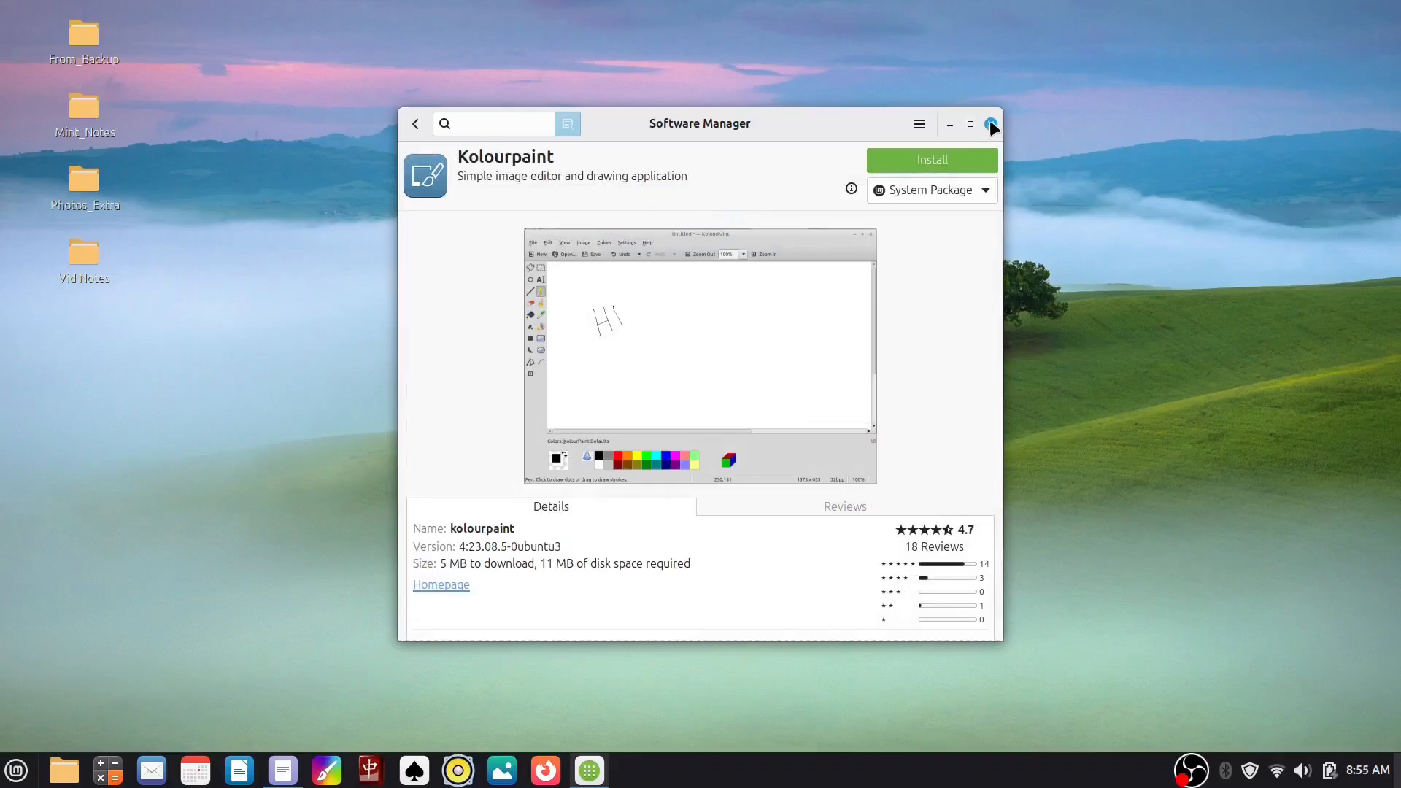
left_click(991, 124)
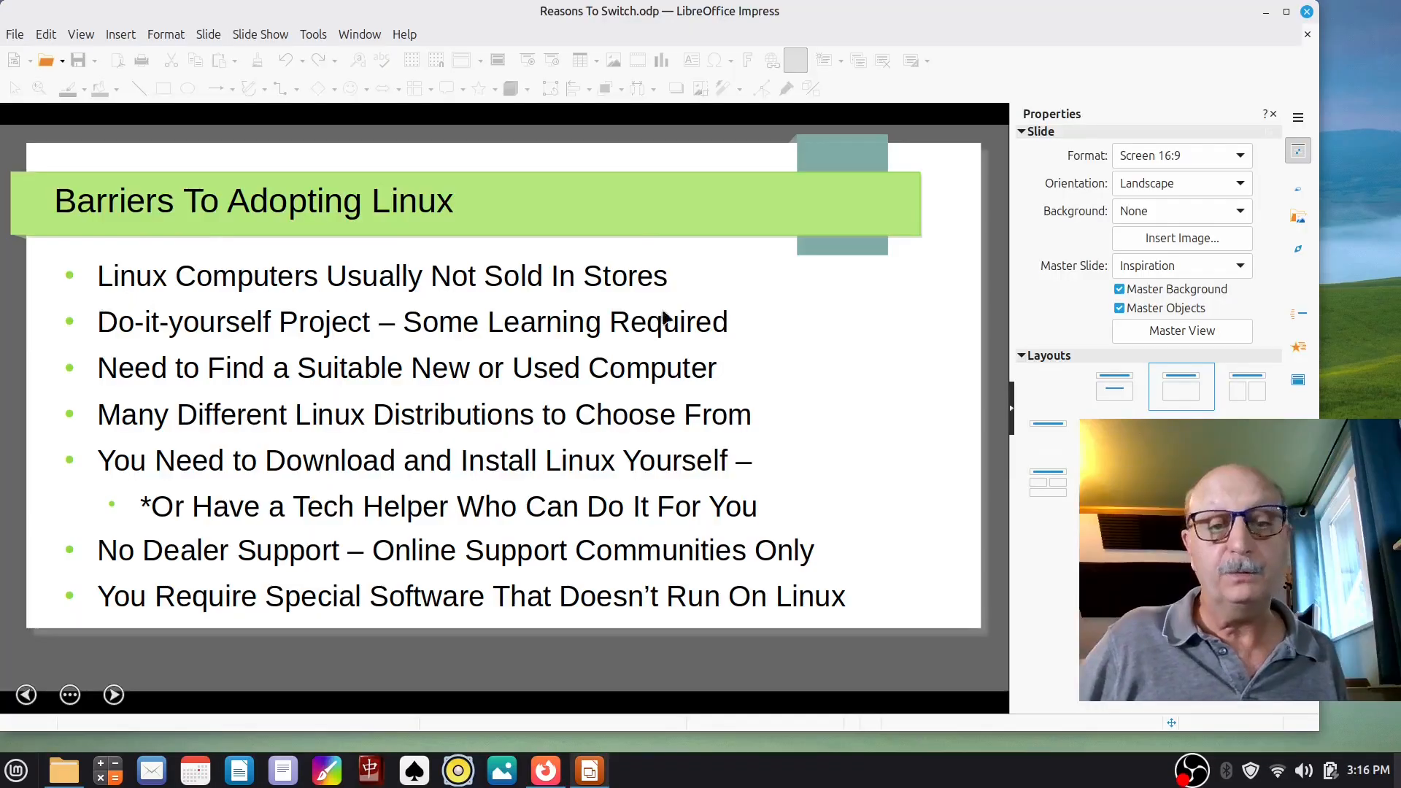
mouse_move(822, 310)
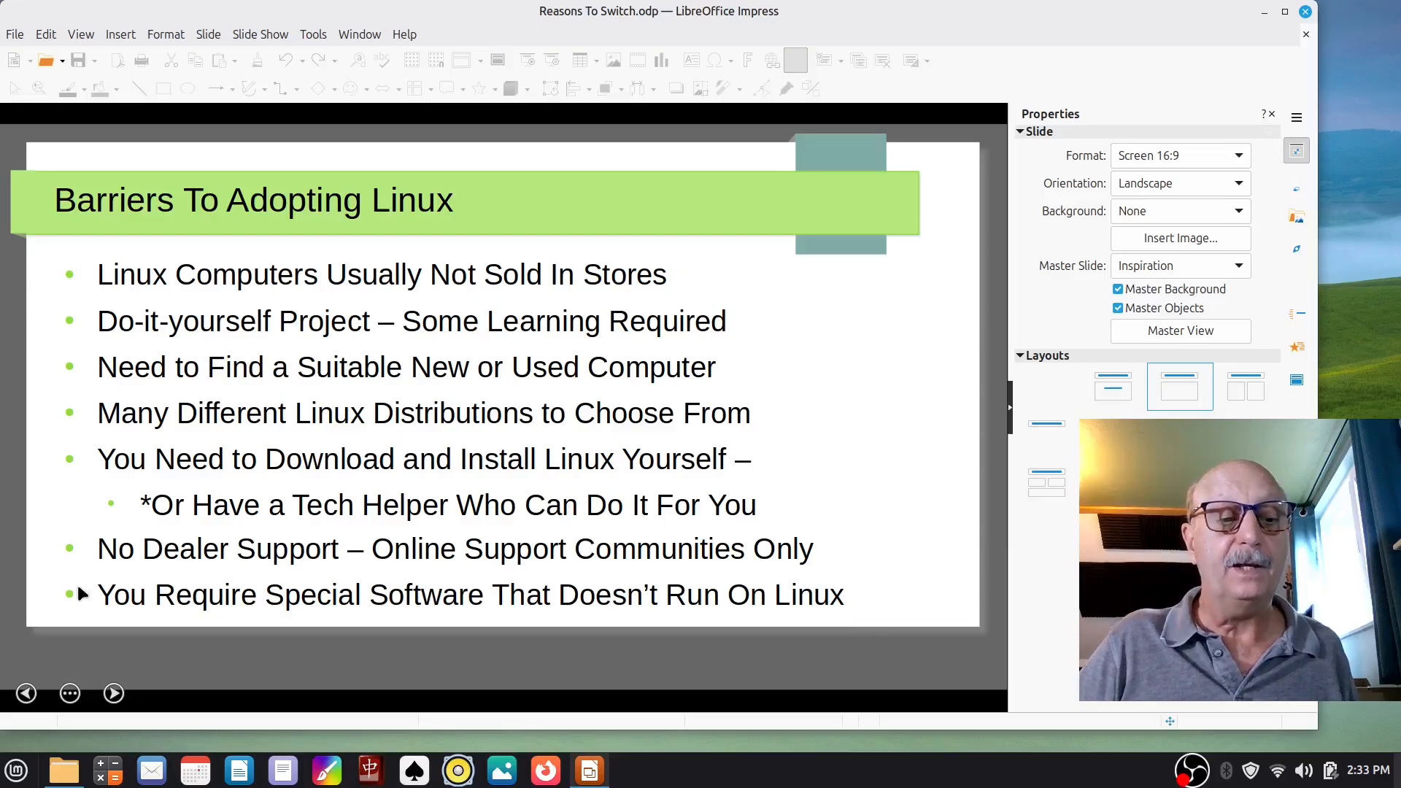
mouse_move(207, 616)
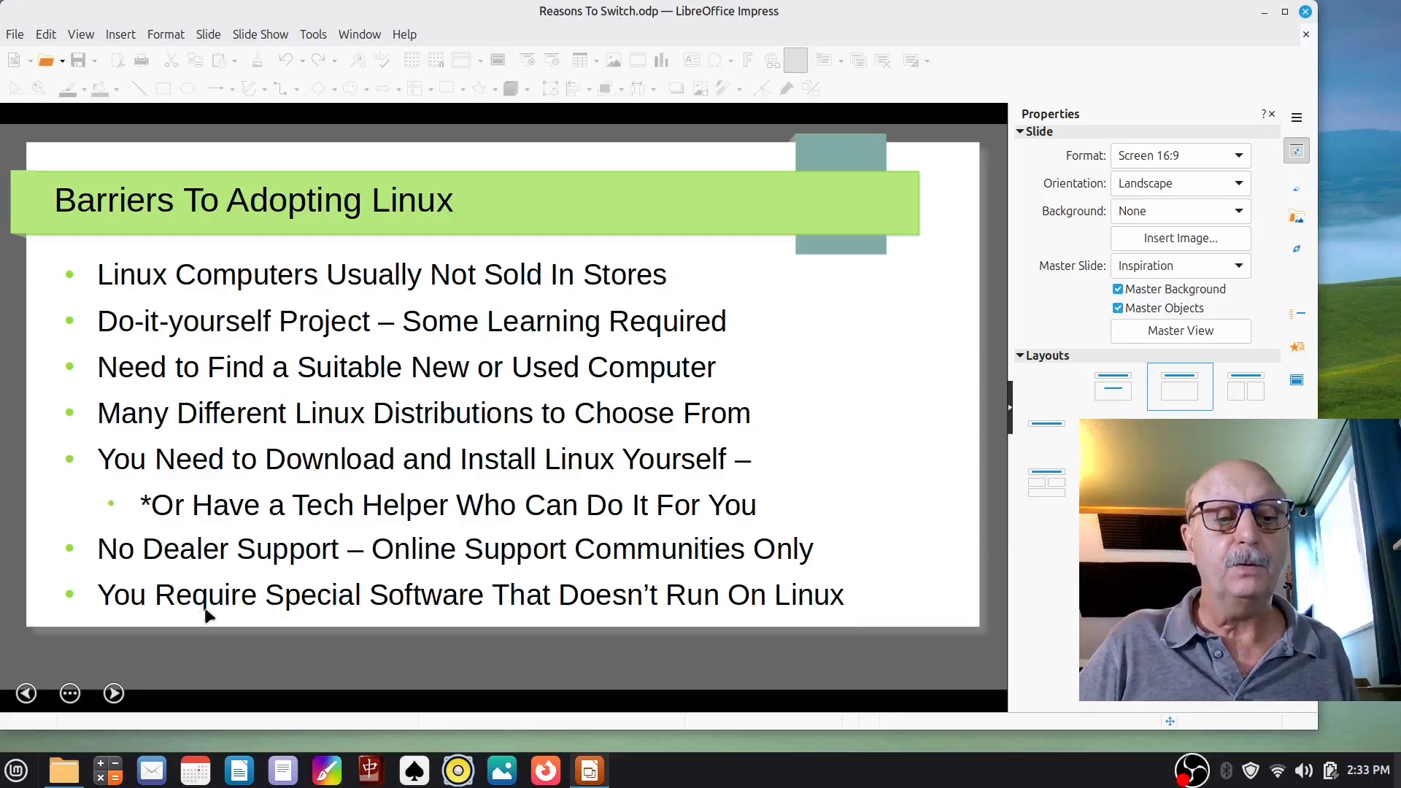
mouse_move(876, 585)
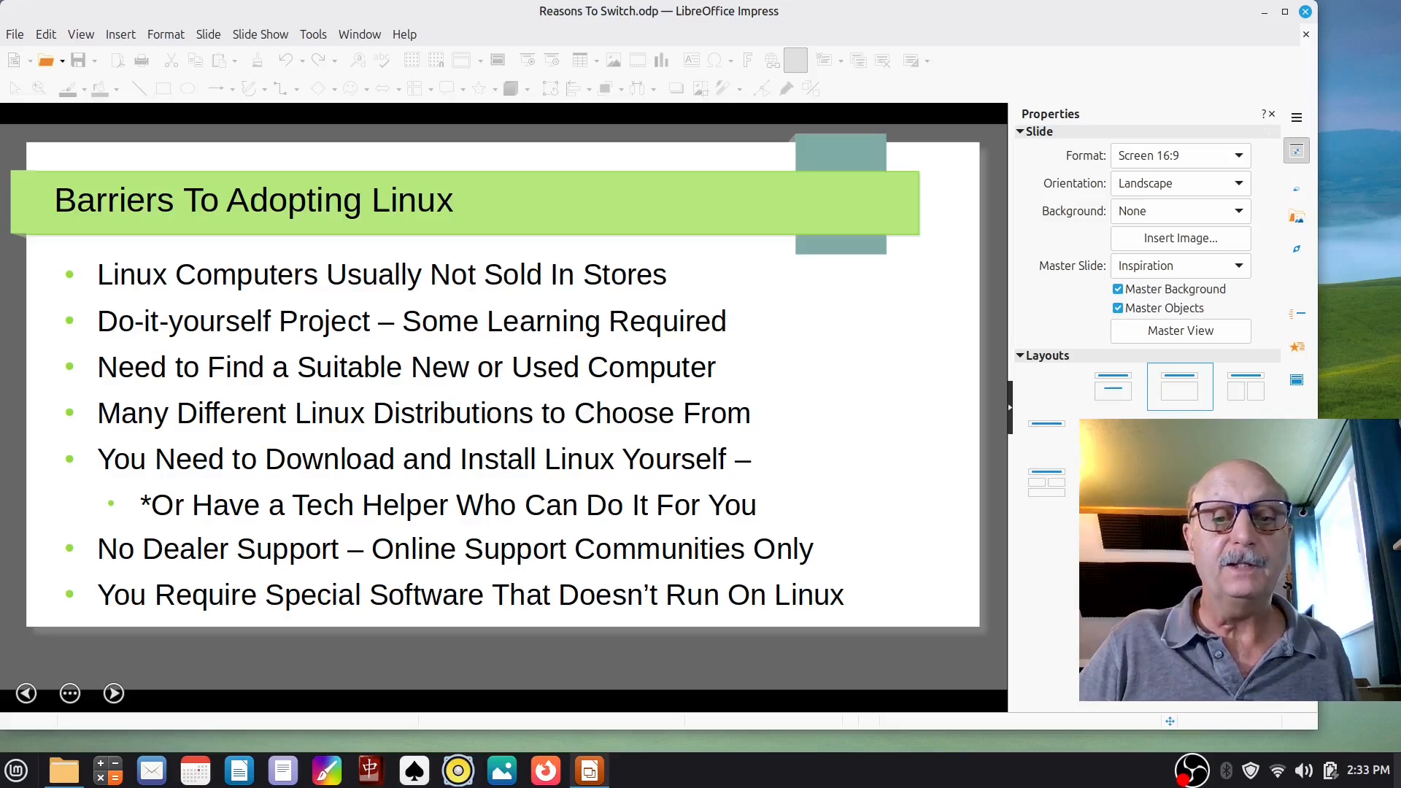
mouse_move(920, 434)
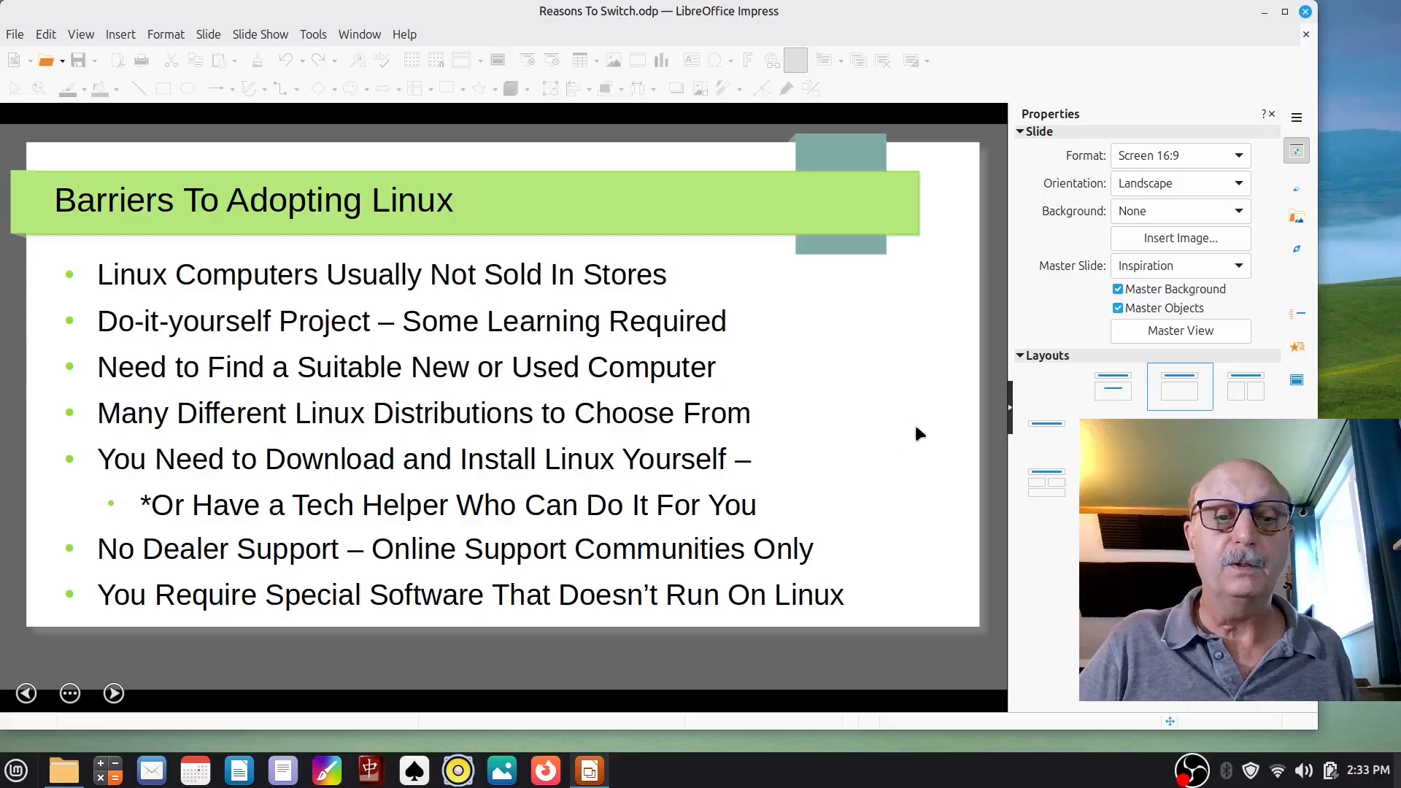
mouse_move(919, 427)
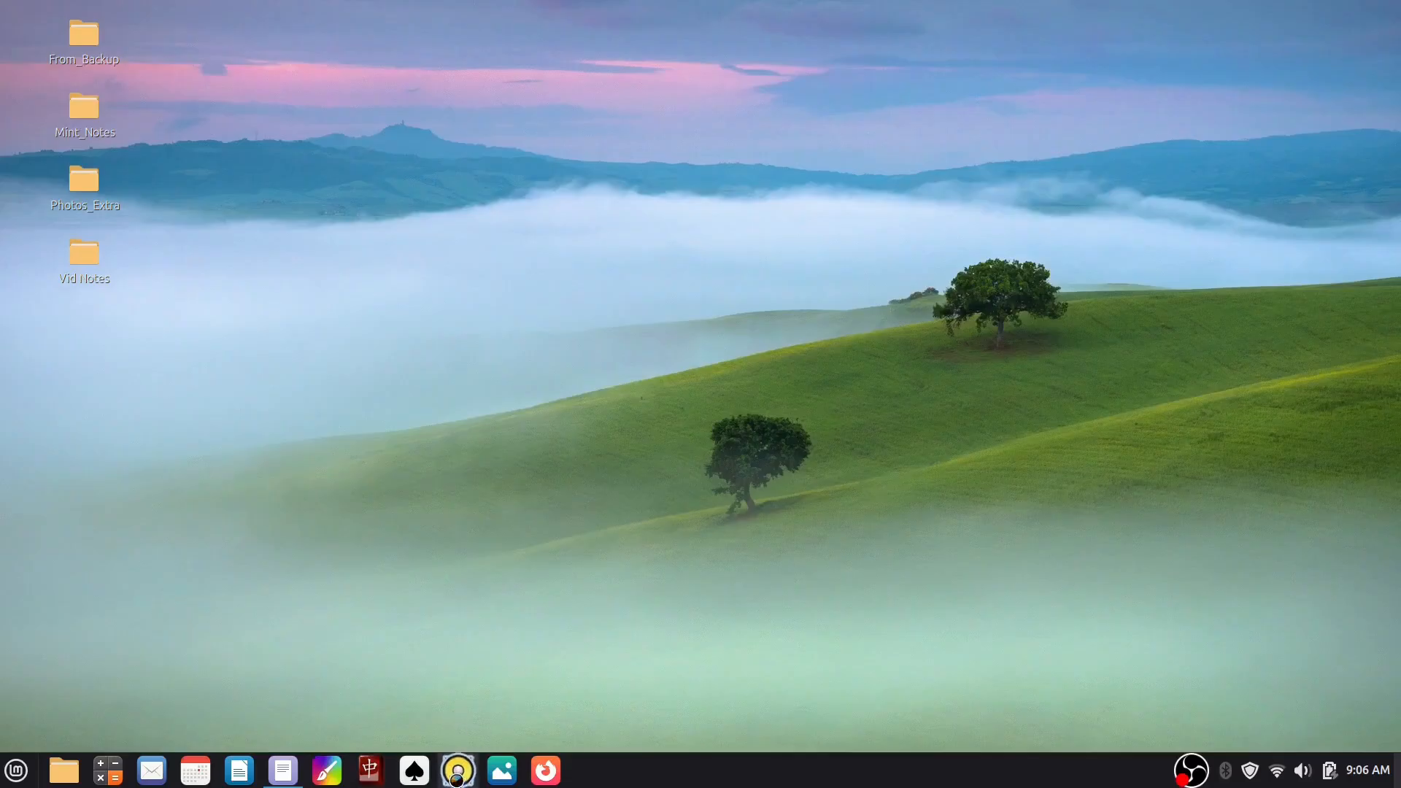
Step: Play 'Looks Like The End Of The Road' from the Arcadia album in GNOME Music
left_click(456, 769)
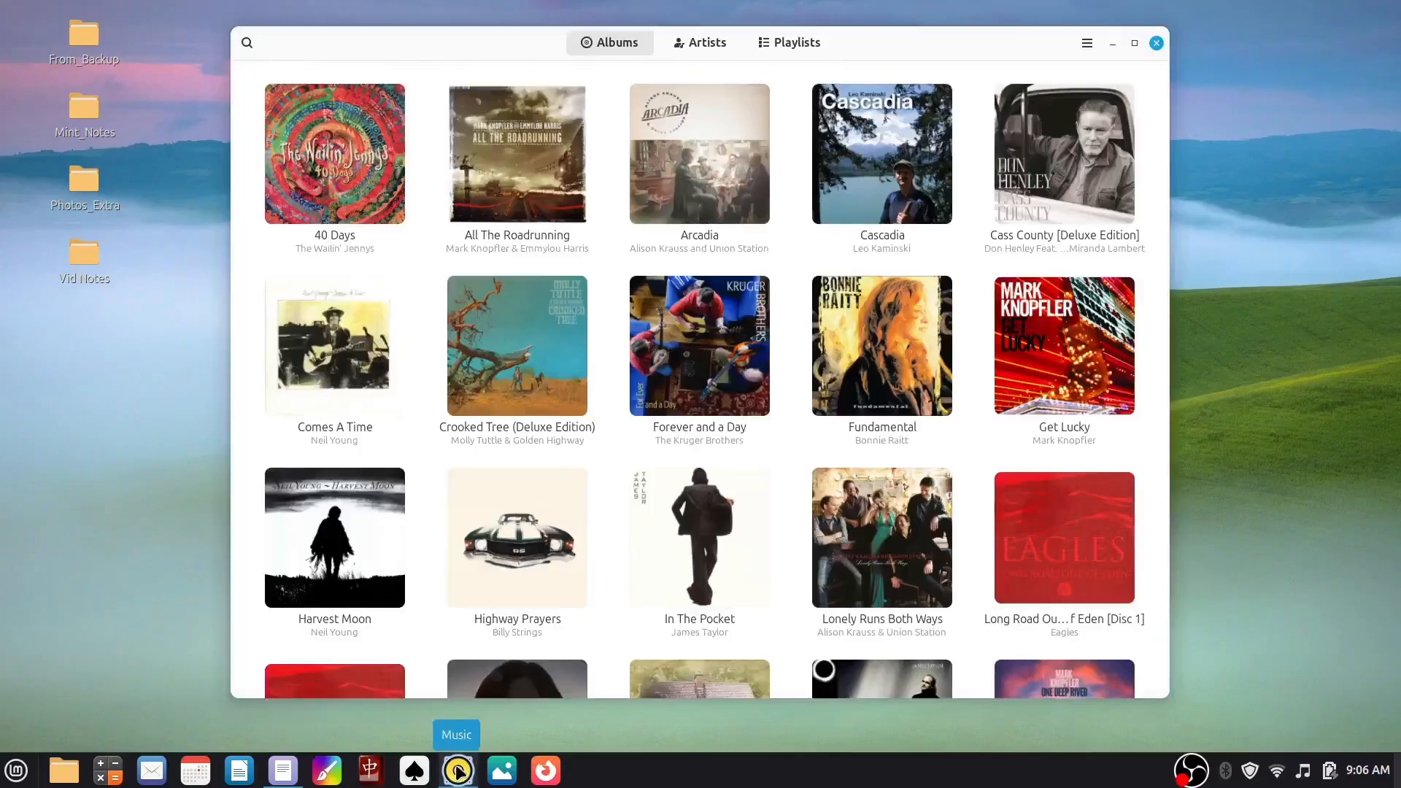
left_click(699, 154)
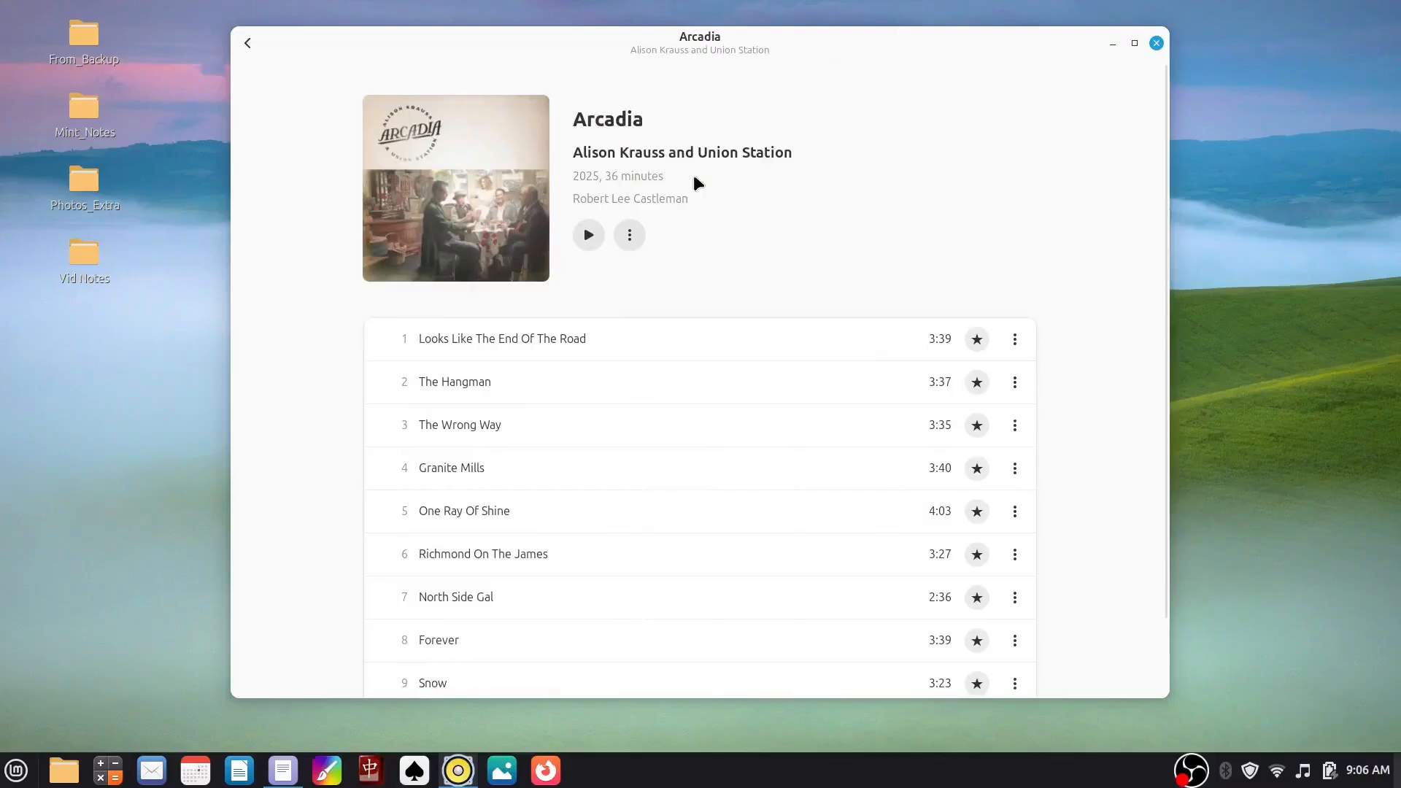
mouse_move(564, 340)
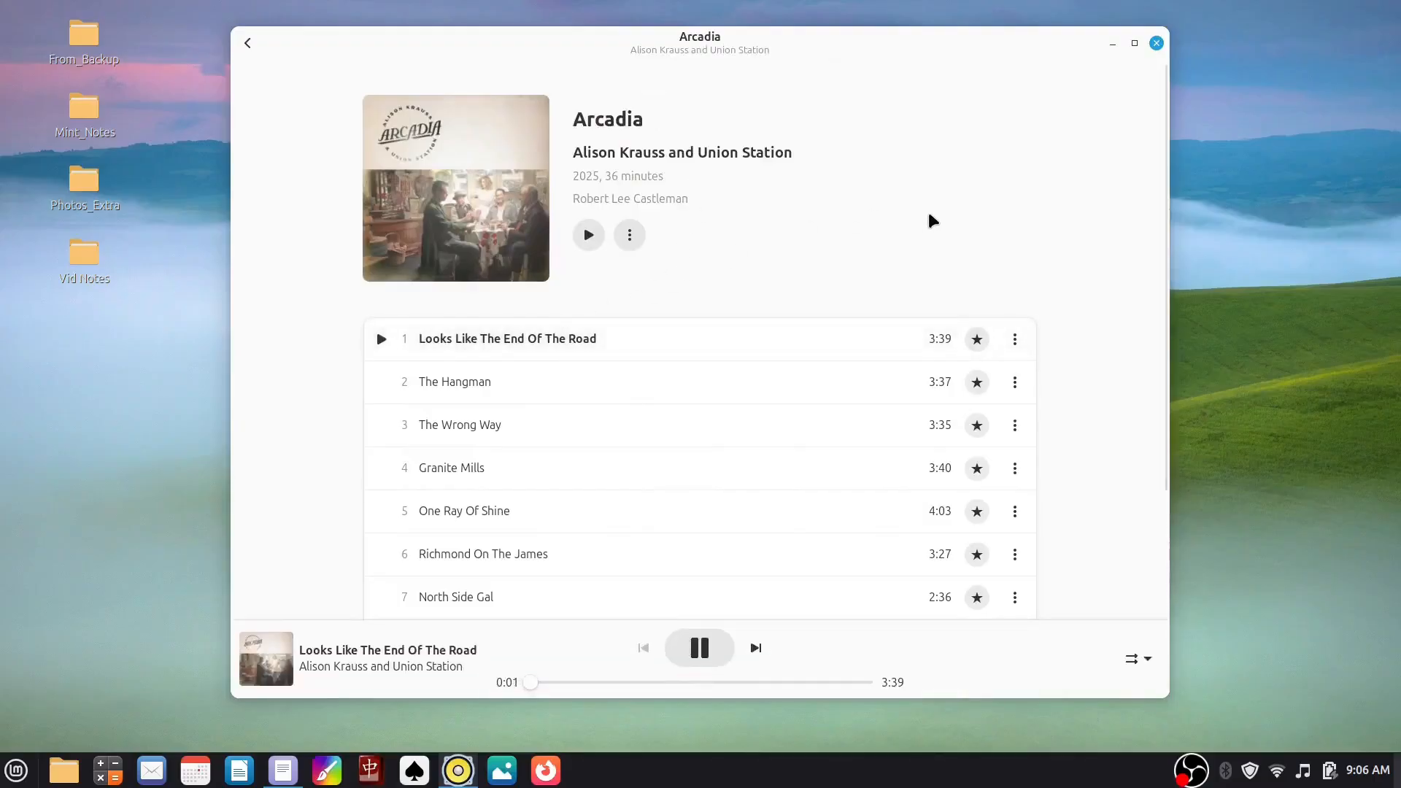
left_click(1155, 43)
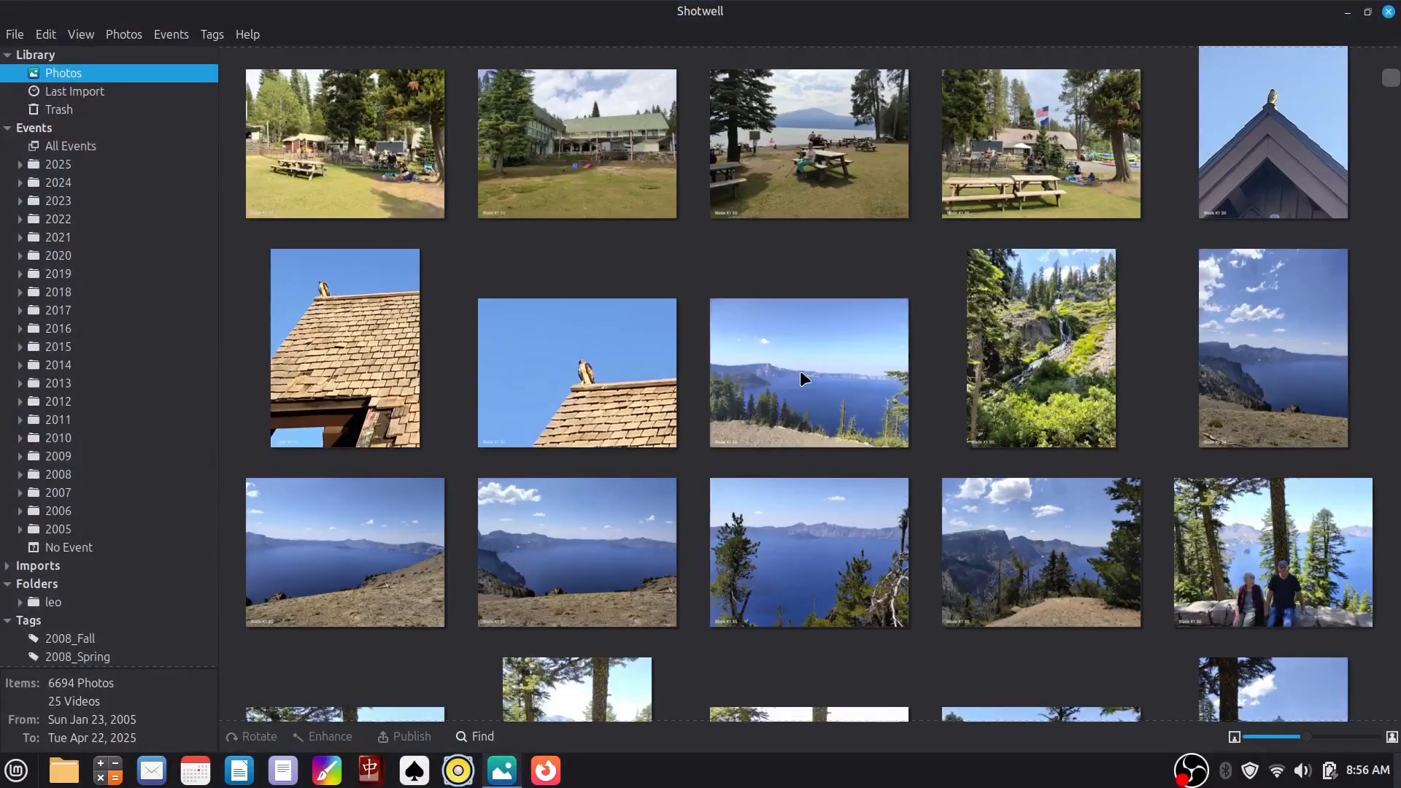
Step: View a Crater Lake photo full-size and advance to the next lake photos
double_click(808, 373)
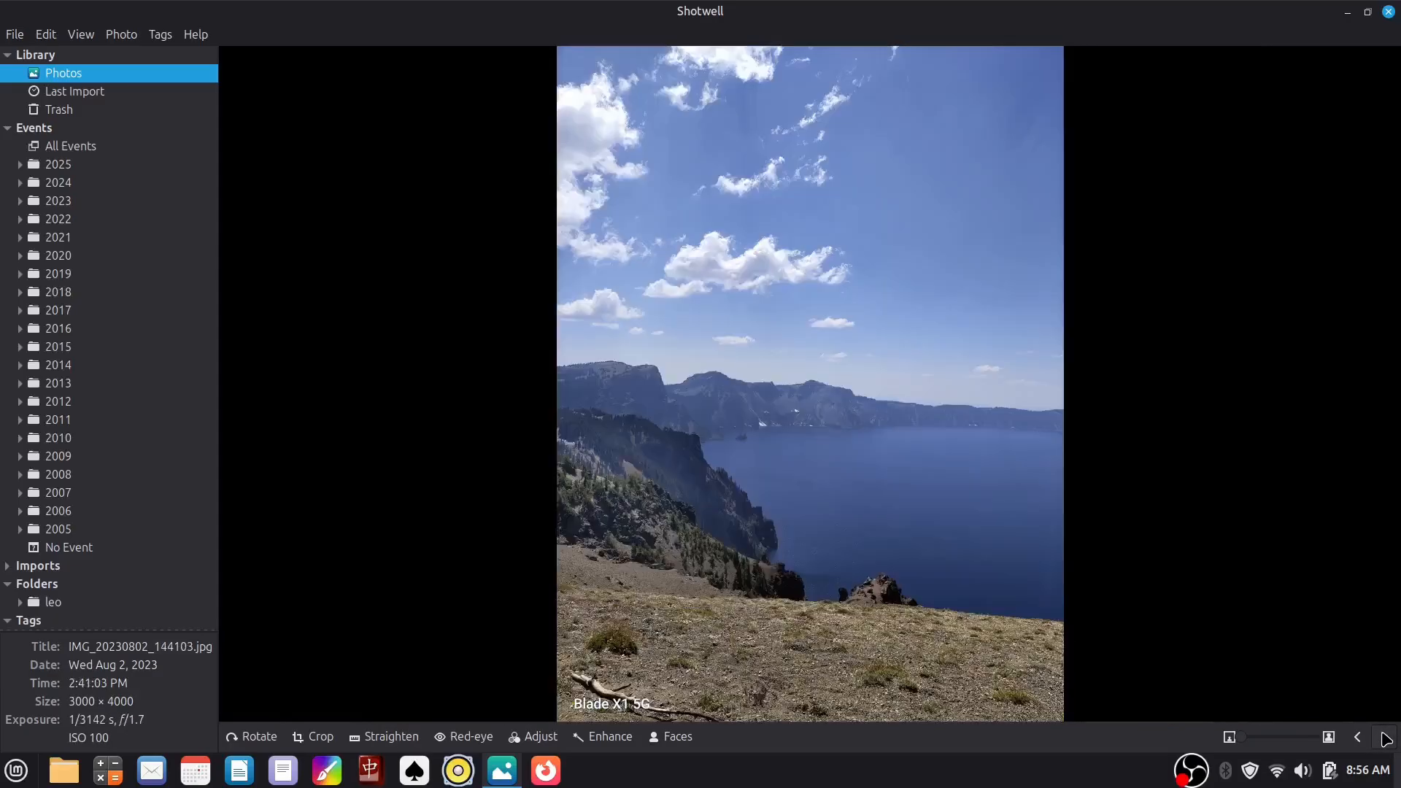
left_click(1356, 738)
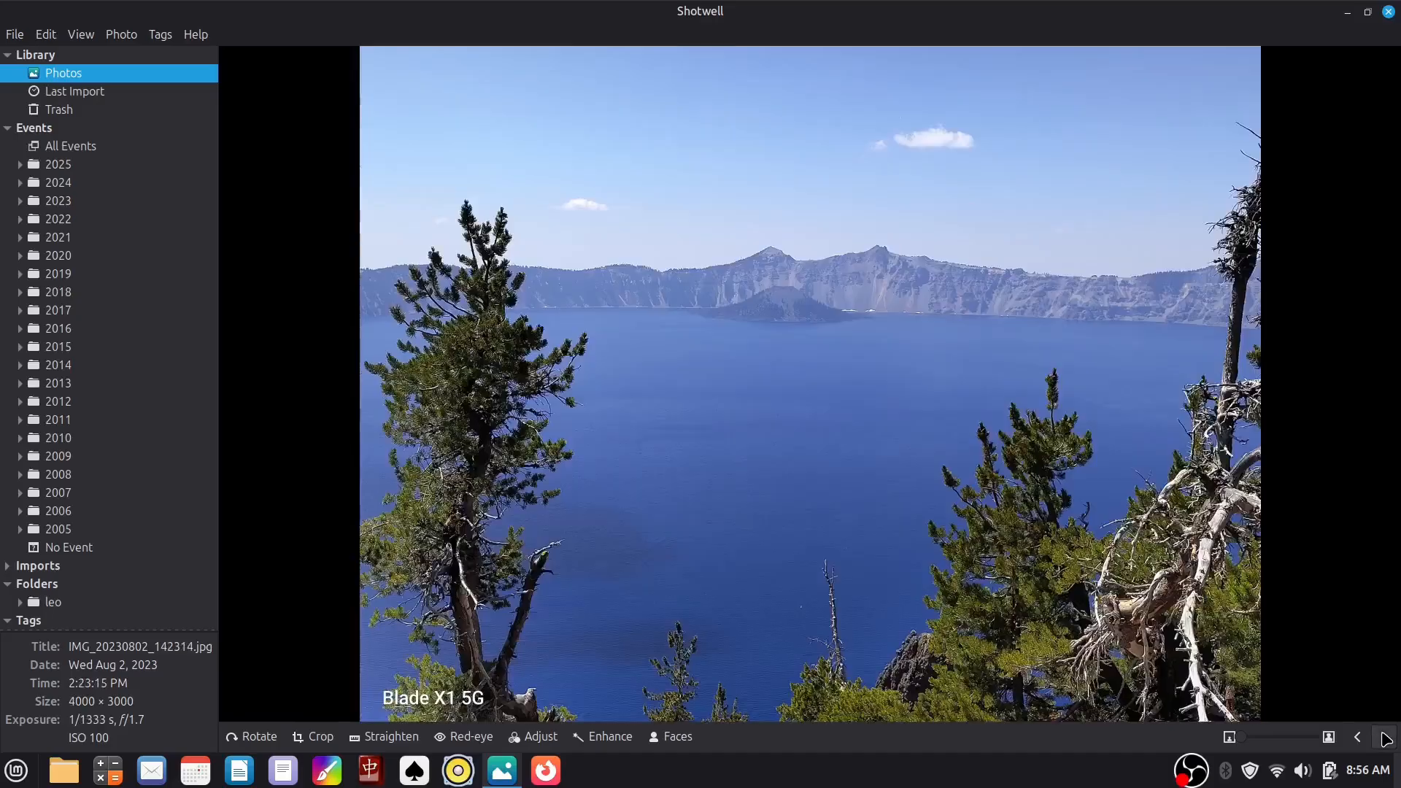
left_click(16, 770)
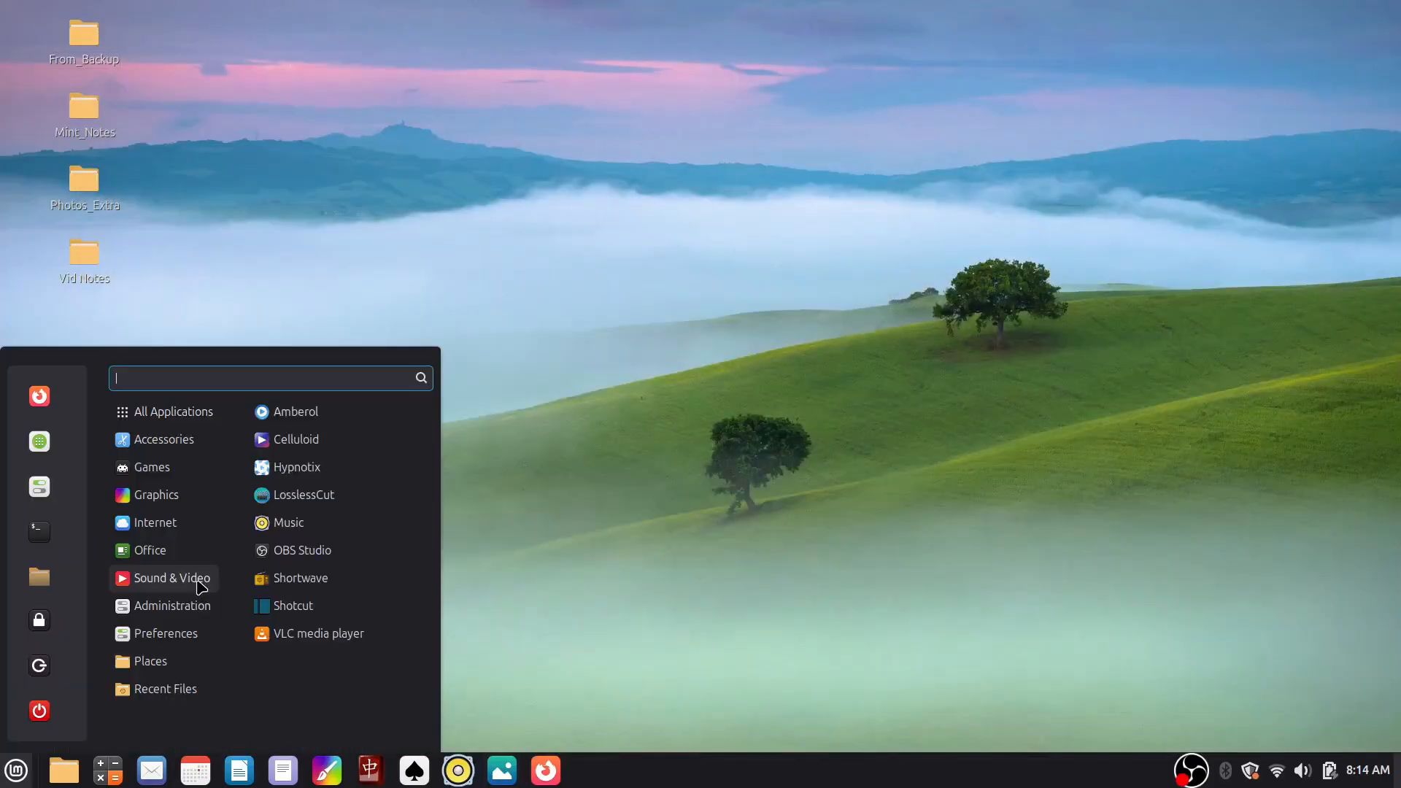
Step: Launch LibreCAD from the menu's Graphics category to show the bathroom floor plan
left_click(292, 605)
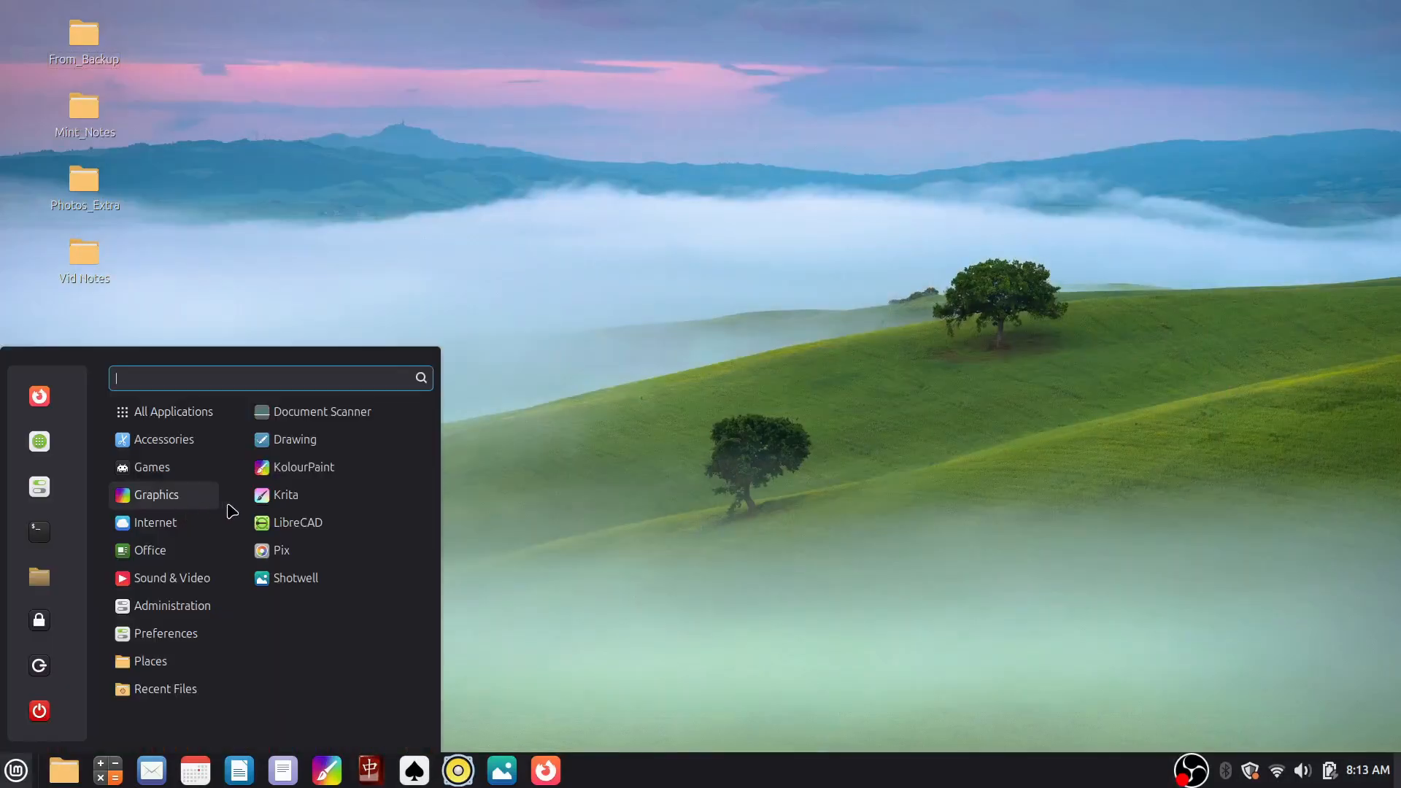
left_click(297, 522)
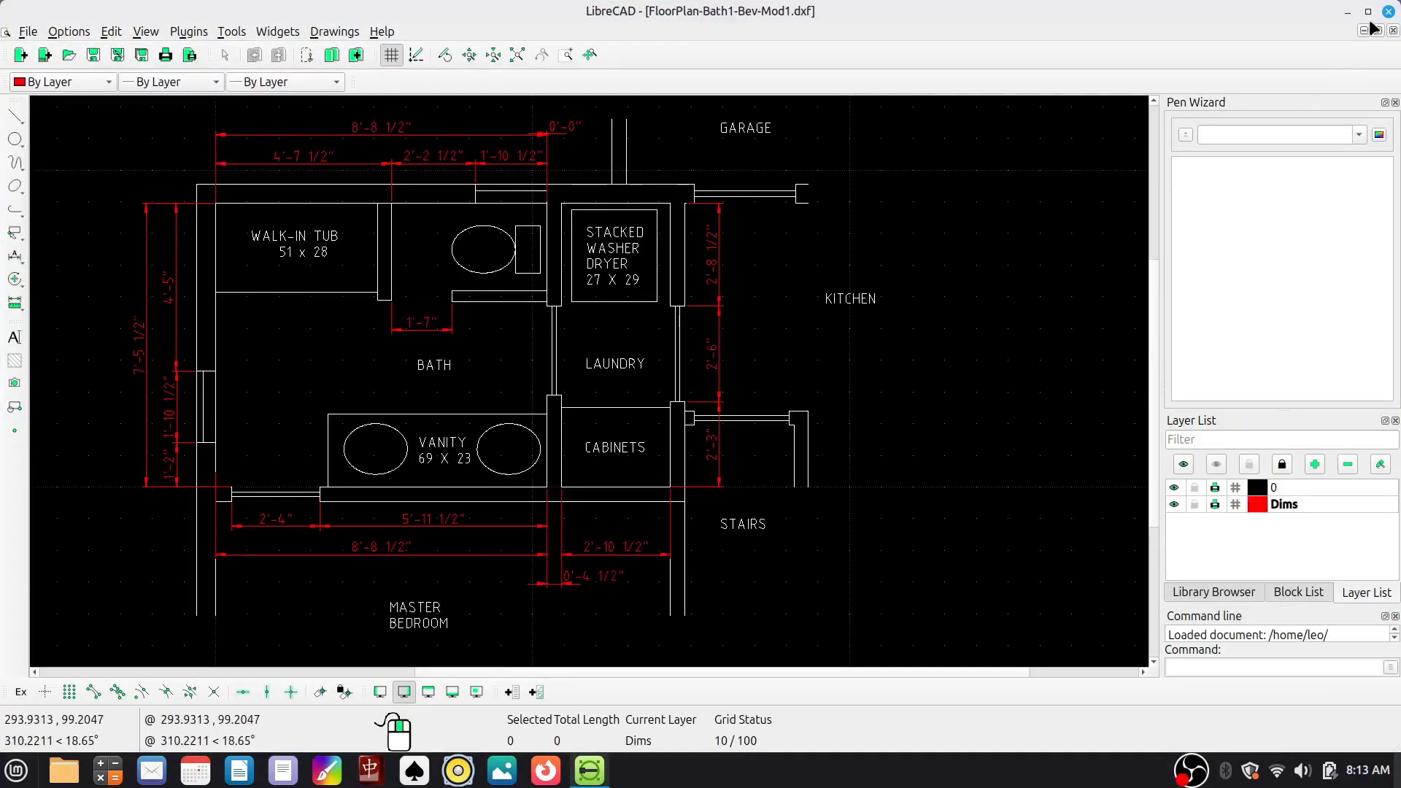
left_click(16, 770)
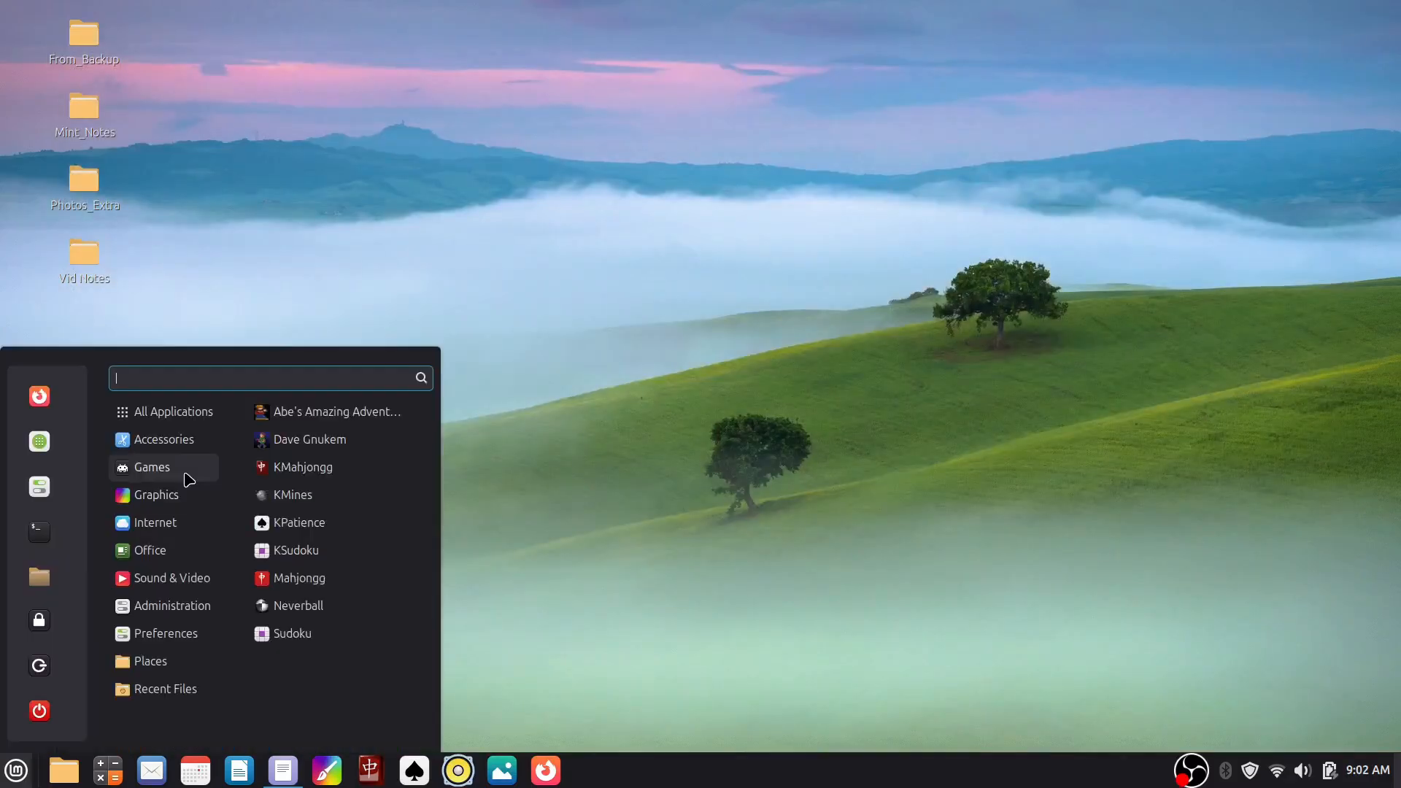
mouse_move(309, 439)
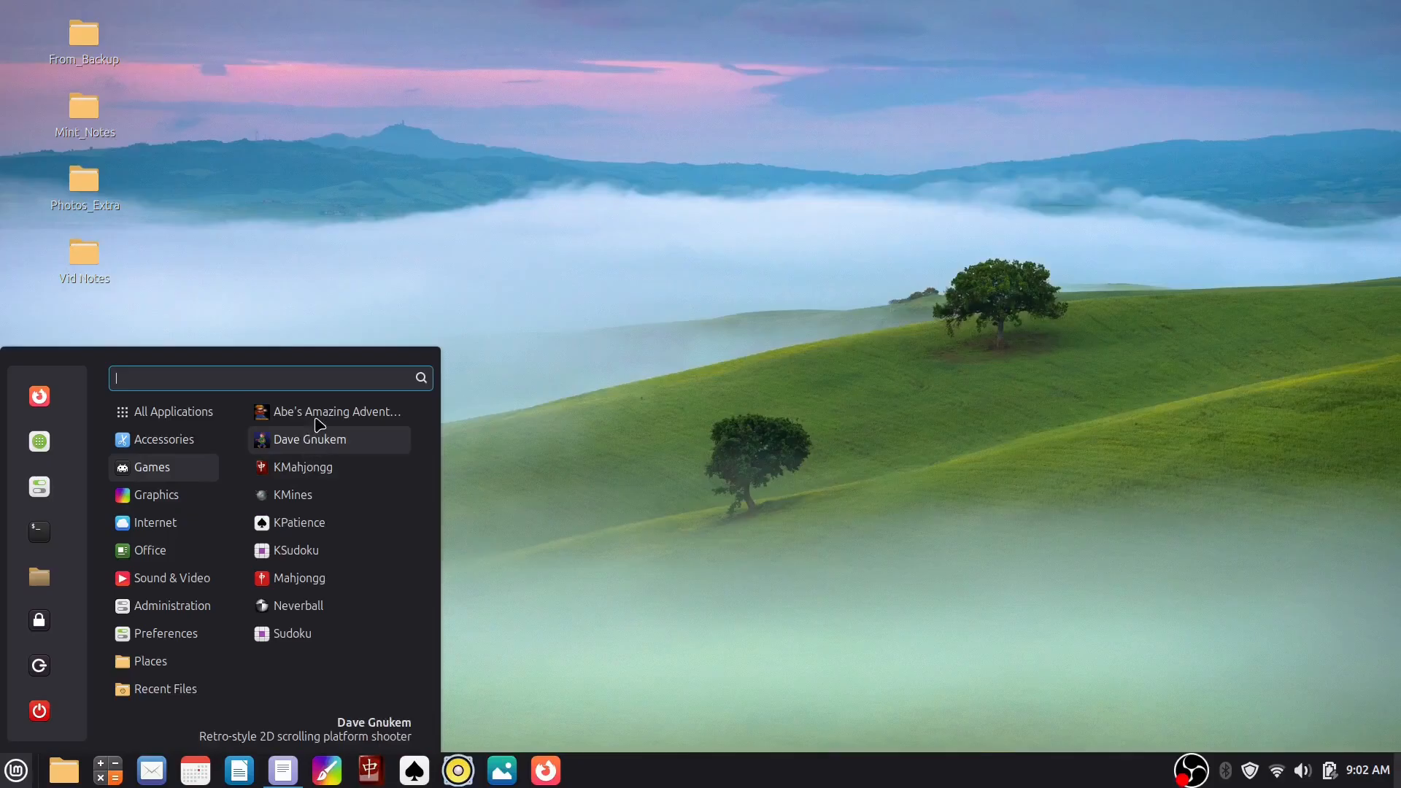
Step: Launch Dave Gnukem from the Games menu, play to score 100, then close it
left_click(337, 412)
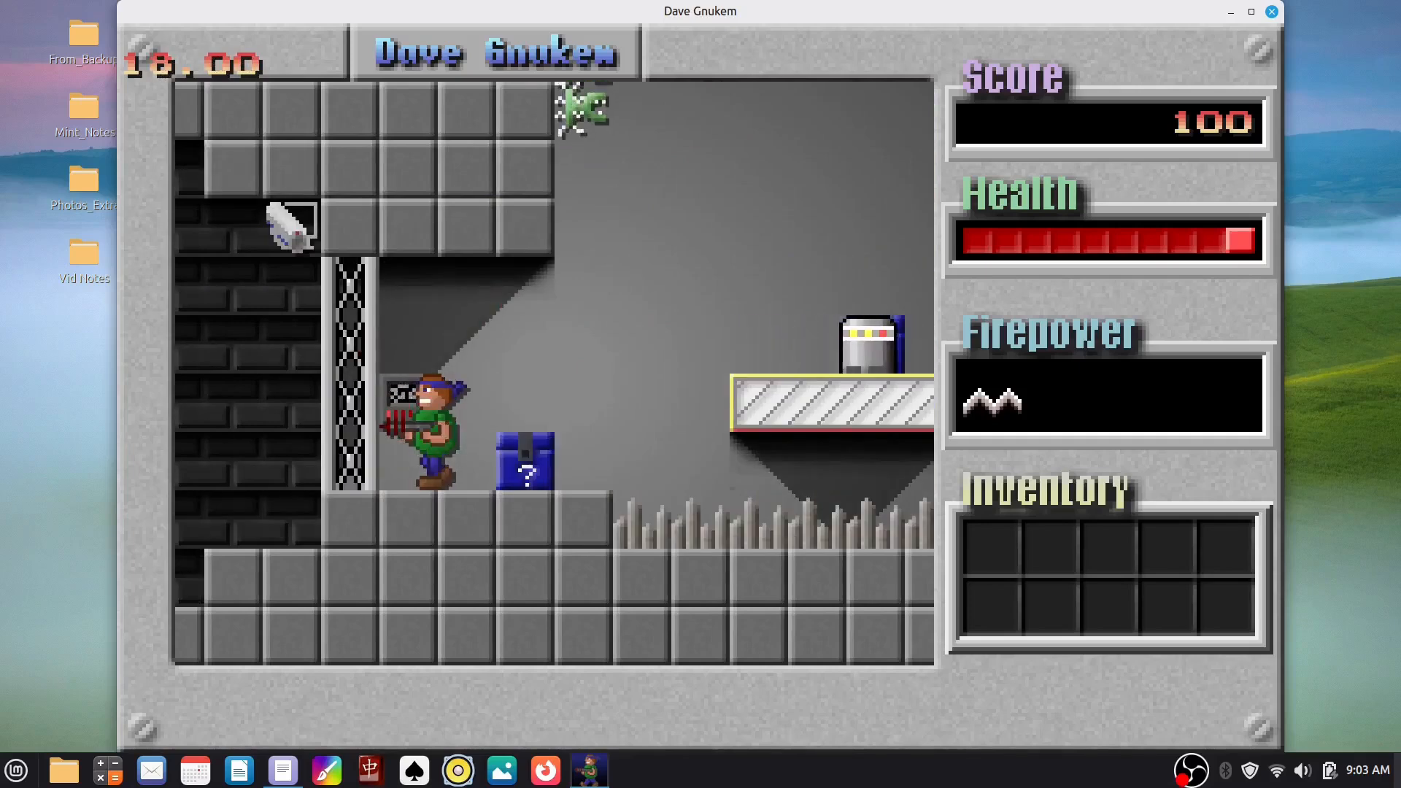
left_click(1270, 12)
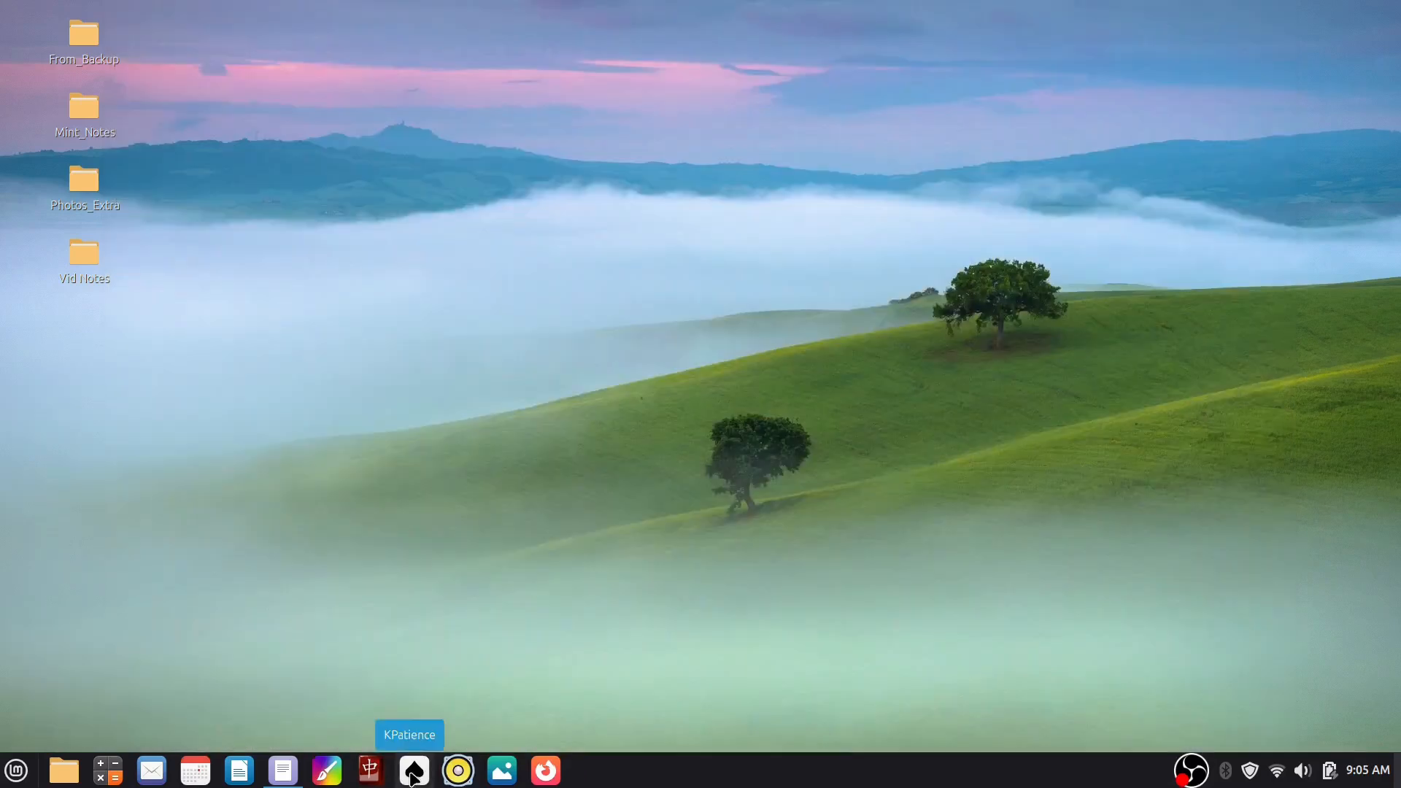
Step: Start Neverball and choose Exit from its main menu
left_click(411, 769)
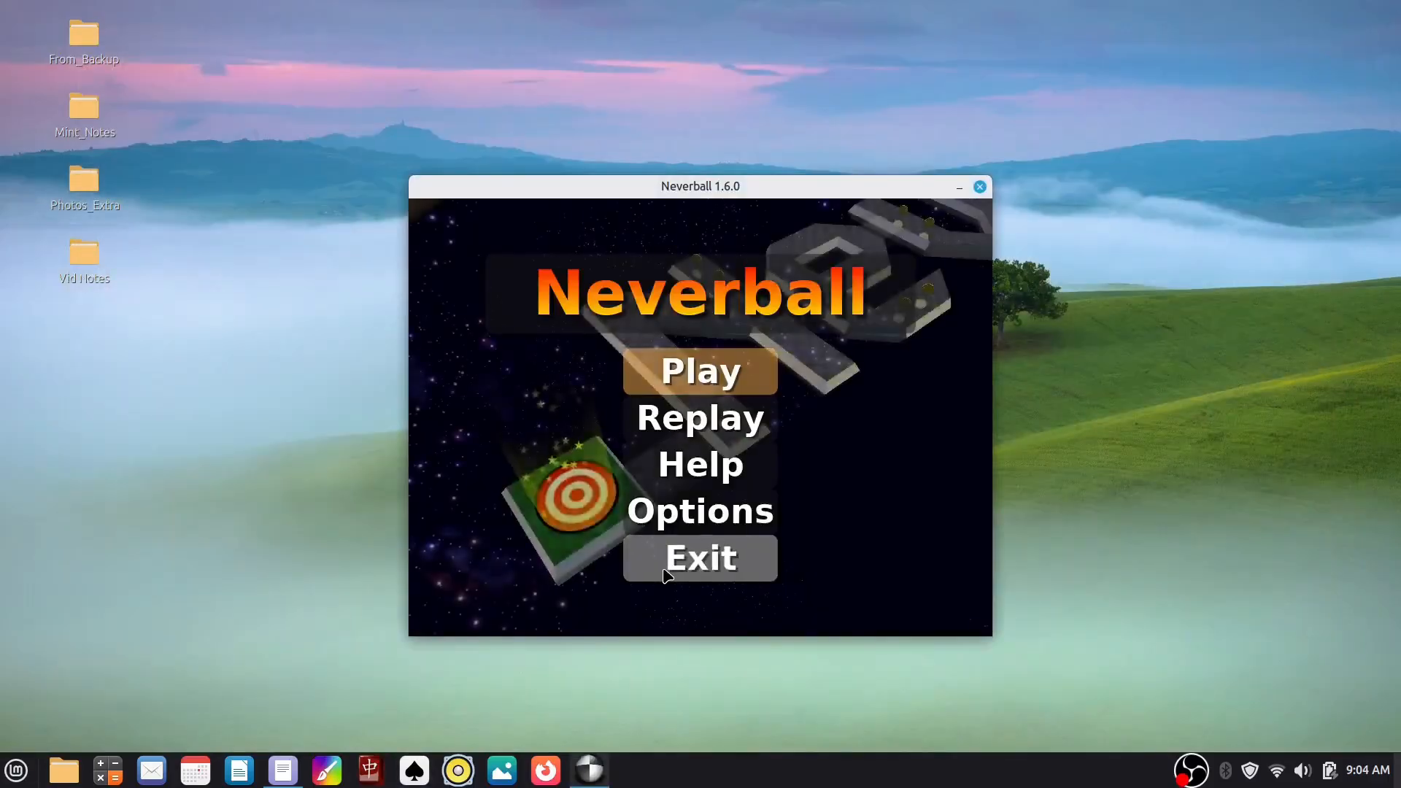
left_click(700, 369)
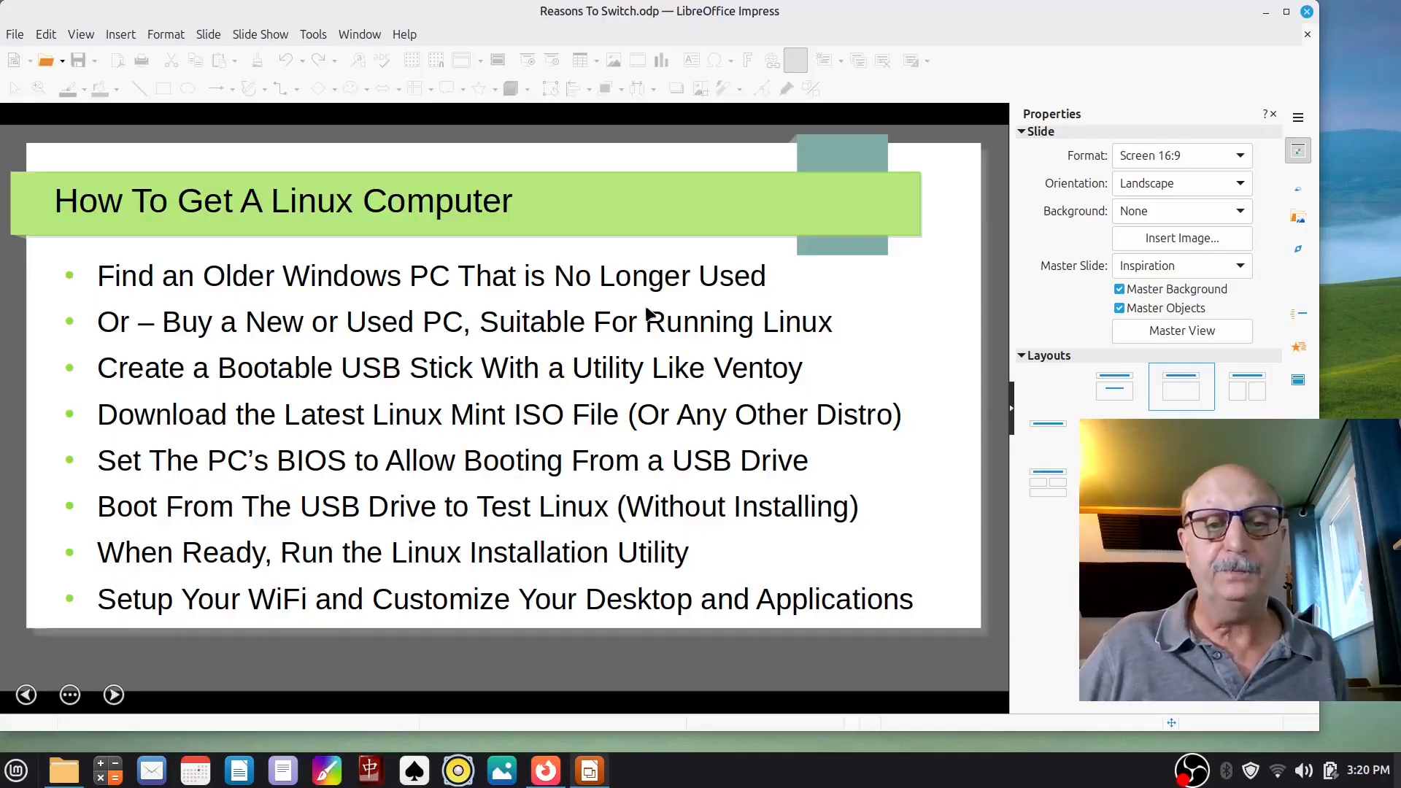
mouse_move(876, 304)
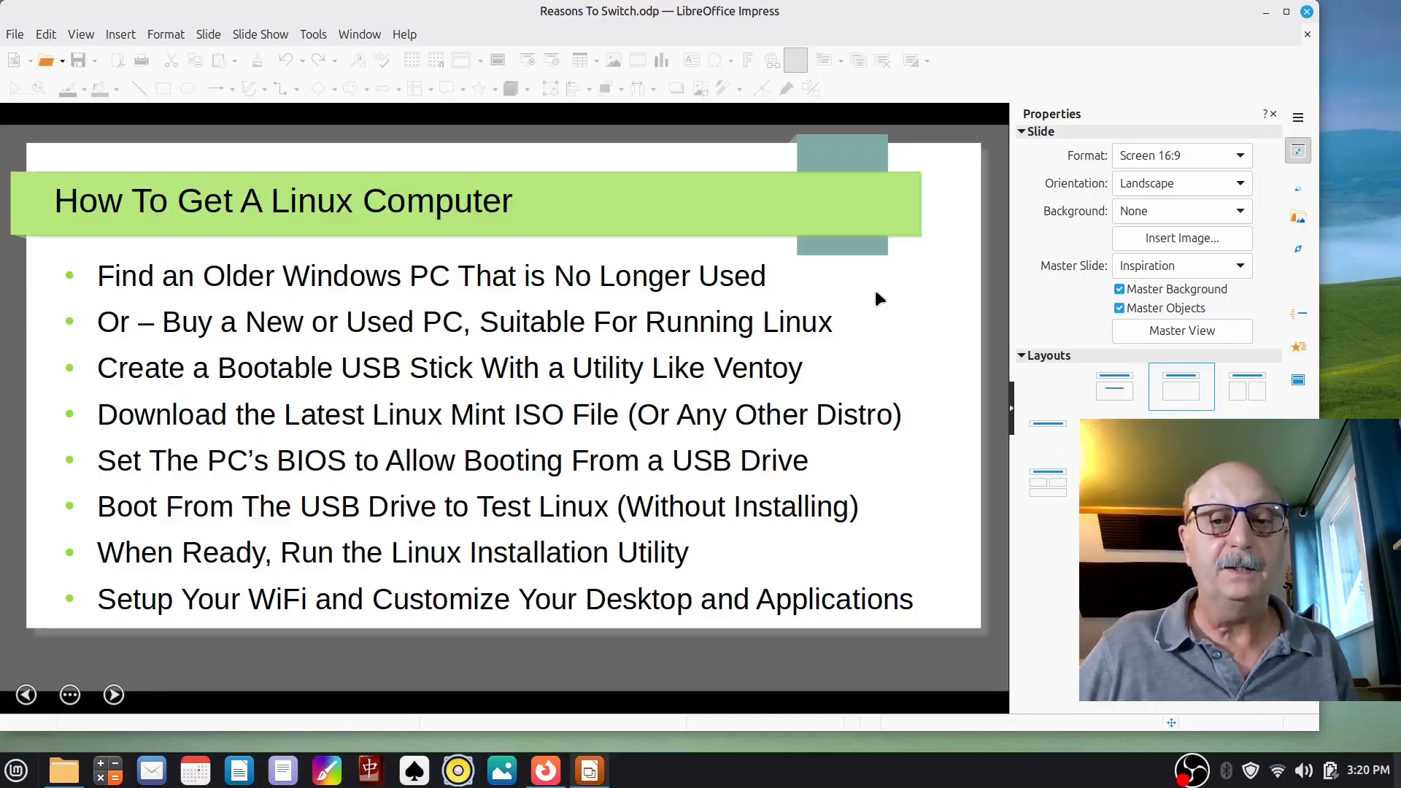
mouse_move(902, 338)
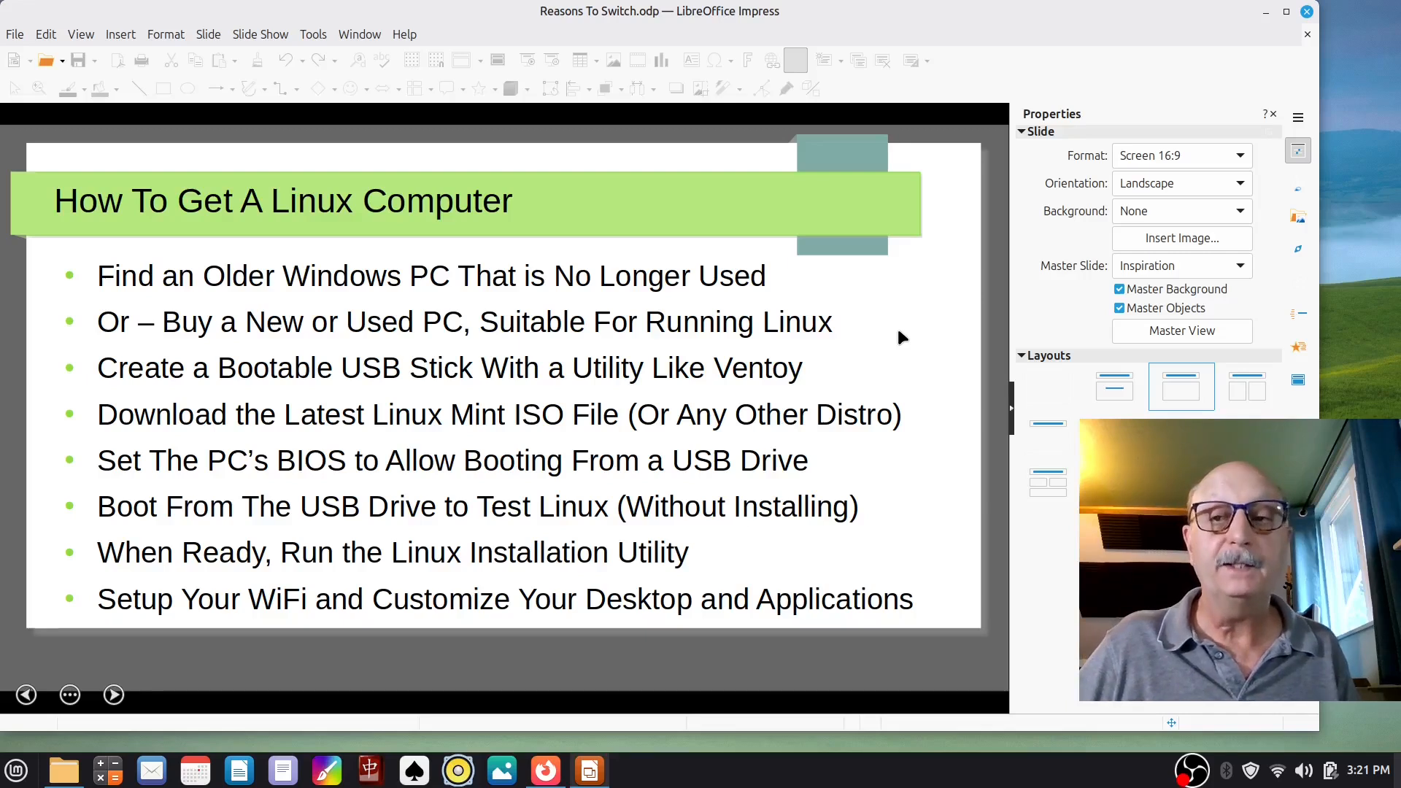
mouse_move(896, 337)
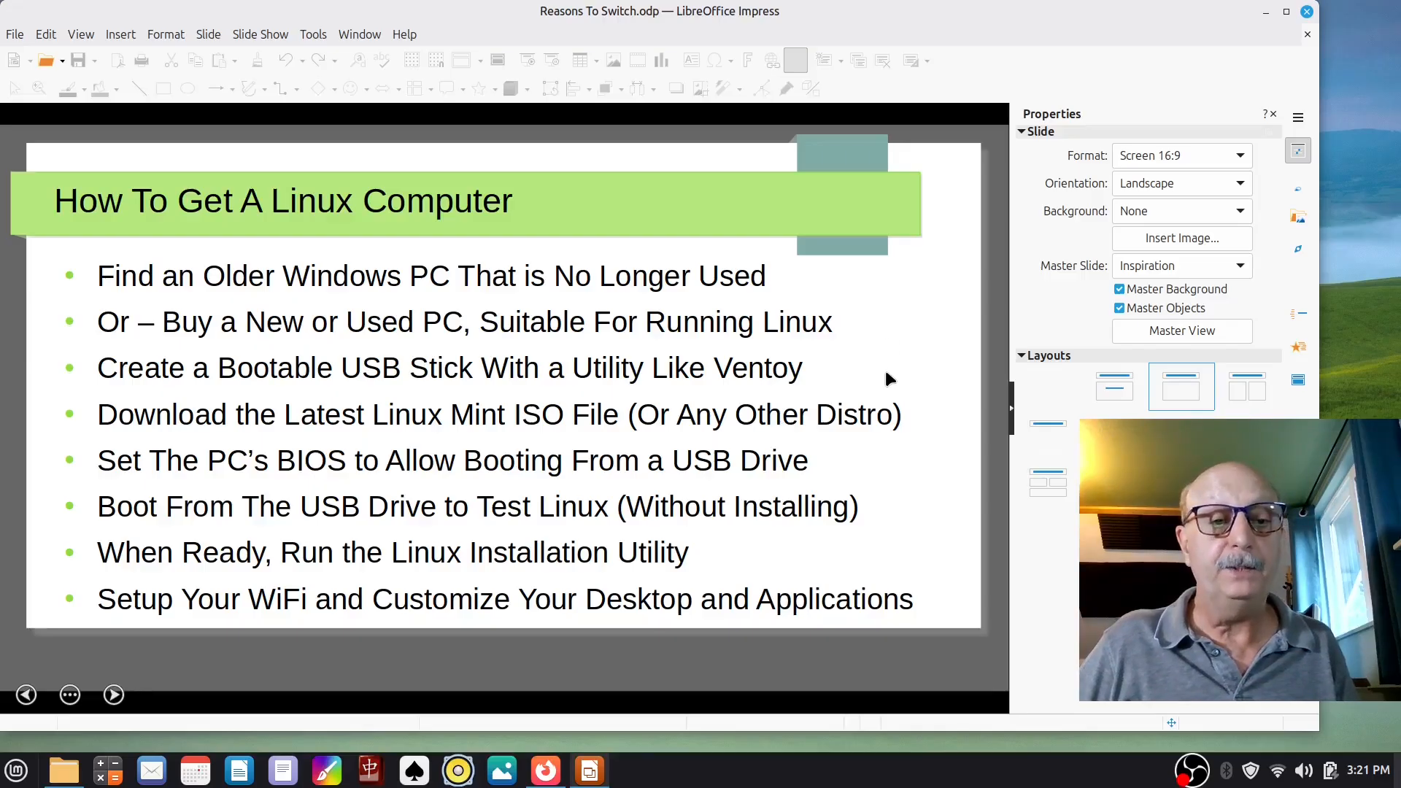
mouse_move(893, 362)
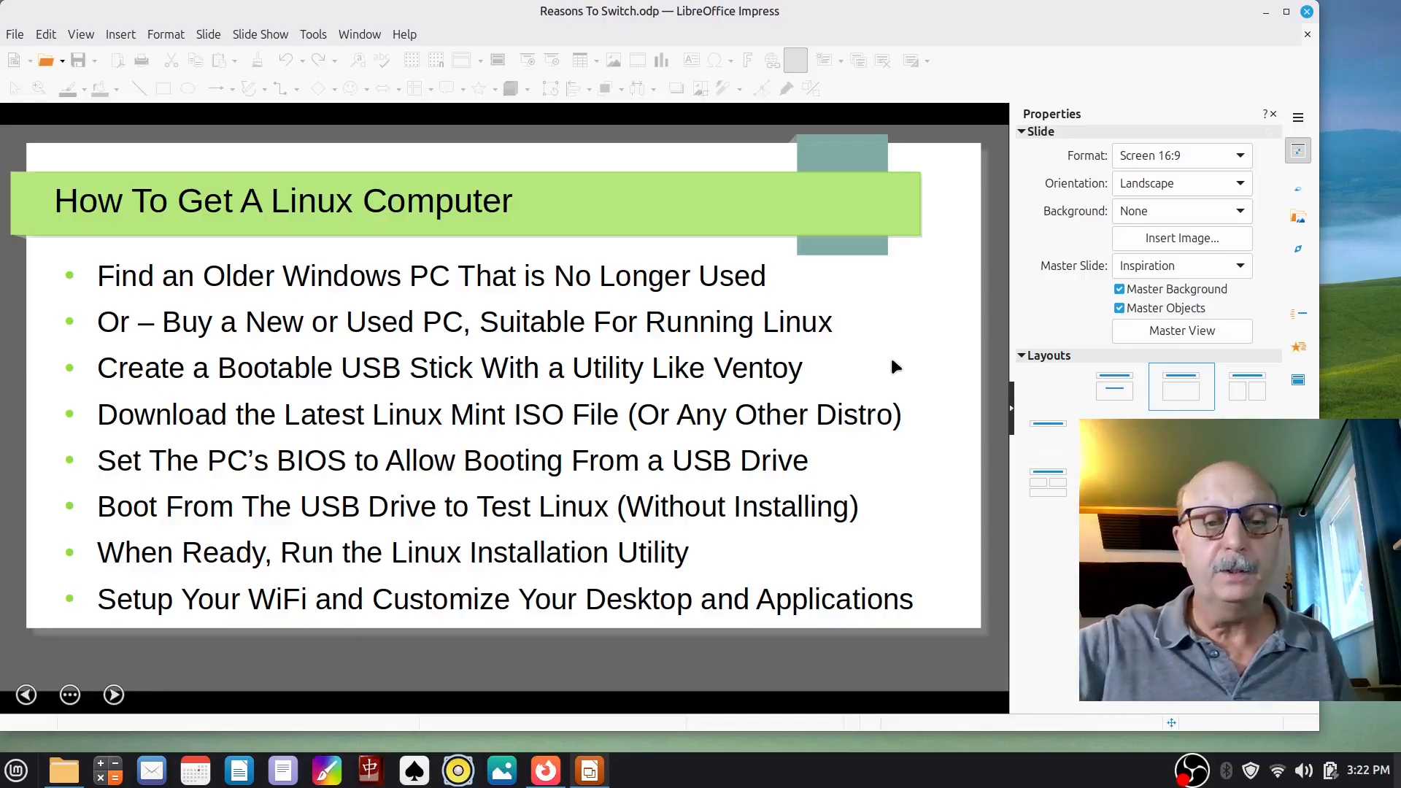
mouse_move(565, 324)
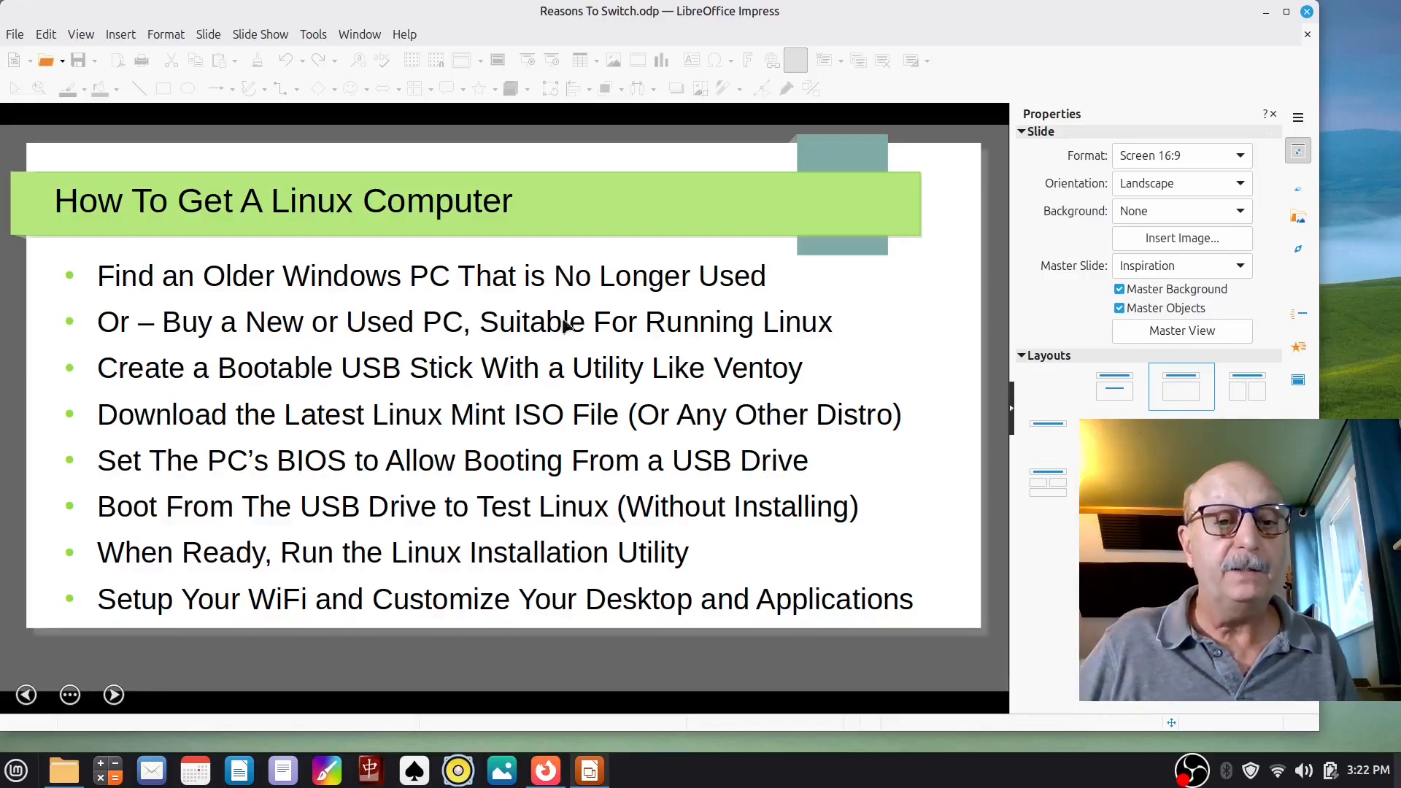
mouse_move(514, 379)
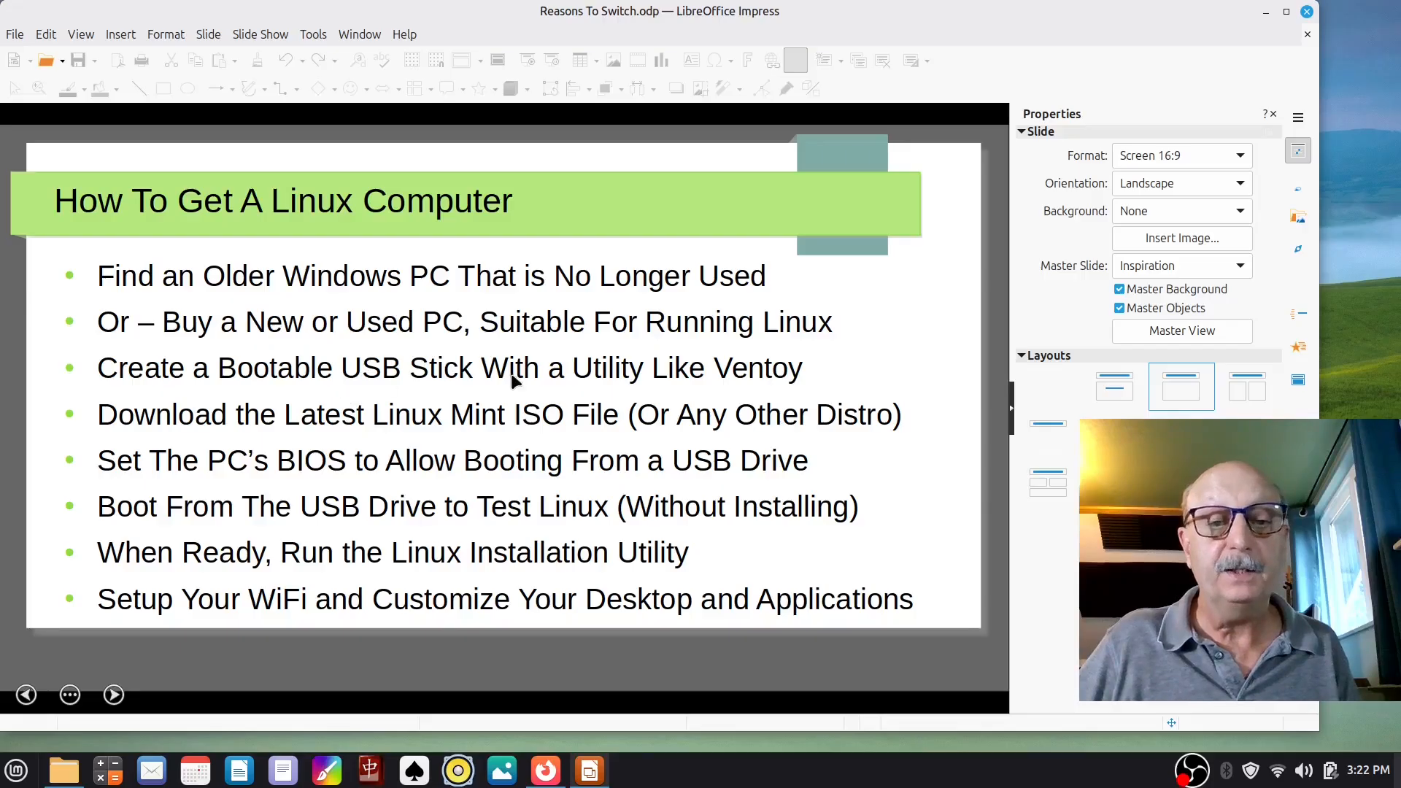
mouse_move(844, 381)
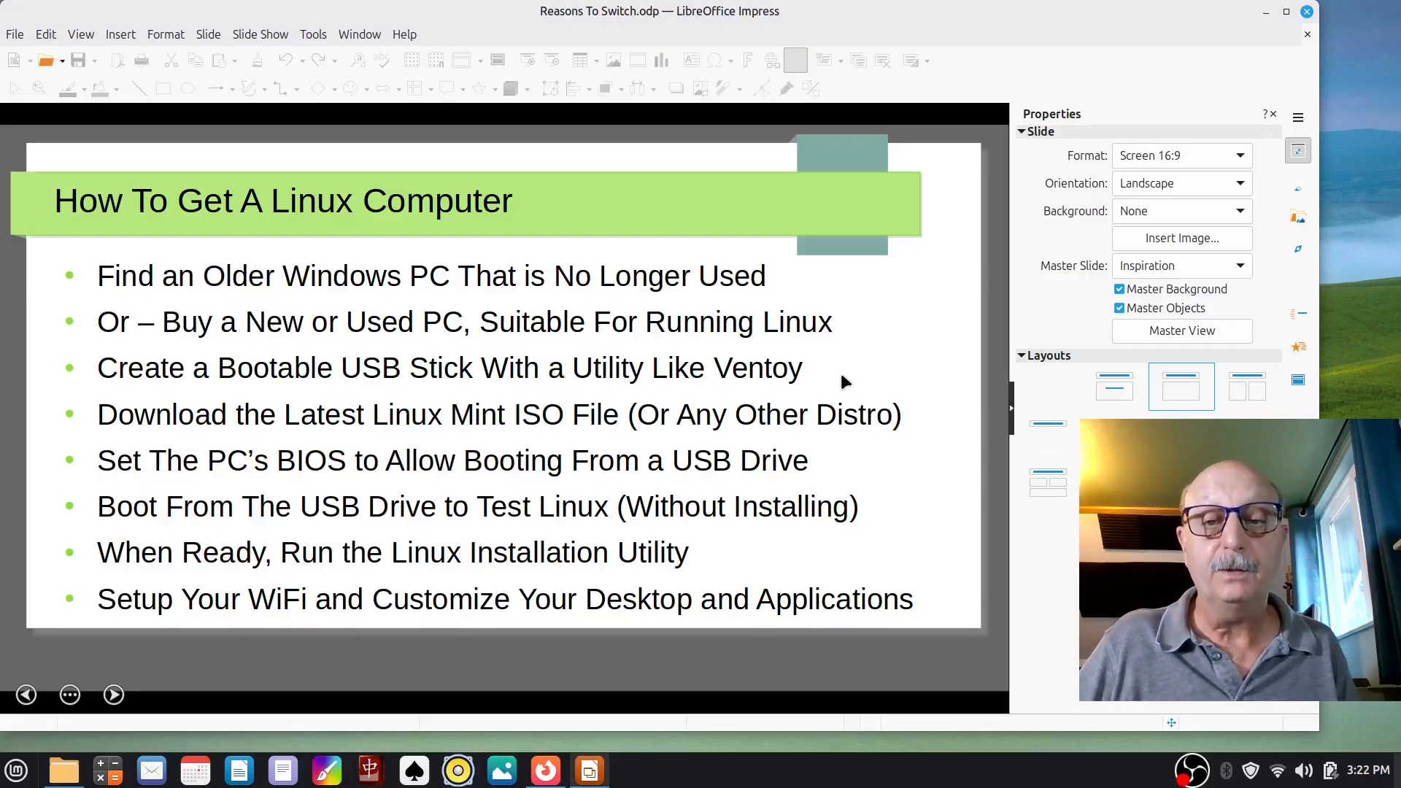
mouse_move(715, 379)
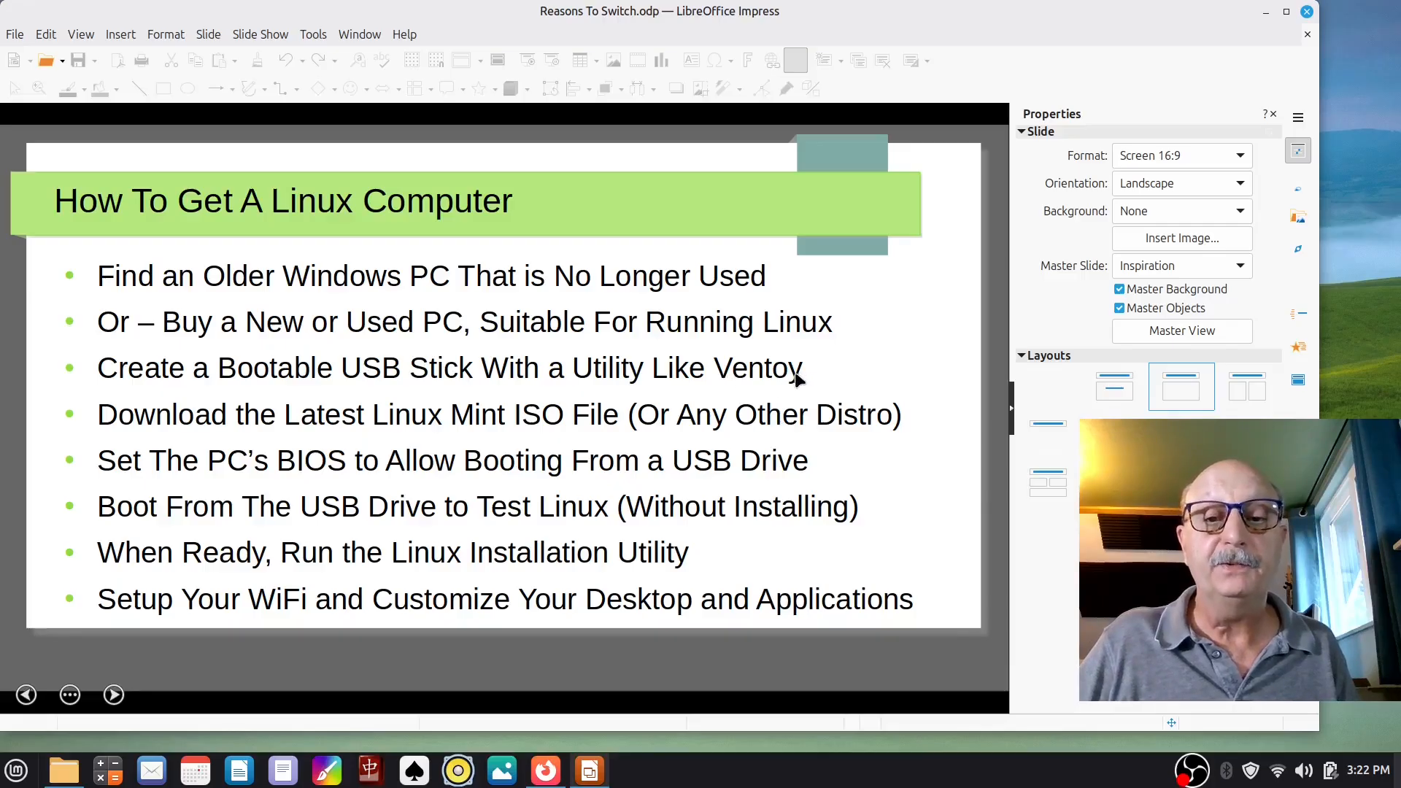
mouse_move(809, 384)
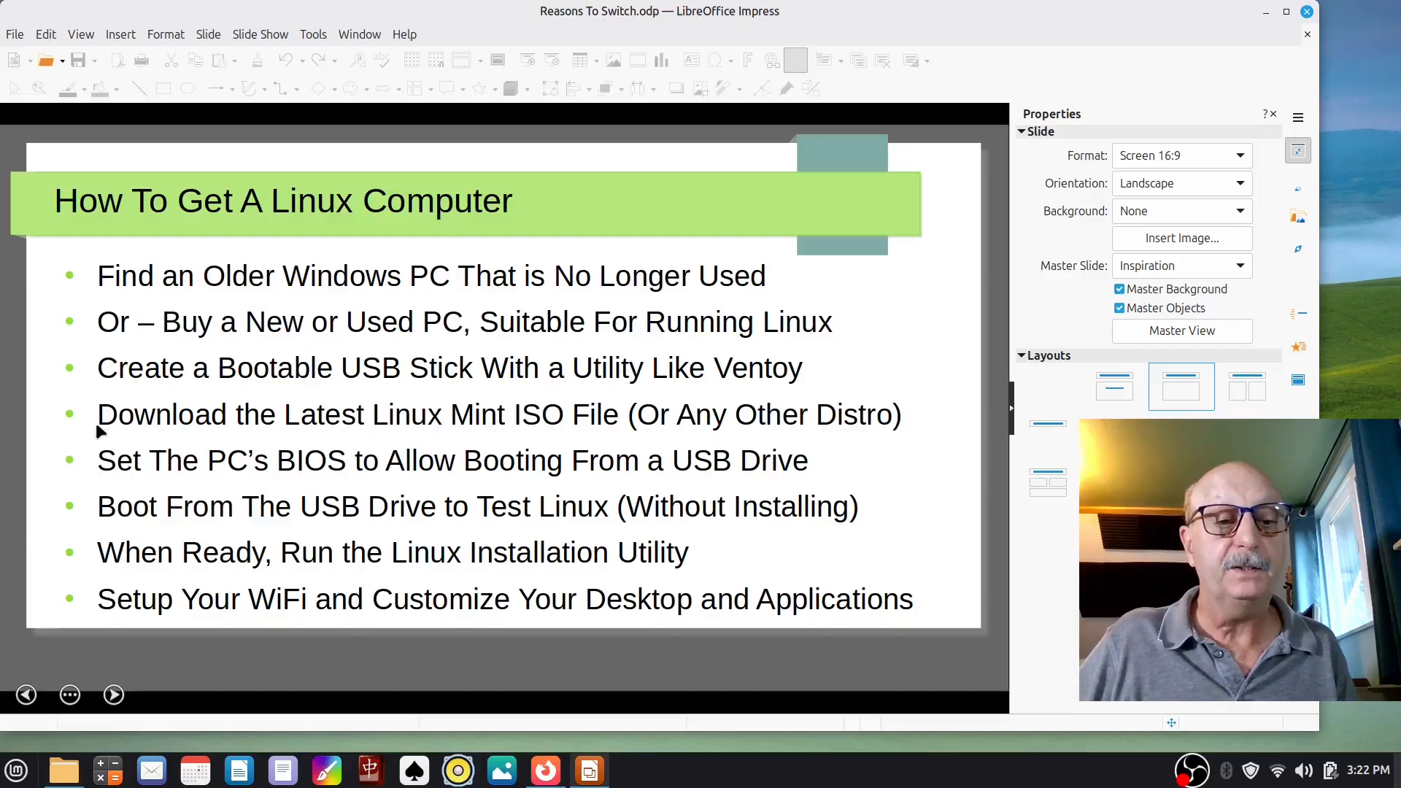
mouse_move(549, 442)
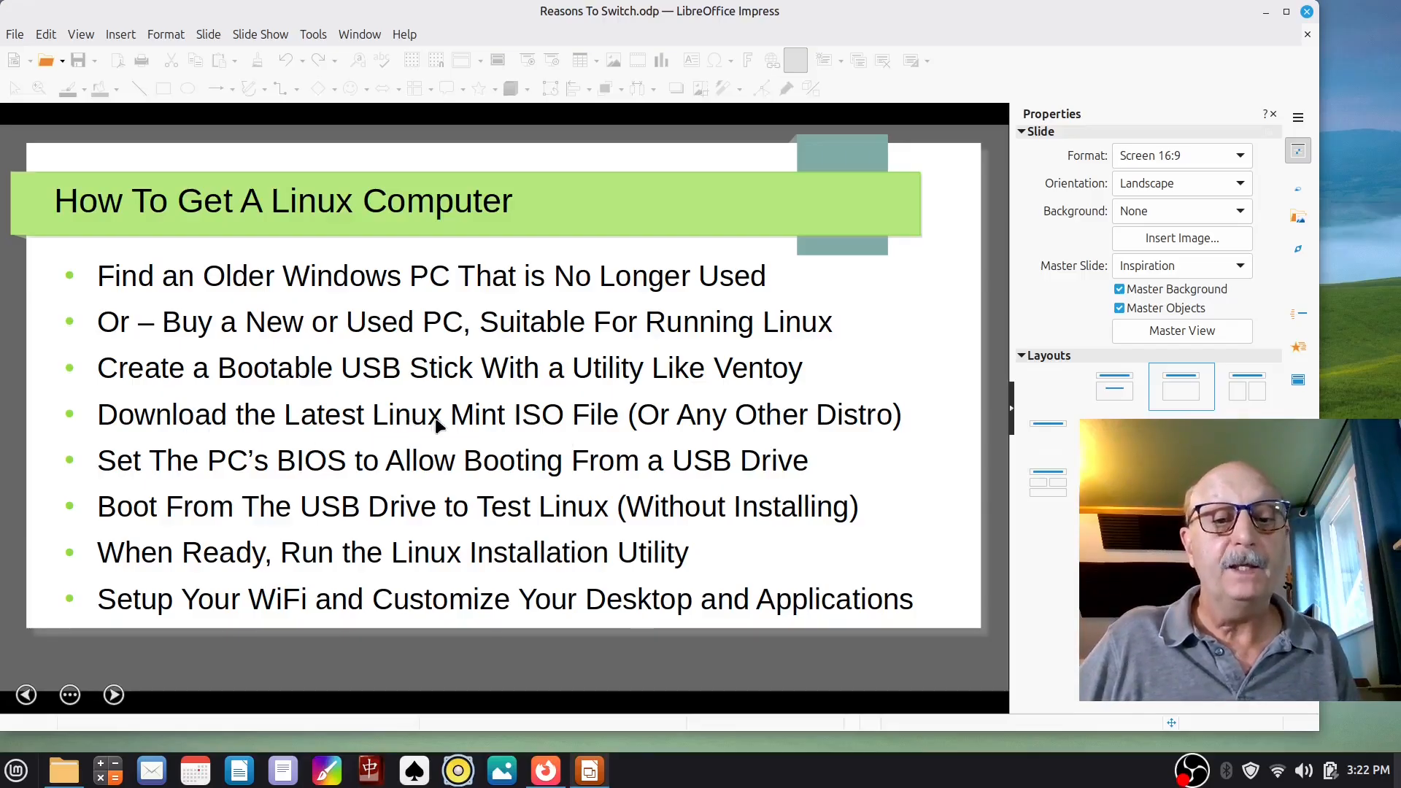
mouse_move(600, 434)
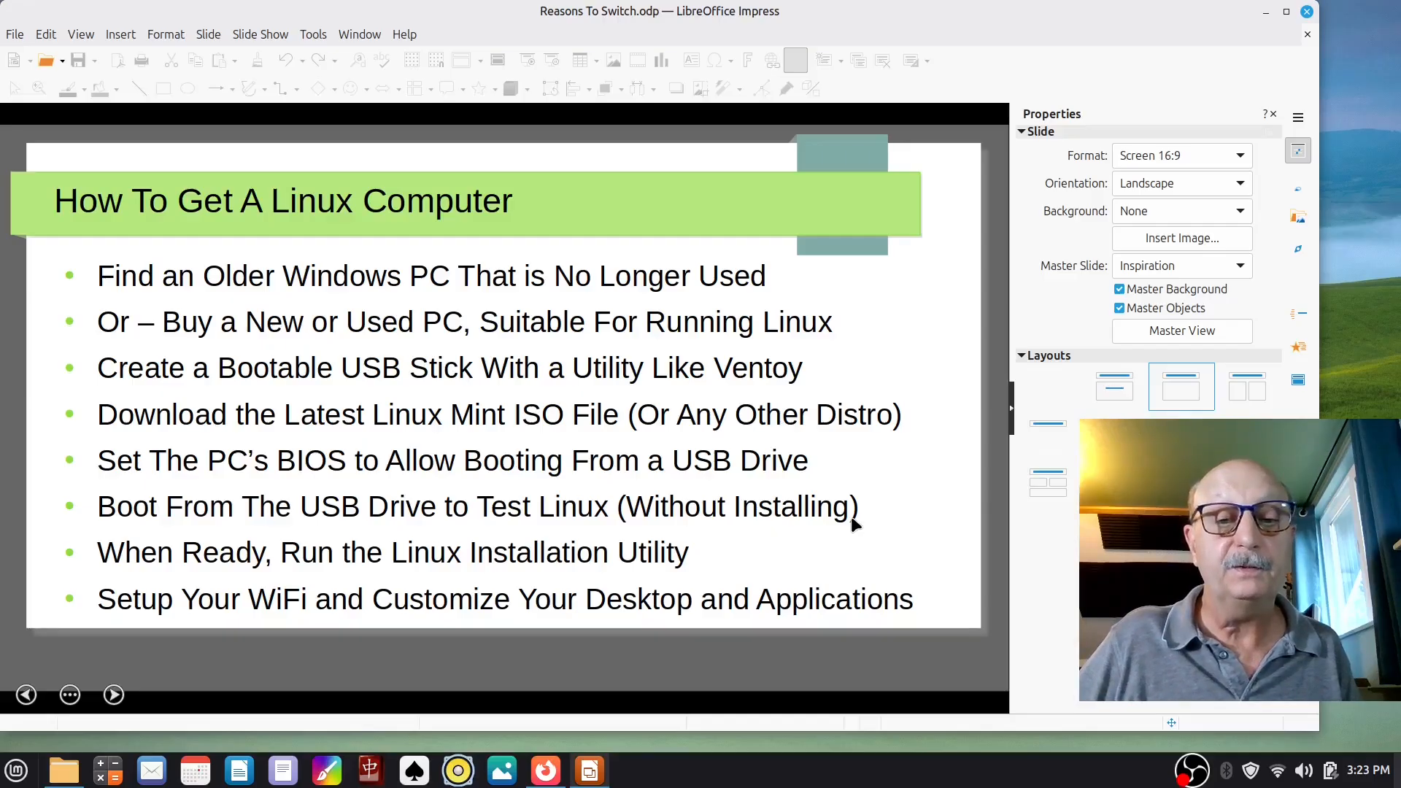
mouse_move(827, 536)
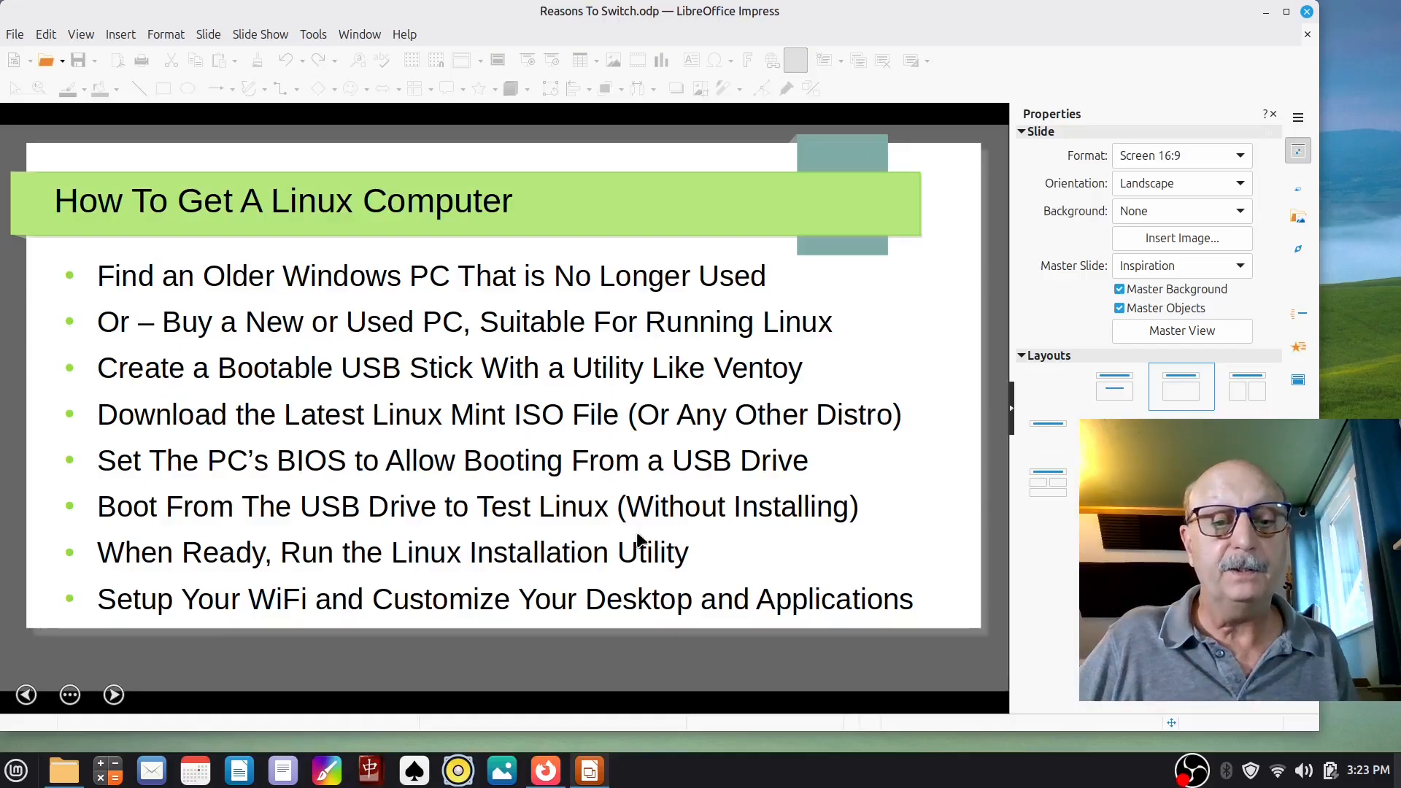
mouse_move(737, 527)
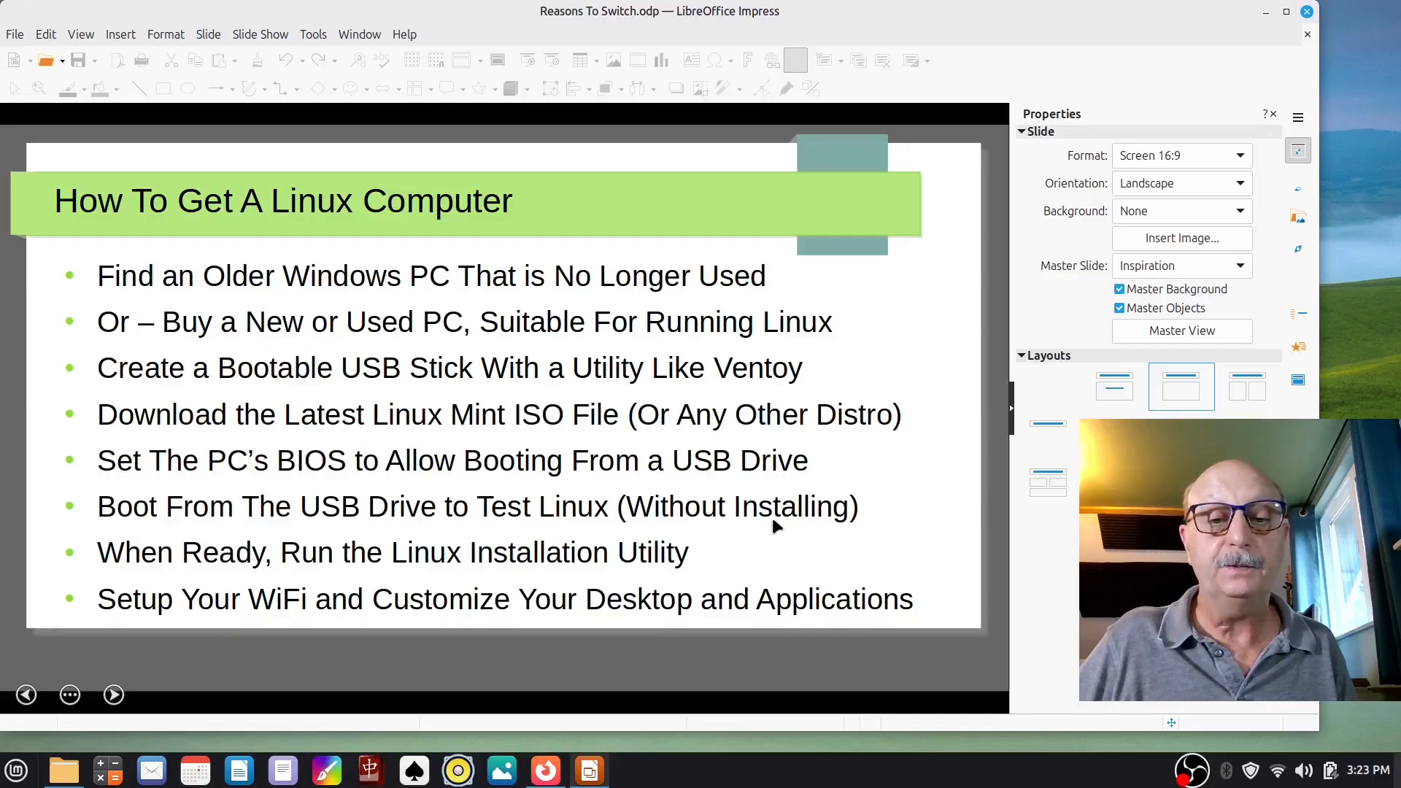
mouse_move(728, 527)
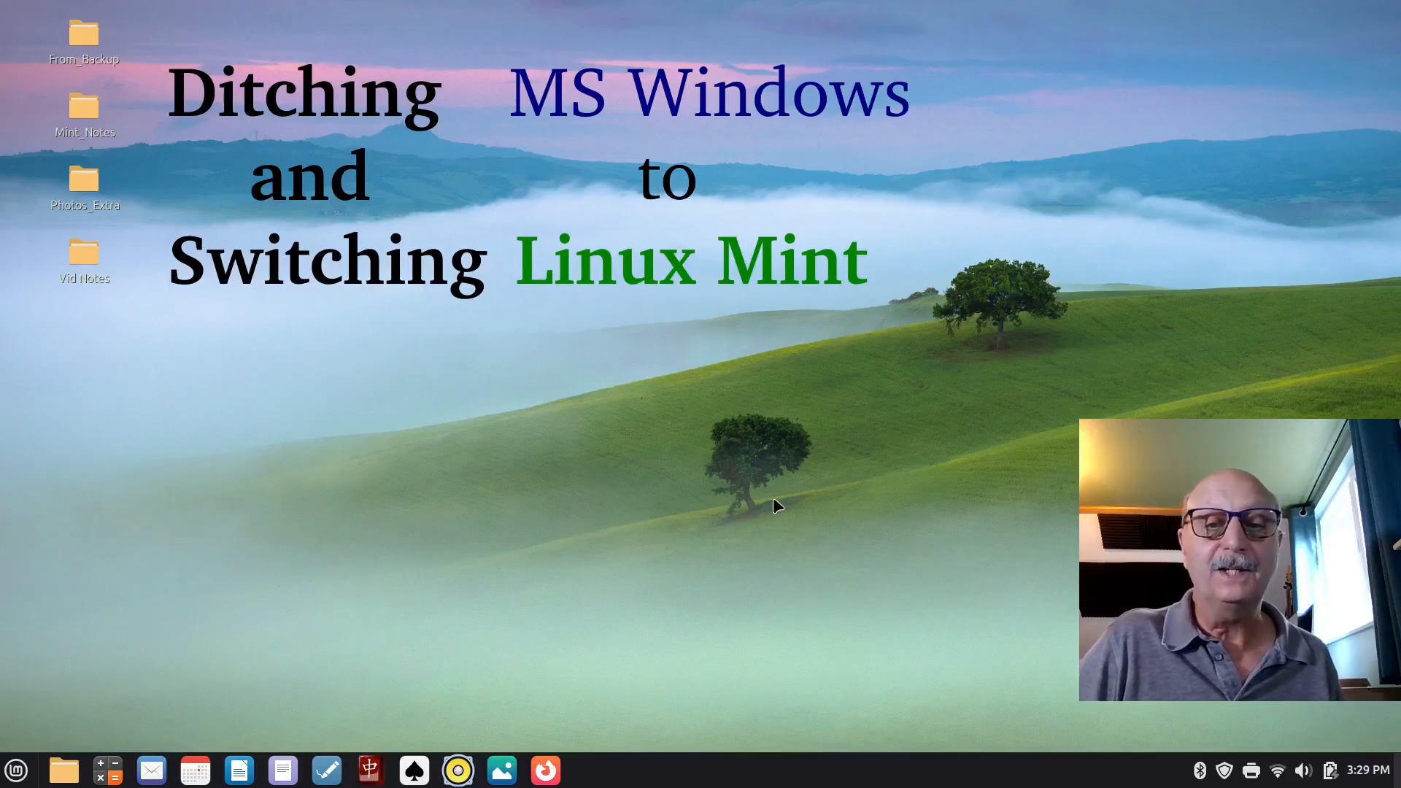
mouse_move(463, 475)
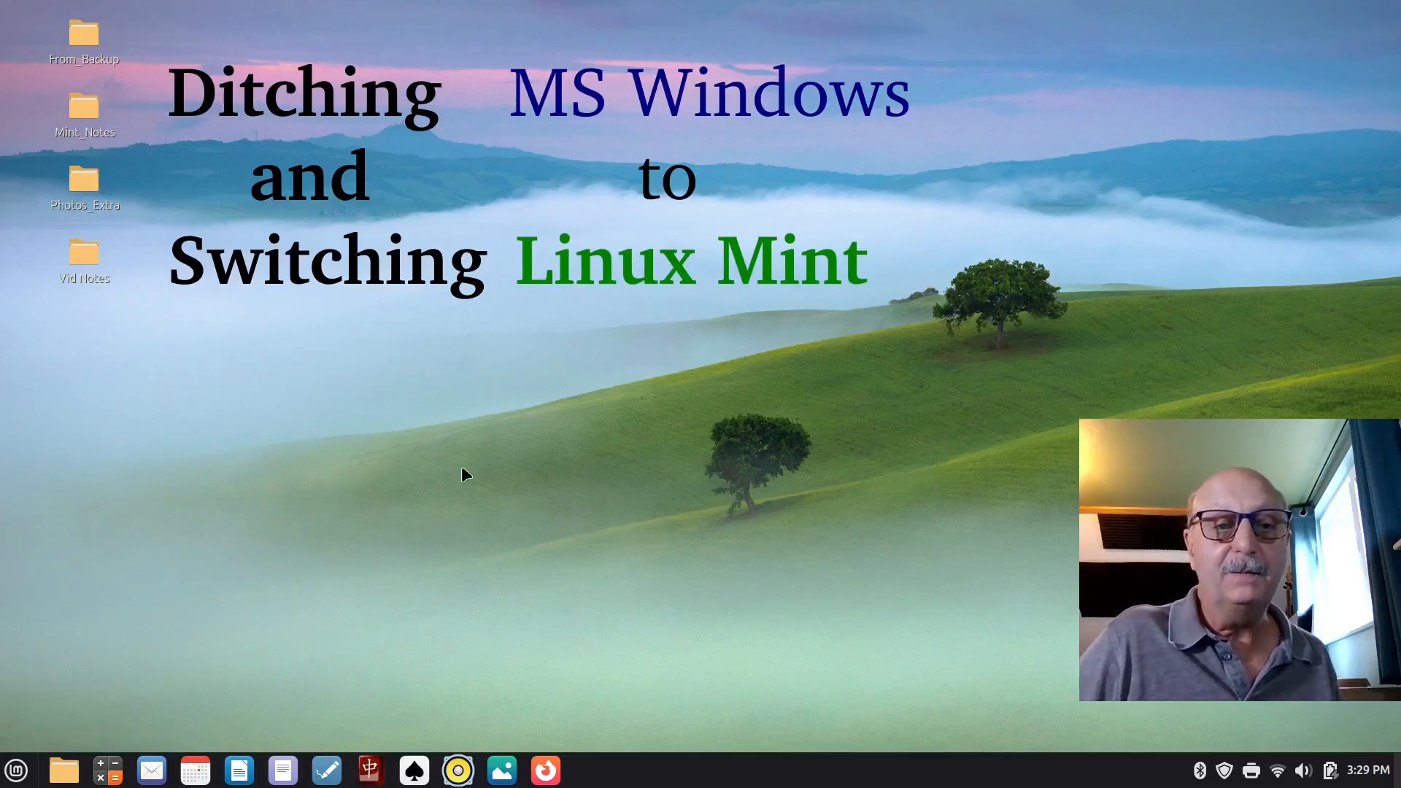
mouse_move(599, 483)
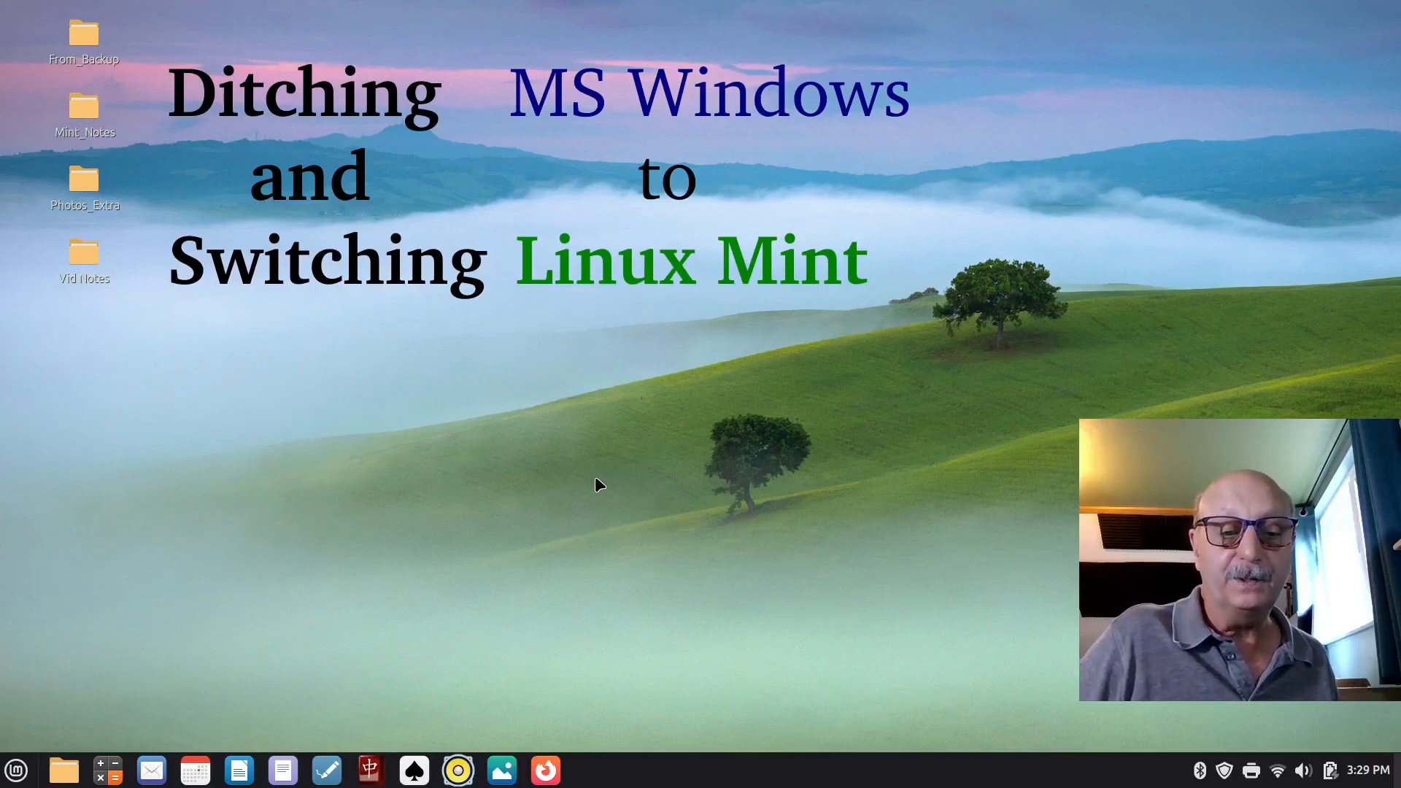
mouse_move(522, 408)
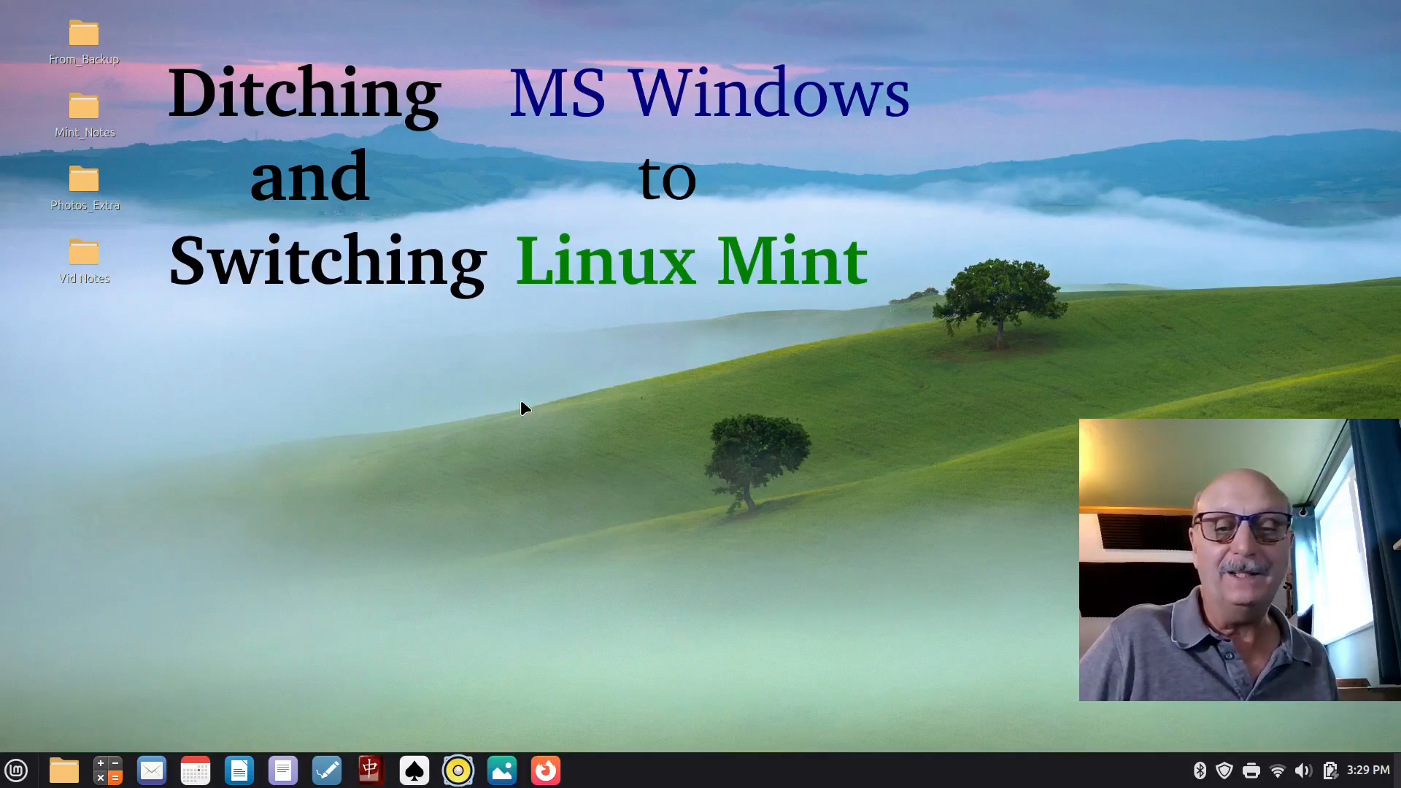